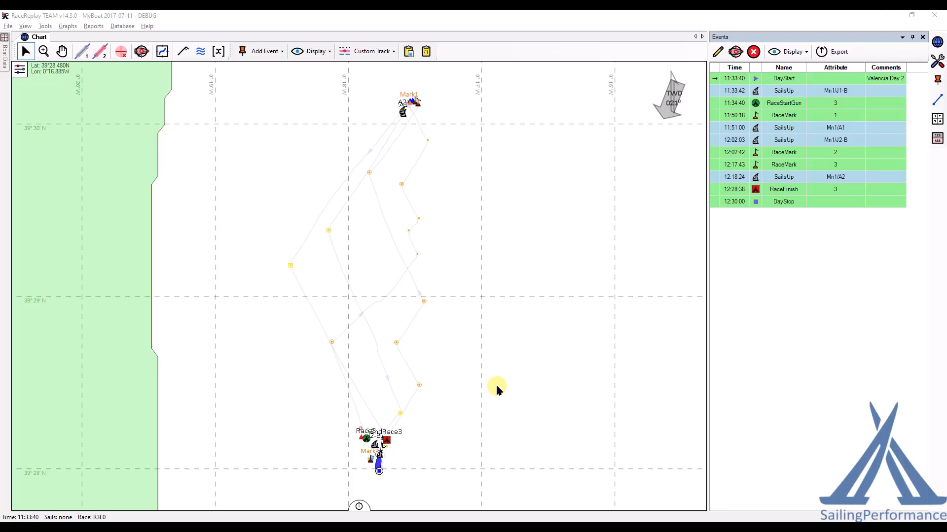
pyautogui.moveTo(491, 391)
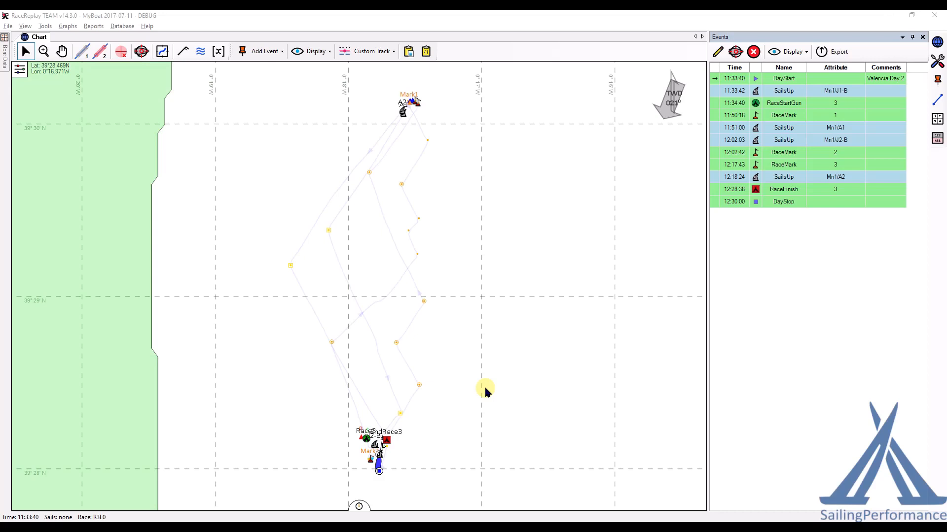
pyautogui.moveTo(523, 338)
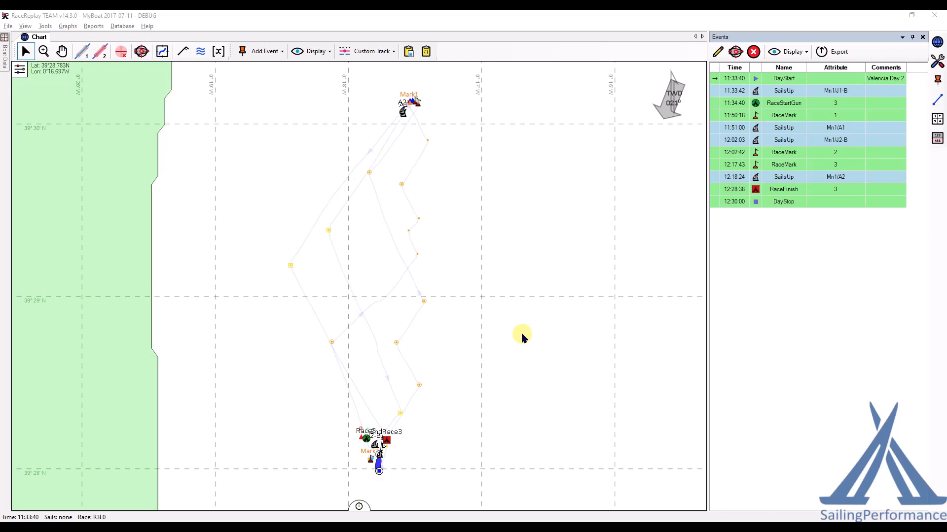
pyautogui.moveTo(516, 314)
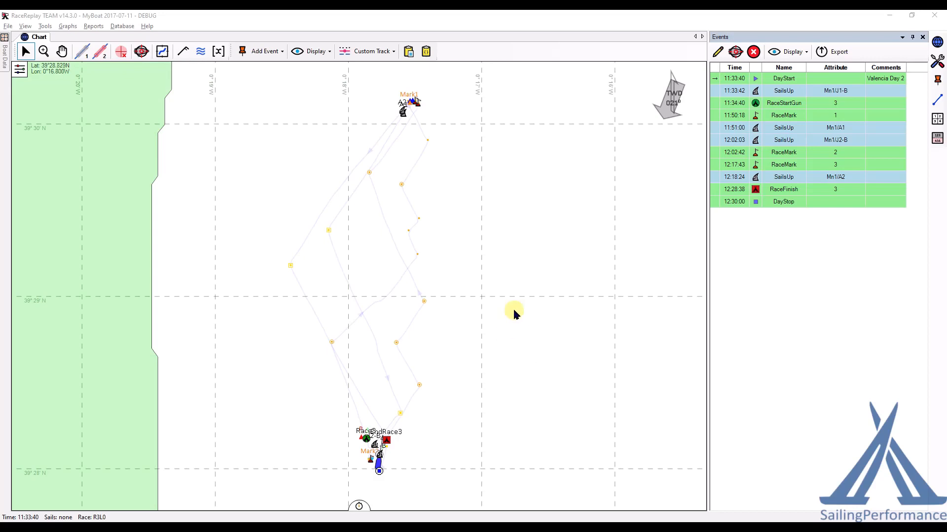
pyautogui.moveTo(393, 306)
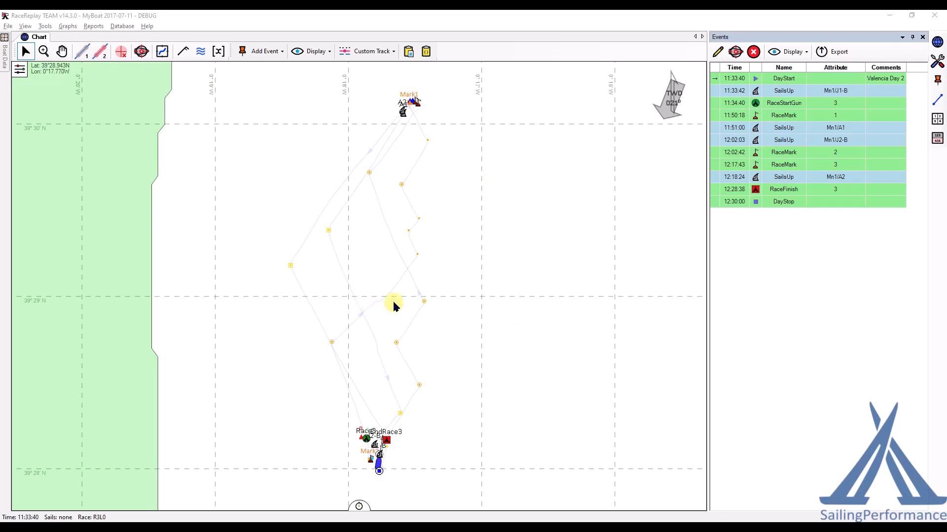
# Create a new report tab labelled Summary with two columns and one row
pyautogui.click(200, 51)
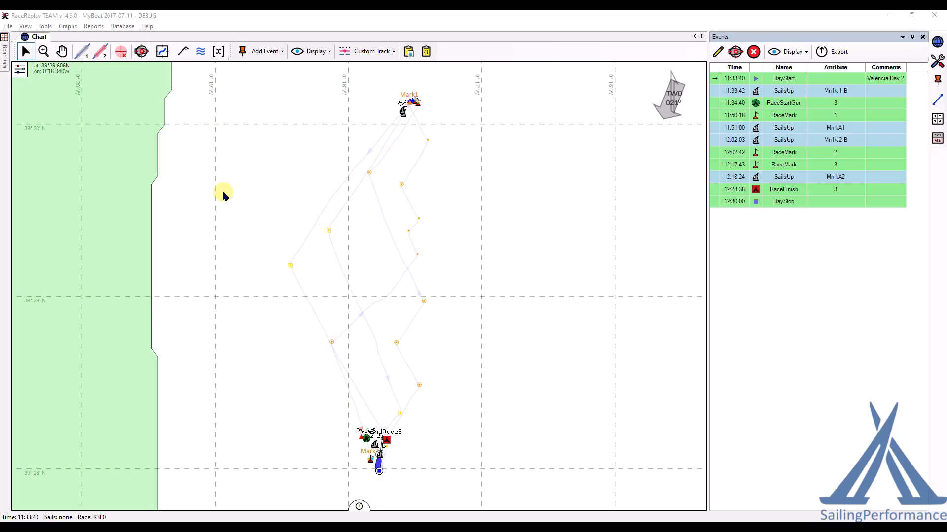
pyautogui.moveTo(244, 239)
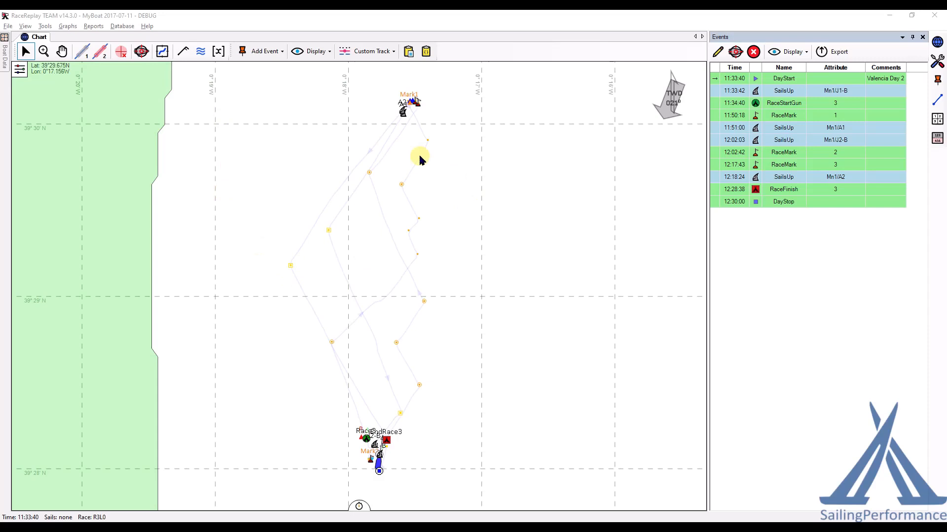
pyautogui.moveTo(393, 224)
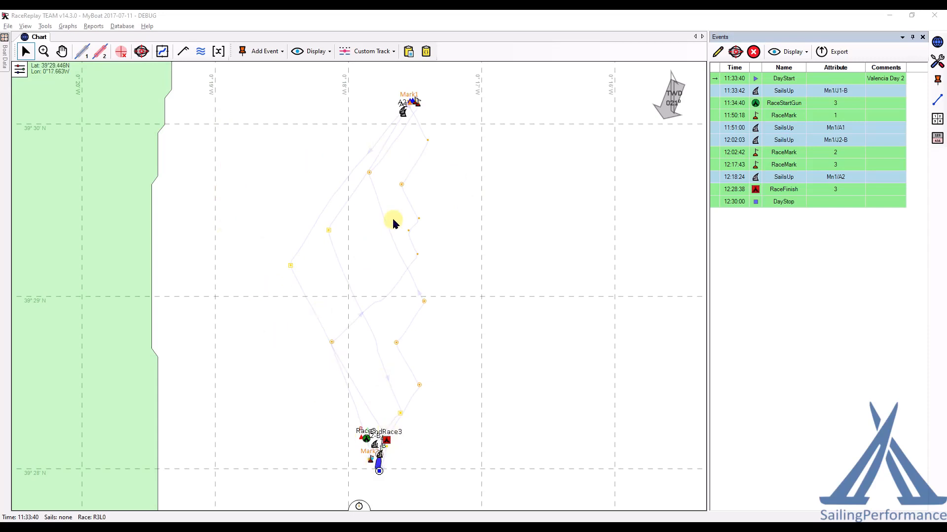
pyautogui.moveTo(392, 211)
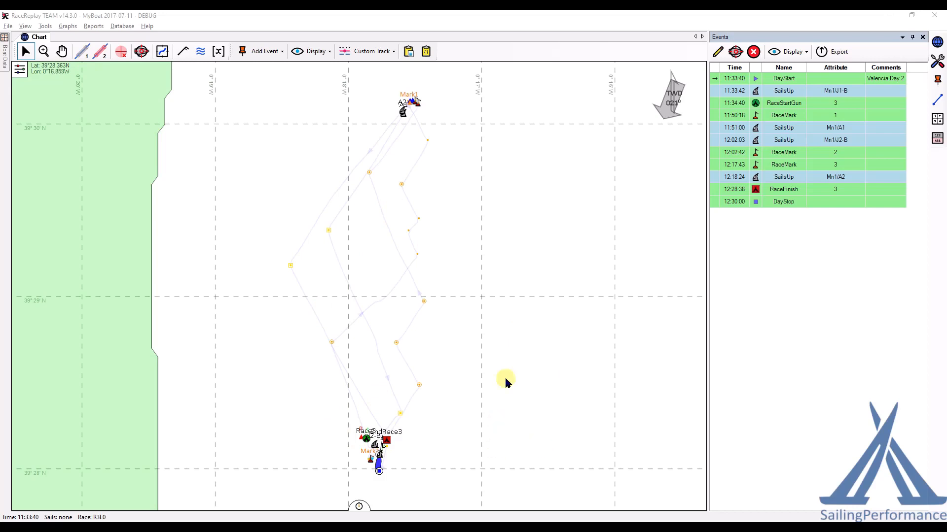
pyautogui.moveTo(503, 511)
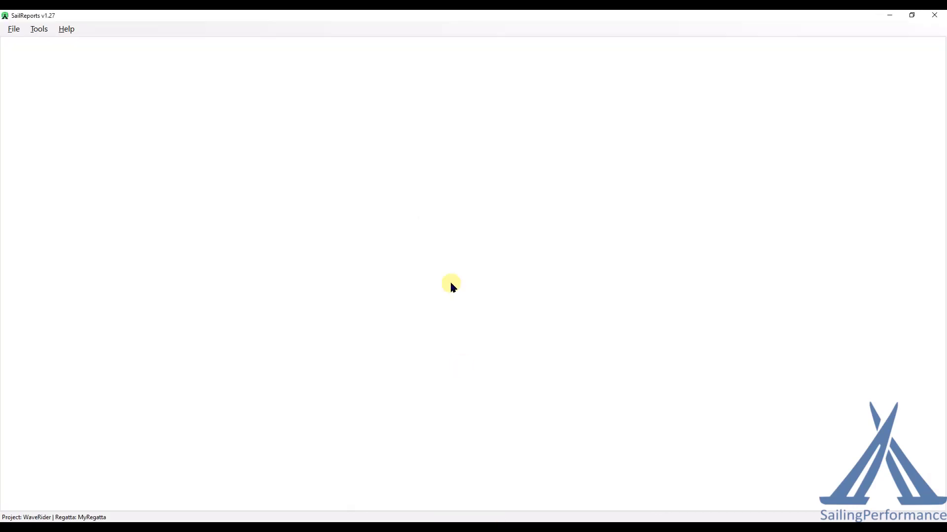
pyautogui.moveTo(60, 21)
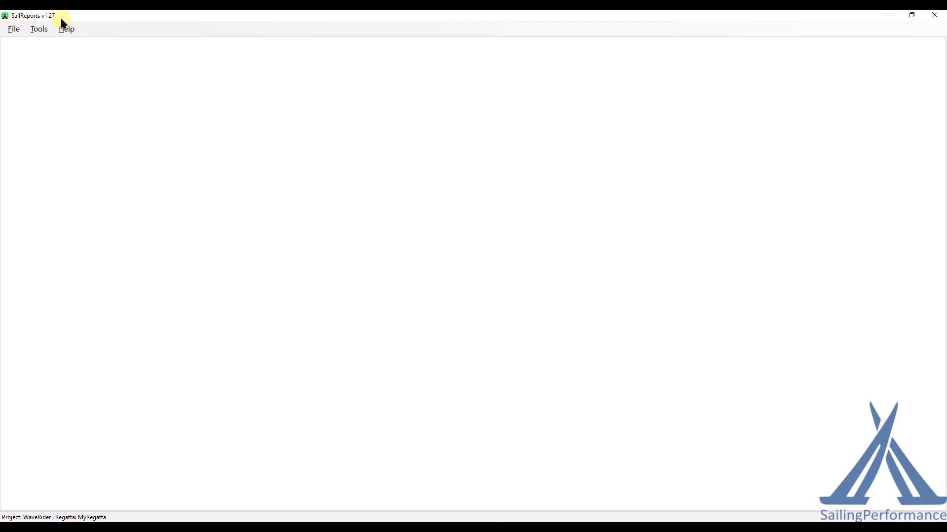
pyautogui.moveTo(122, 50)
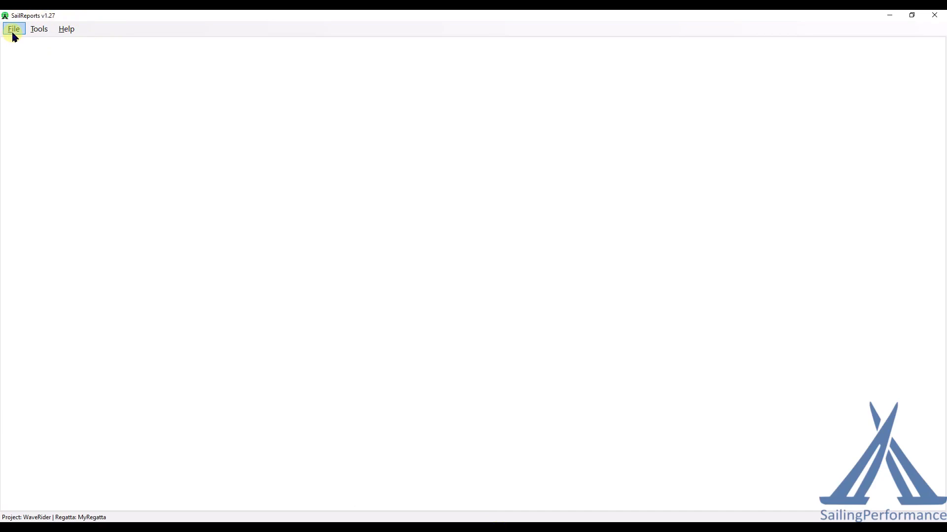
pyautogui.click(14, 29)
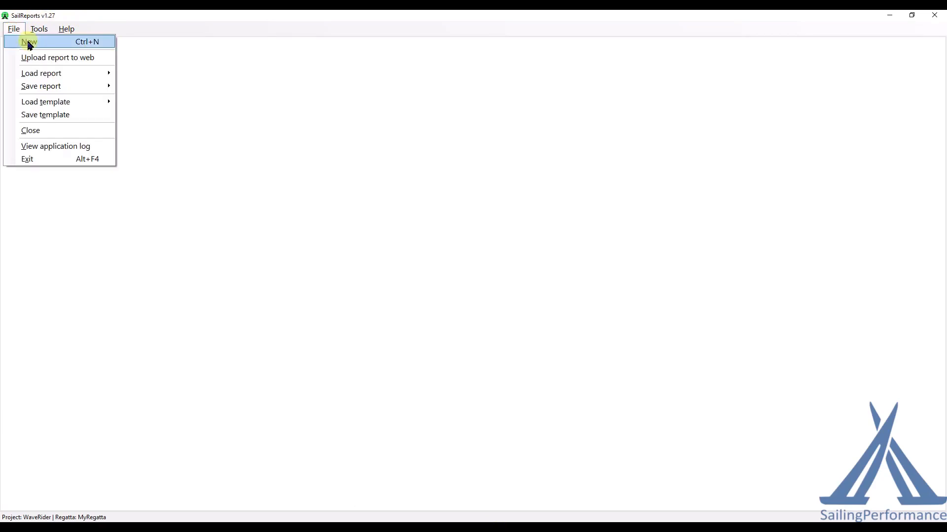
pyautogui.click(26, 41)
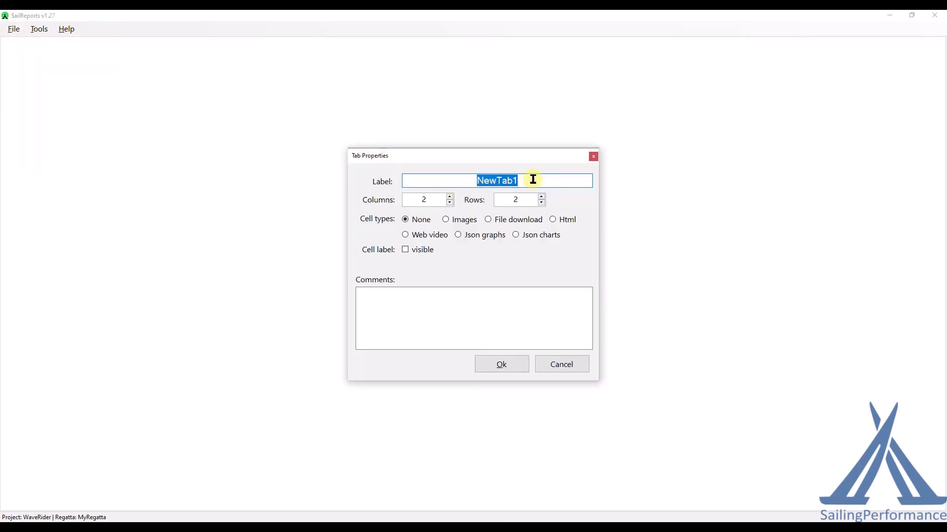
pyautogui.write('Summary')
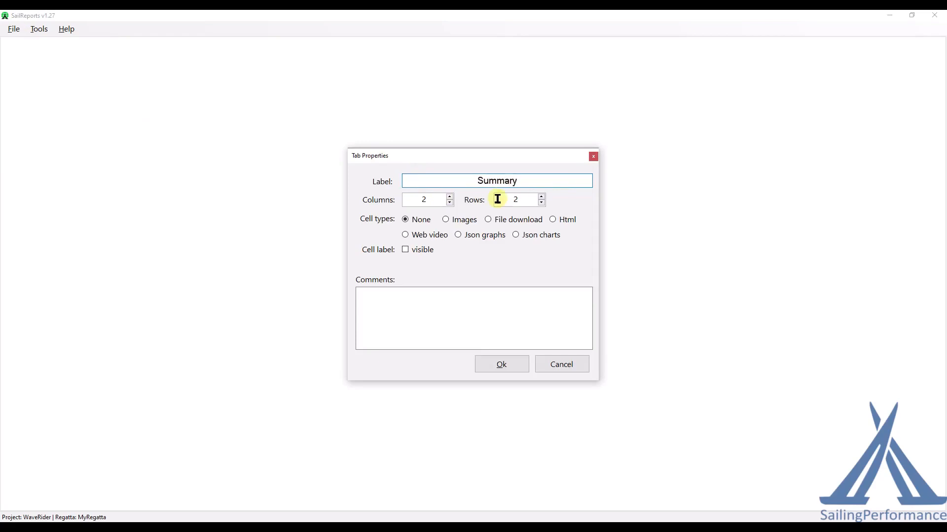
pyautogui.click(540, 203)
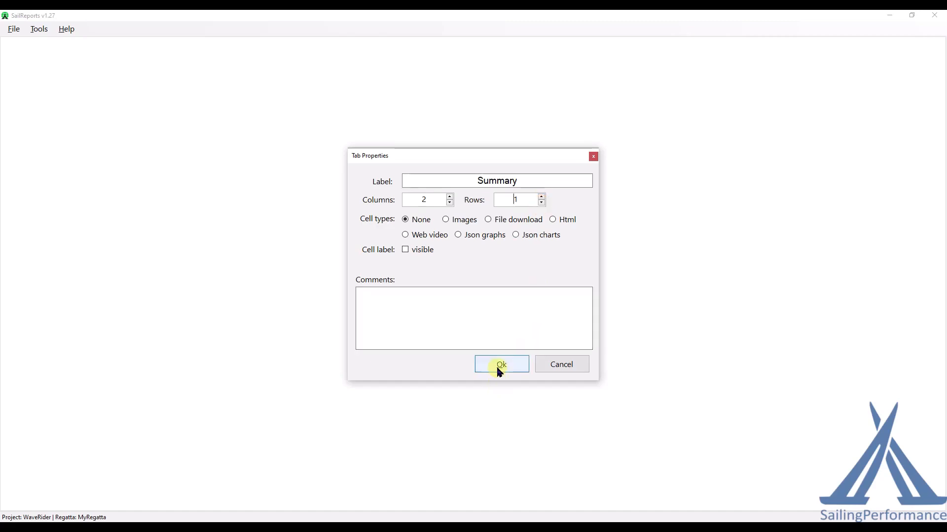
pyautogui.click(501, 364)
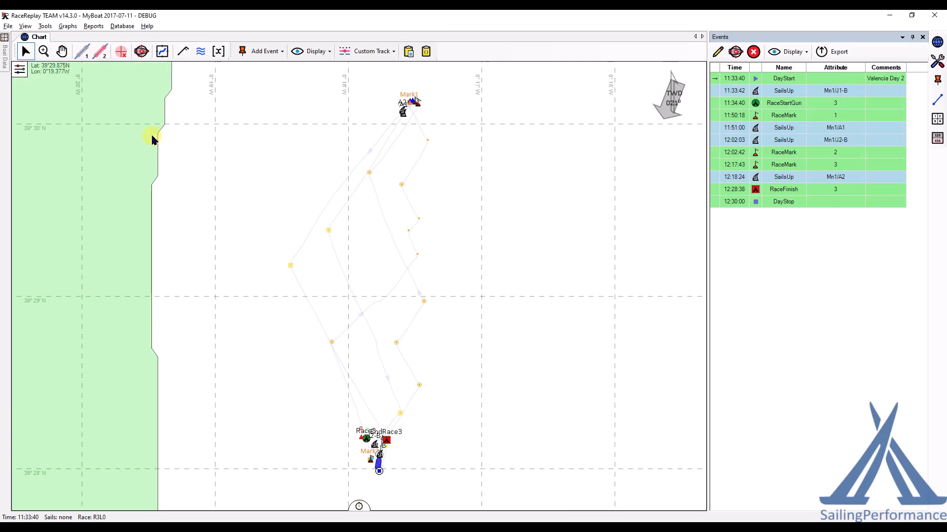
# Generate the 2017-07-11 Daily Comments report, replacing DailyComments_MyBoat_20170711.xlsx
pyautogui.click(93, 26)
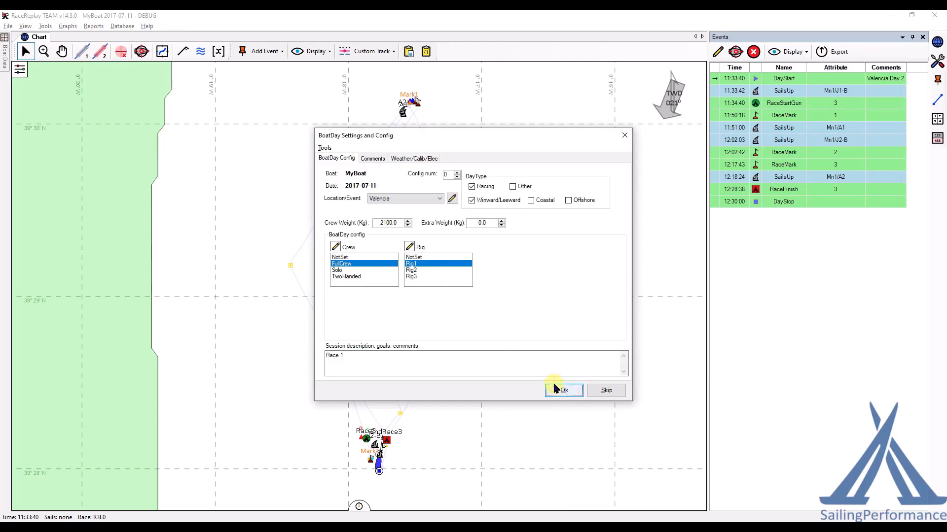
pyautogui.click(564, 390)
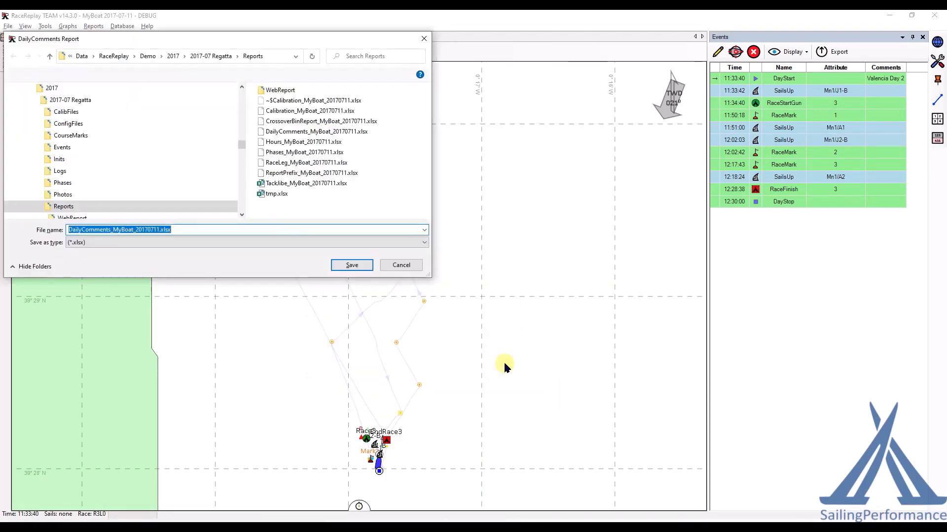
pyautogui.click(351, 265)
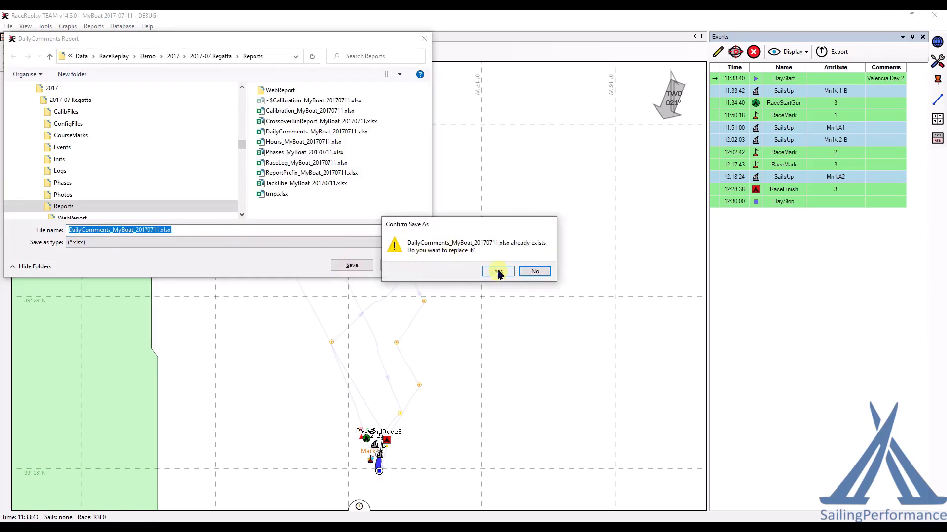
pyautogui.click(498, 272)
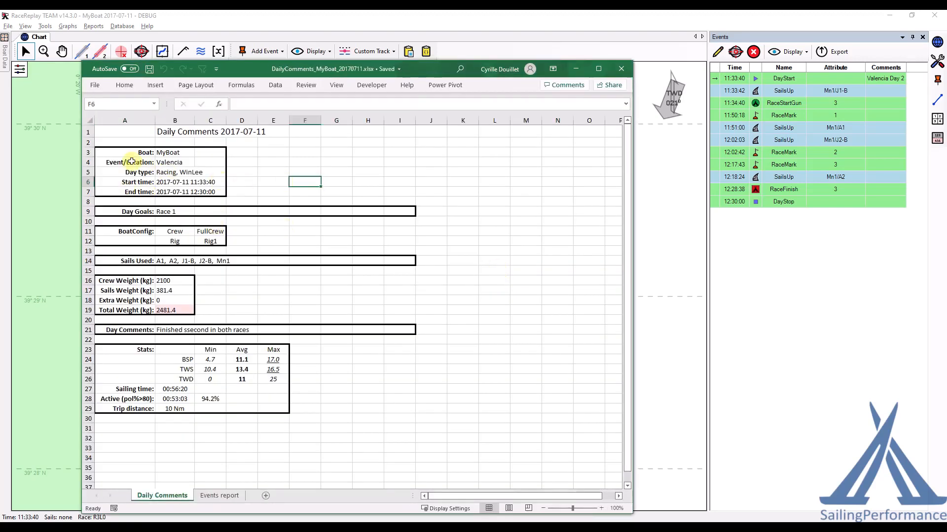
# Copy the Daily Comments table A3:E29 to the clipboard
pyautogui.moveTo(124, 152); pyautogui.dragTo(272, 408)
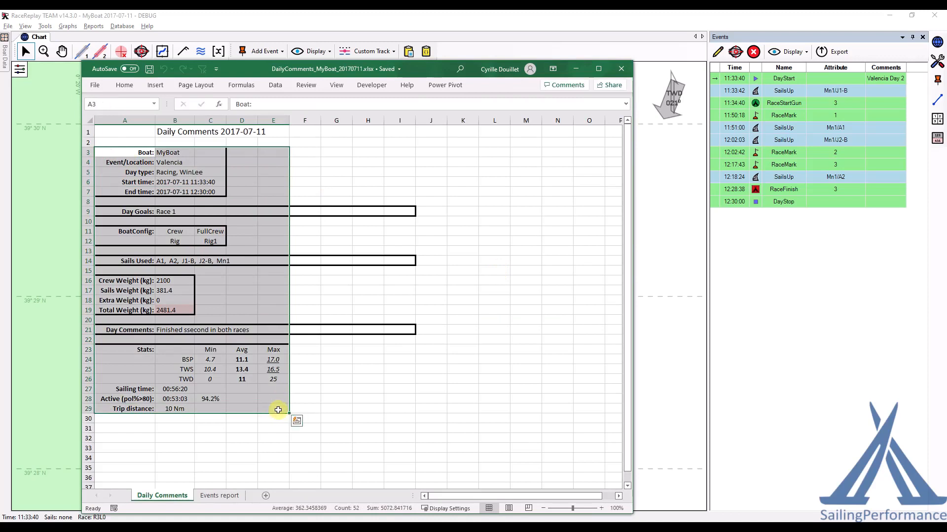
pyautogui.press('ctrl+c')
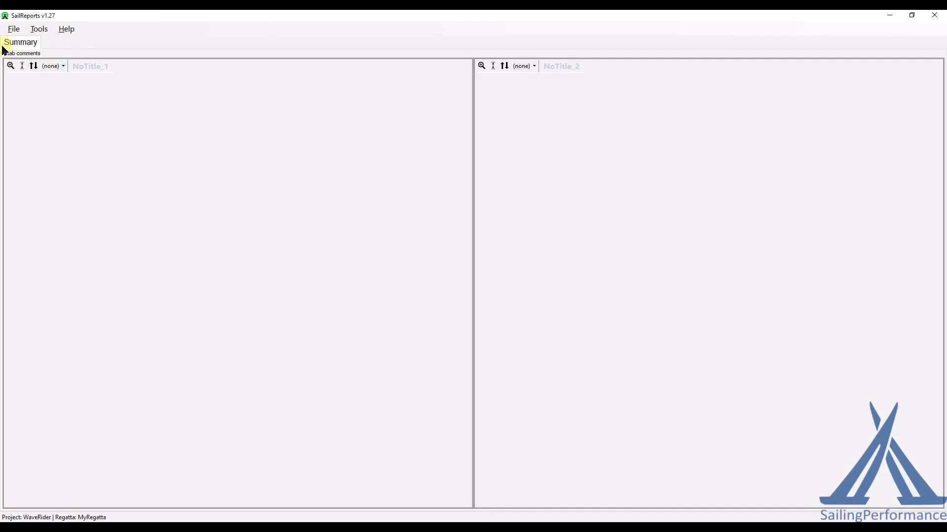
# Set the left Summary cell to Html and paste the copied Excel table
pyautogui.click(54, 66)
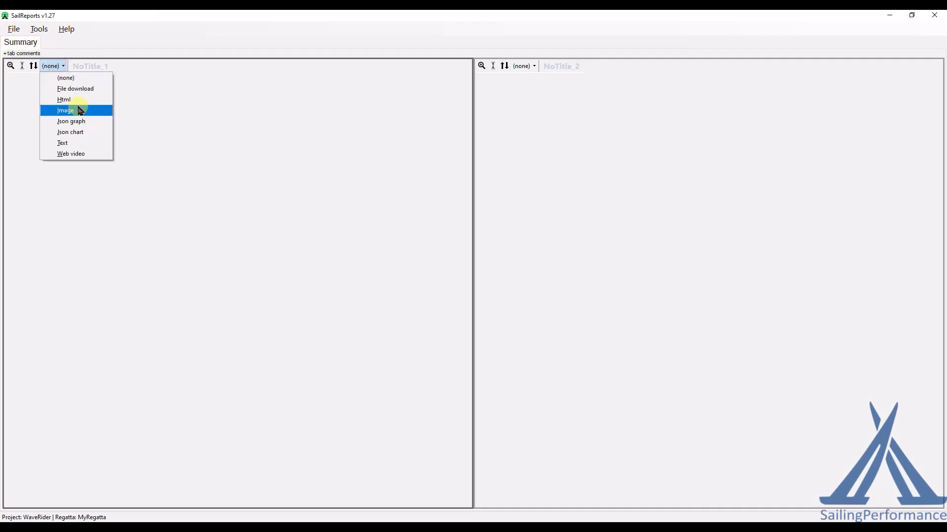
pyautogui.click(62, 99)
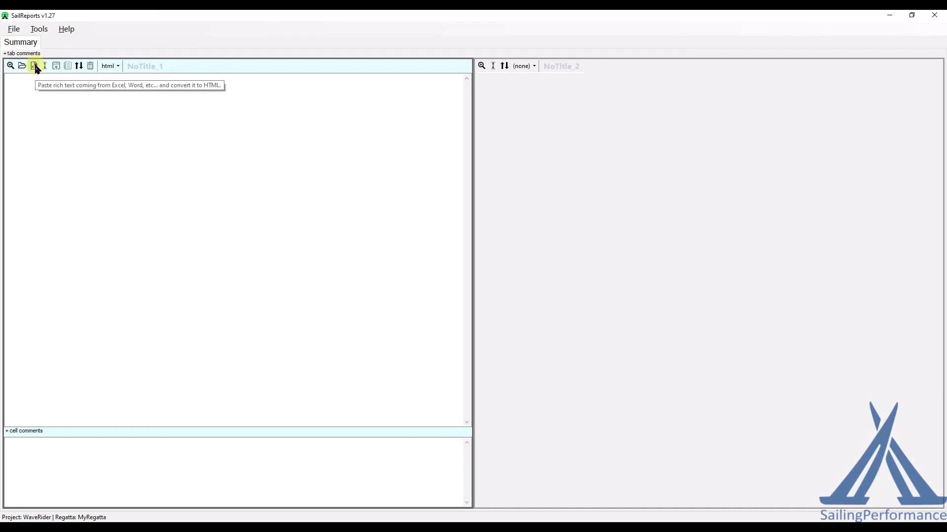
pyautogui.click(33, 66)
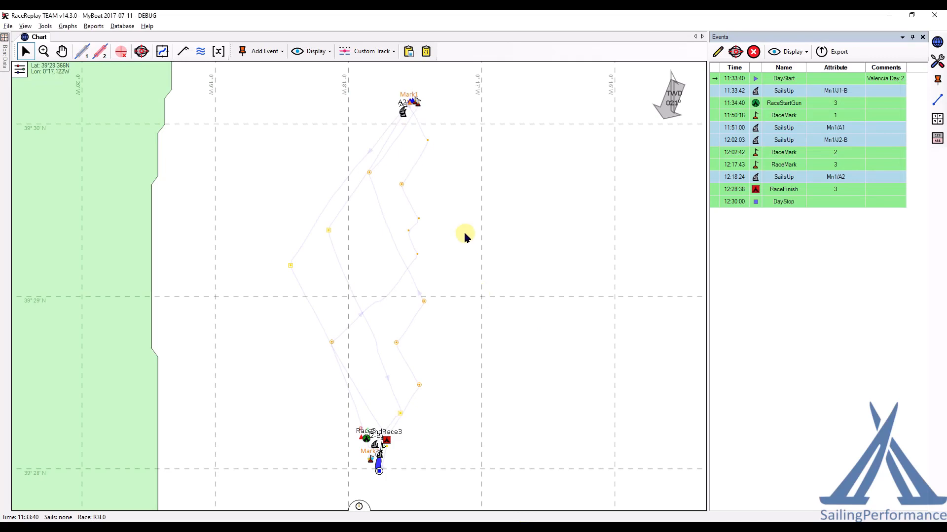
pyautogui.moveTo(405, 436)
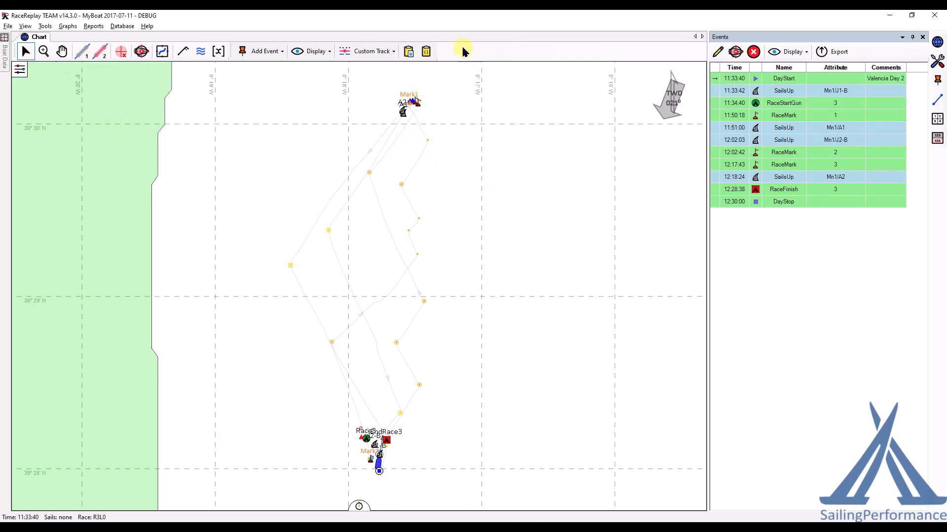
pyautogui.moveTo(426, 51)
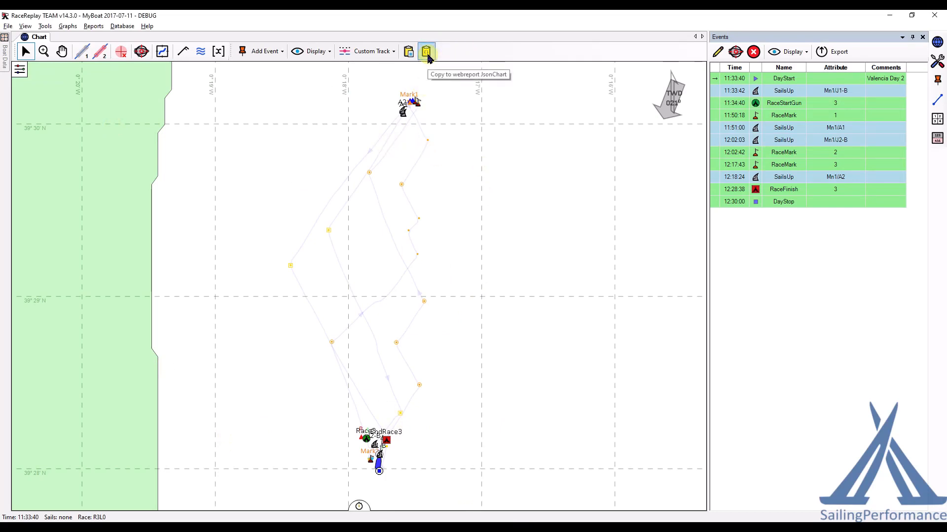
# Copy the full-day track chart with events, tacks, gybes and marks as JSON
pyautogui.click(426, 51)
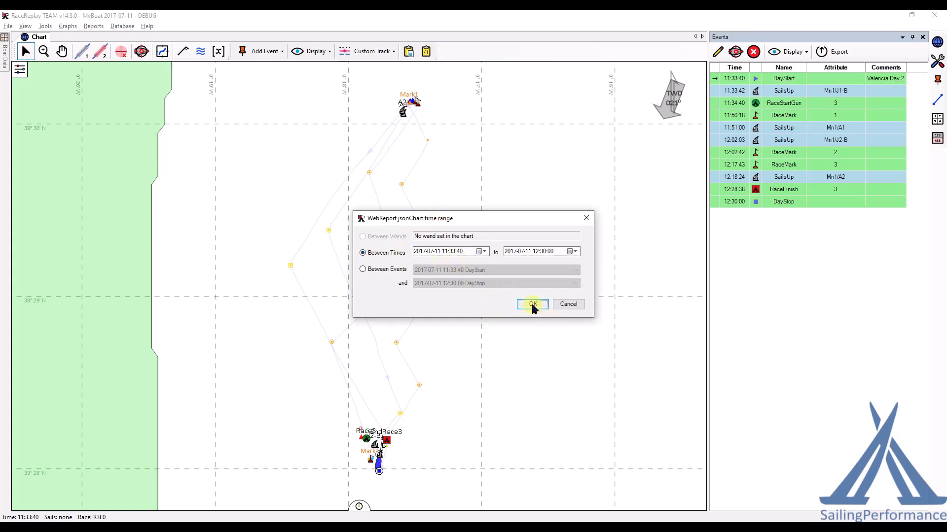
pyautogui.click(533, 304)
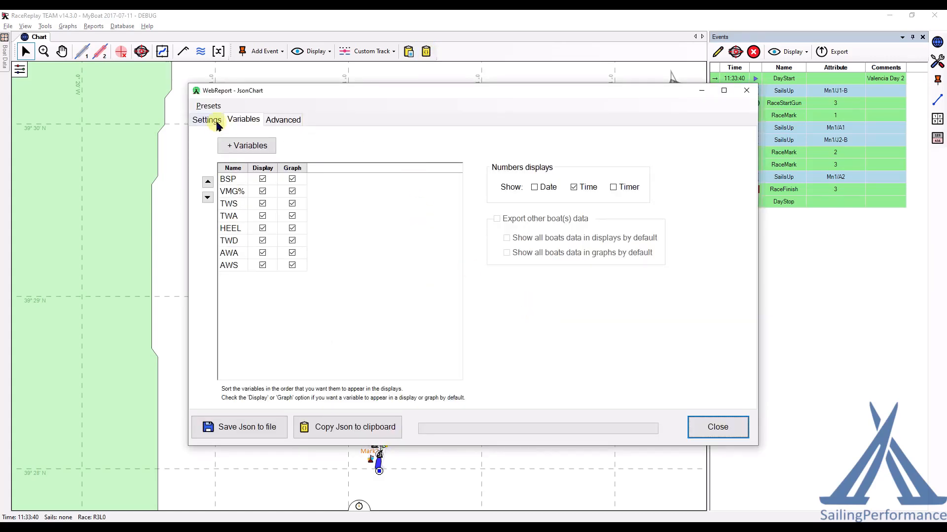
pyautogui.click(283, 119)
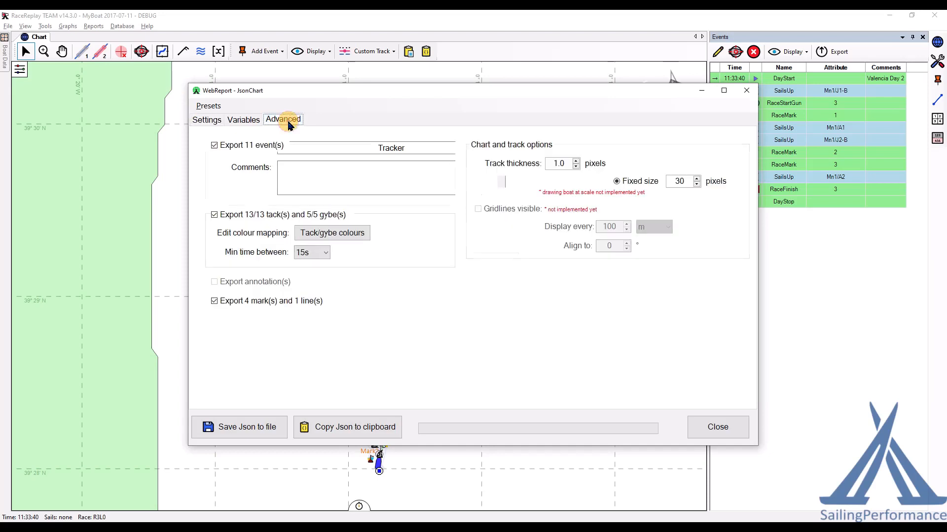
pyautogui.click(207, 119)
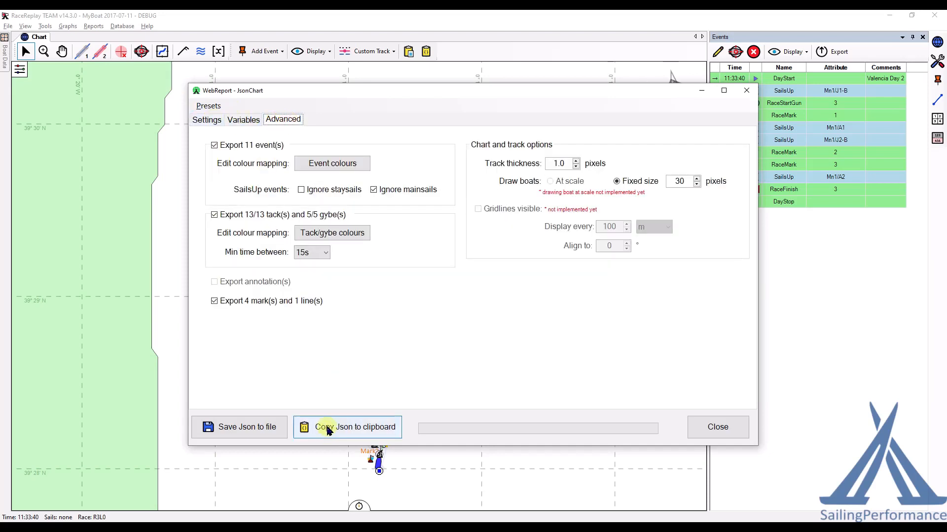
pyautogui.click(330, 427)
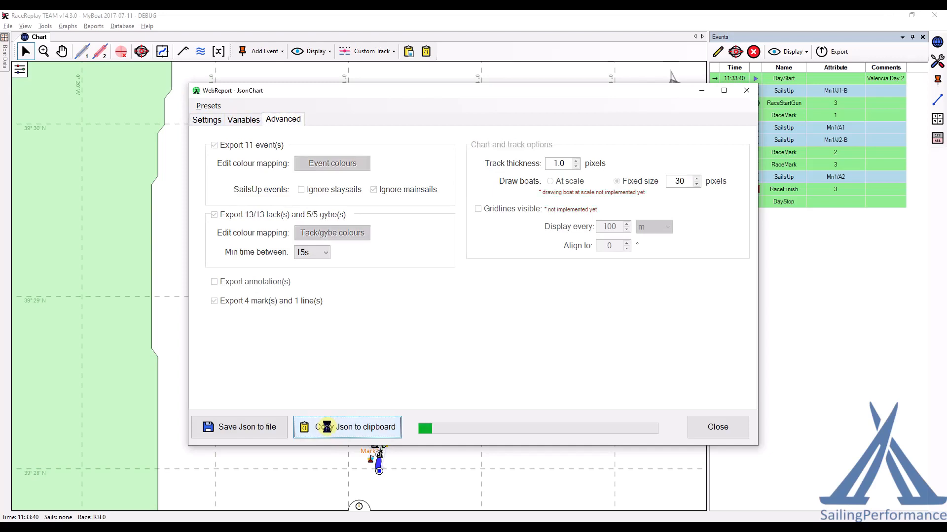
pyautogui.click(329, 428)
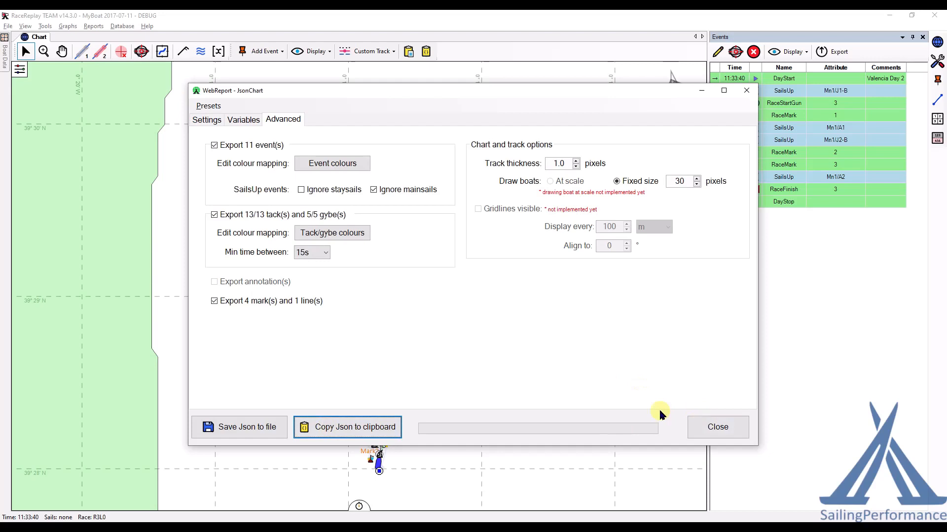
pyautogui.click(718, 427)
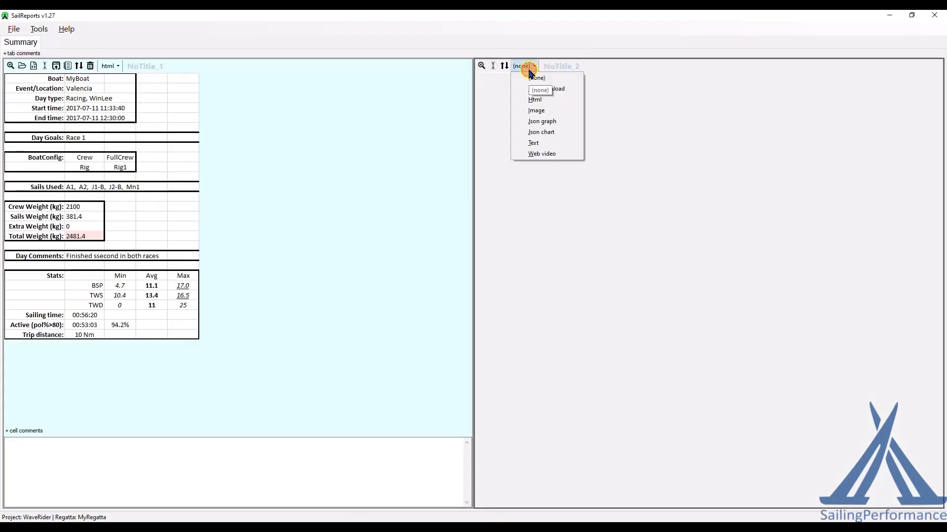
# Set the right Summary cell to Json chart, pasting the race track chart
pyautogui.click(536, 78)
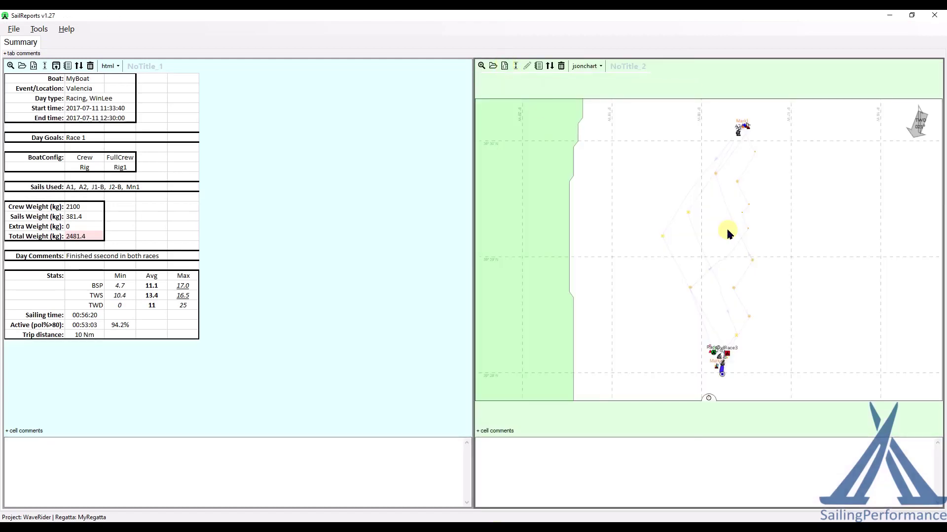
pyautogui.moveTo(631, 277)
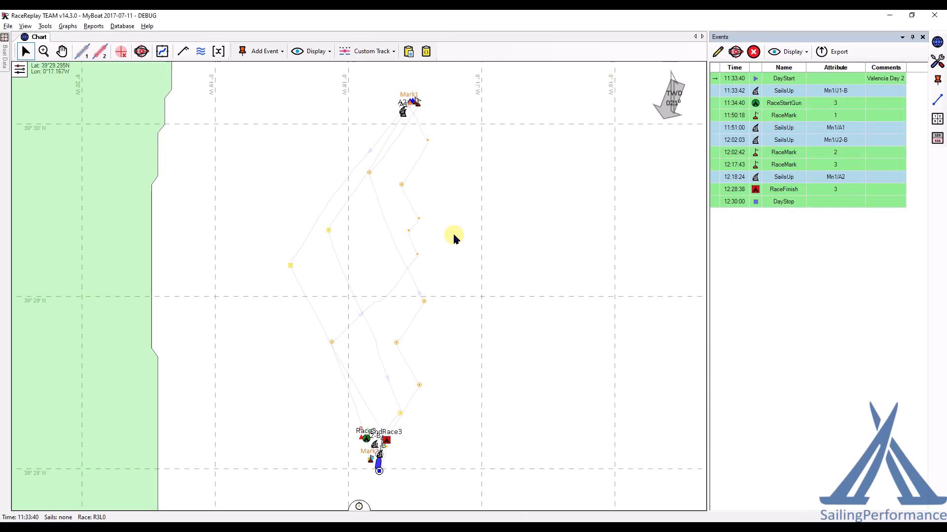
# Create normed phases between events from RaceMark 1, keeping 57 of 79 phases
pyautogui.rightClick(455, 237)
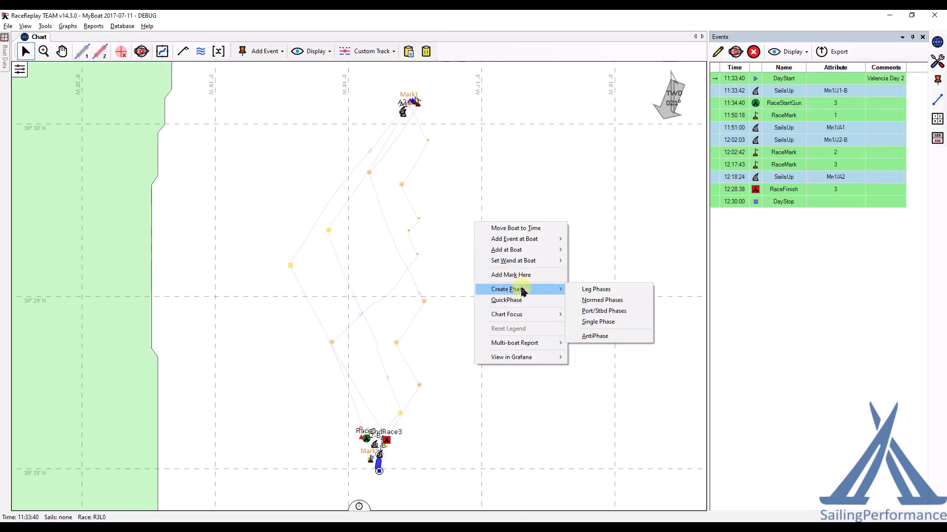
pyautogui.click(581, 302)
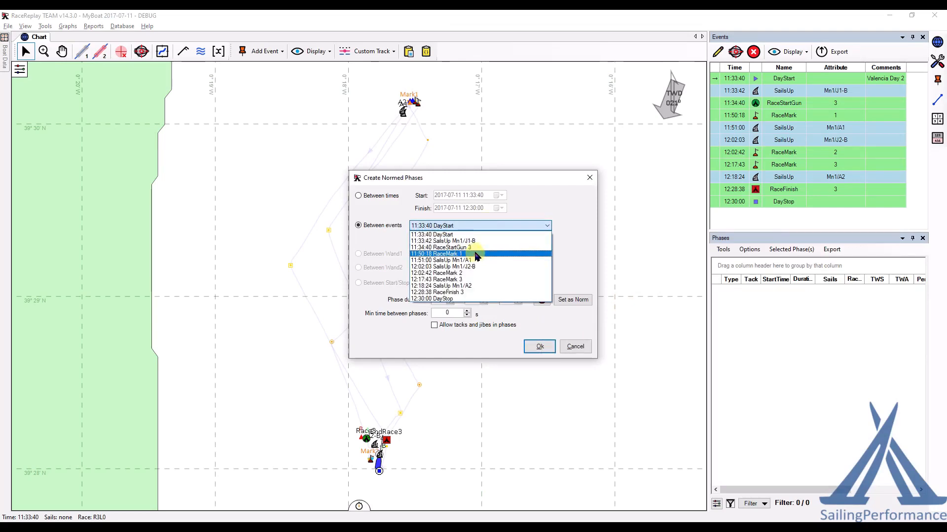
pyautogui.click(445, 247)
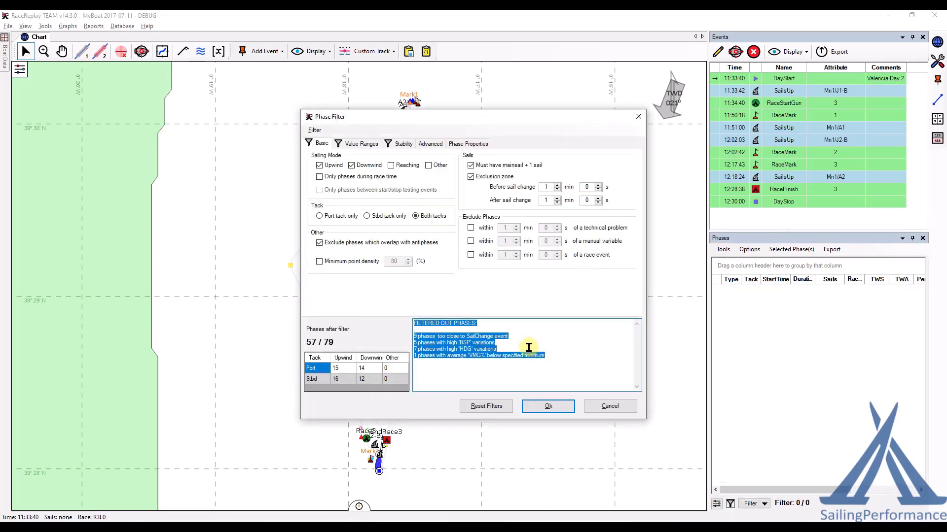
pyautogui.click(548, 406)
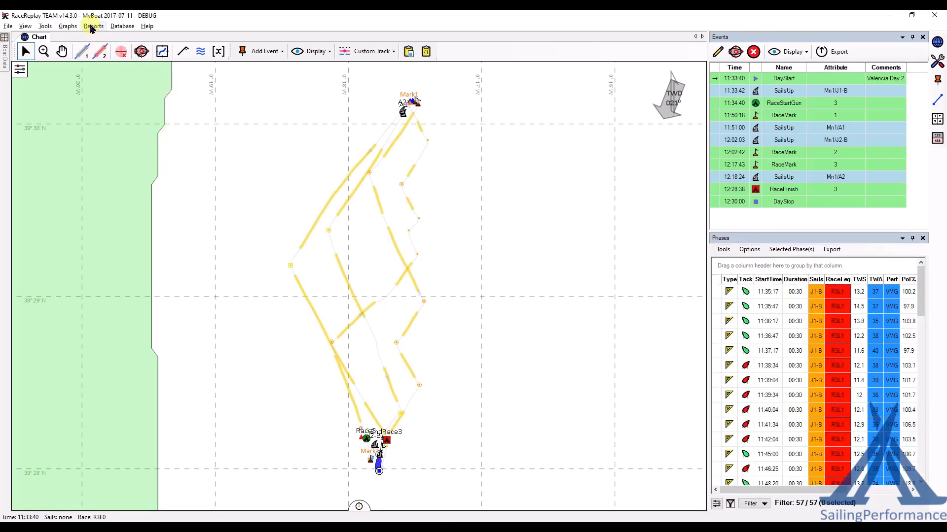
# Auto-generate the Upwind report tab from its saved configuration and copy it
pyautogui.click(93, 27)
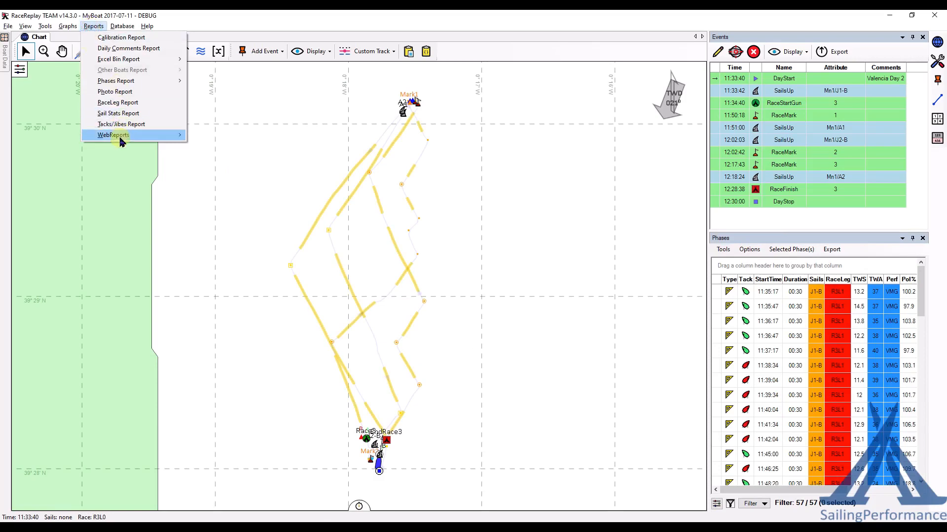
pyautogui.moveTo(113, 135)
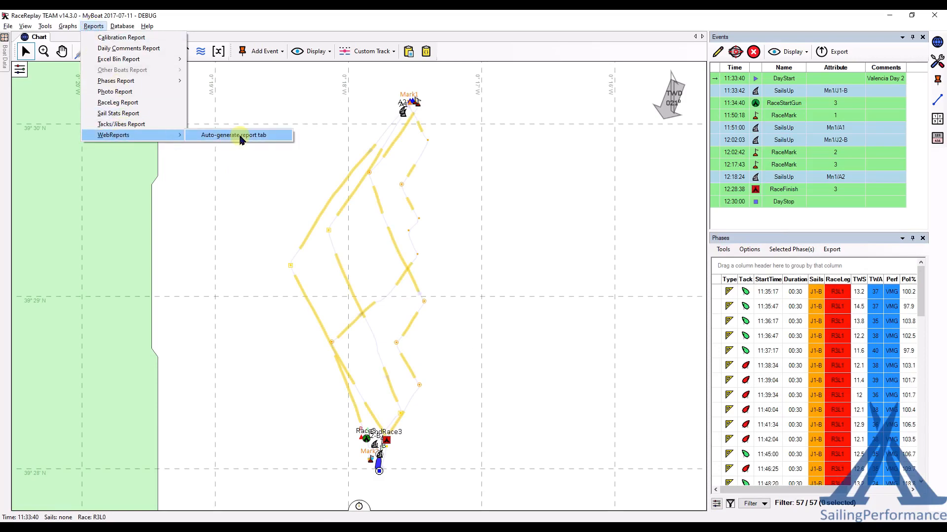
pyautogui.click(234, 134)
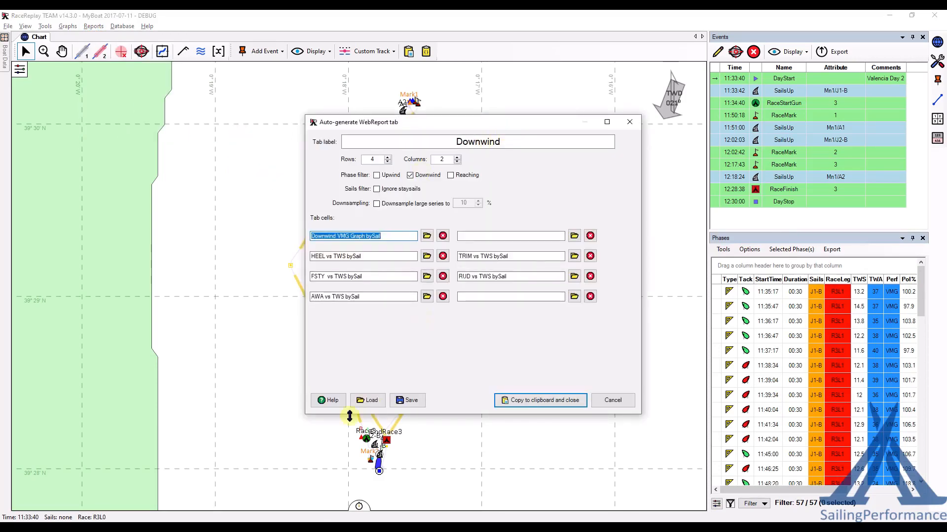
pyautogui.click(367, 401)
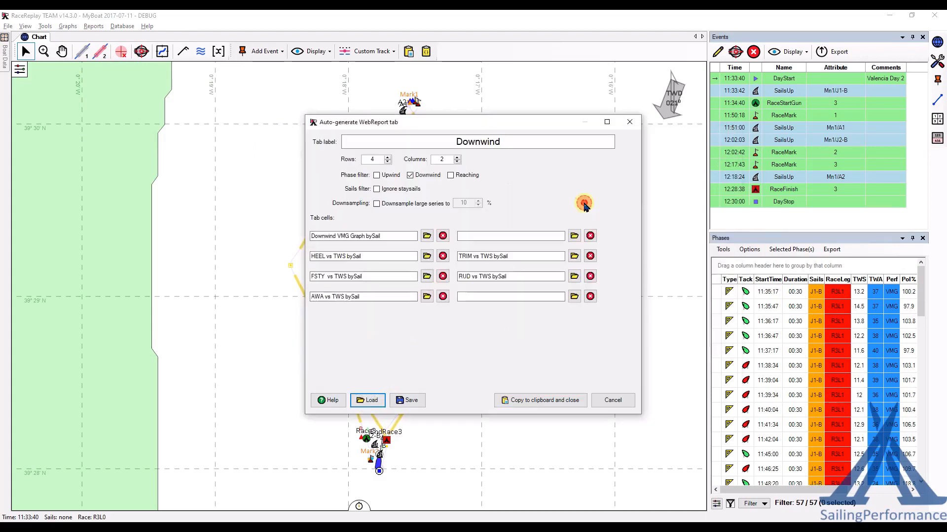
pyautogui.click(376, 175)
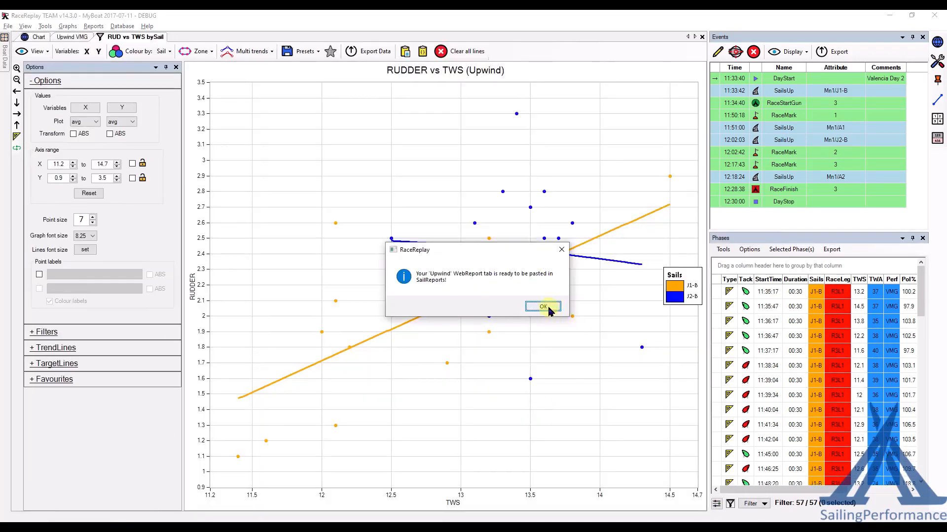
# Import the copied Upwind tab into SailReports from the clipboard
pyautogui.click(543, 307)
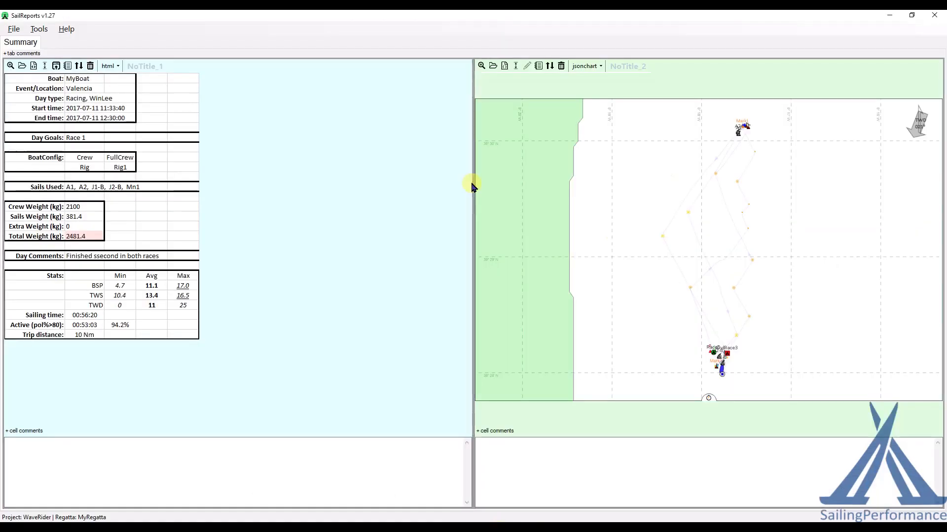
pyautogui.click(38, 29)
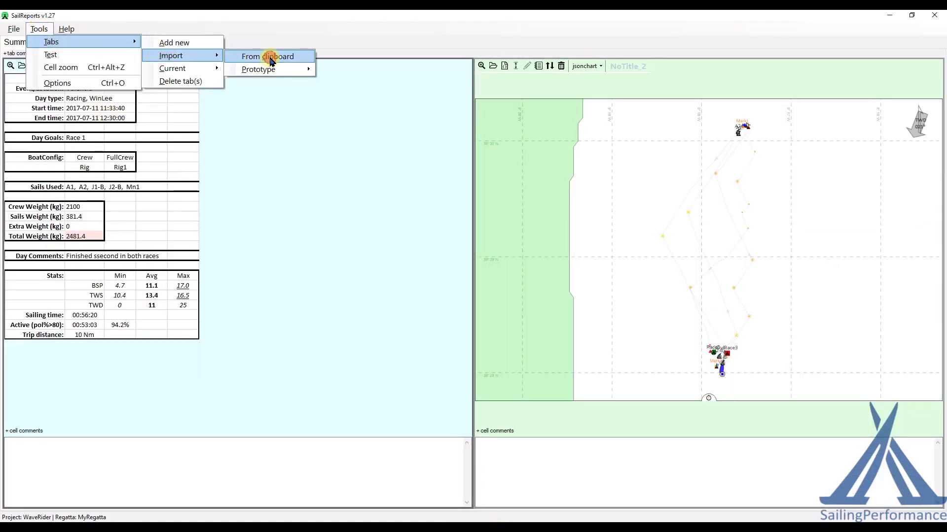
pyautogui.click(270, 56)
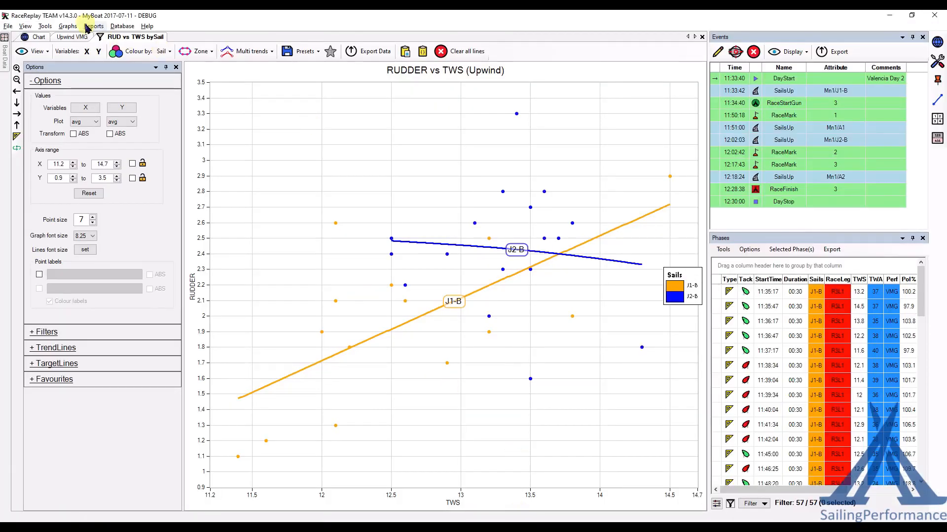
# Auto-generate the Downwind tab from webReportTab_Downwind.json and copy it to the clipboard
pyautogui.click(93, 26)
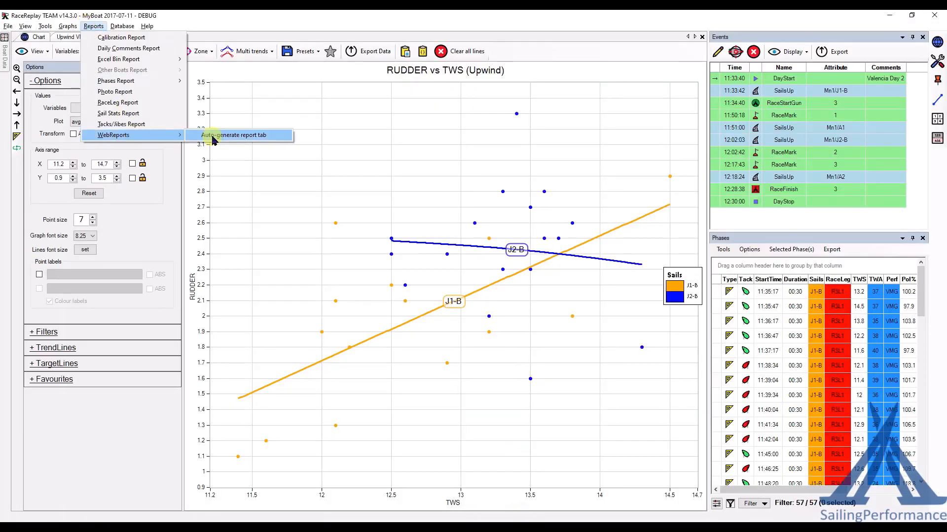
pyautogui.click(234, 135)
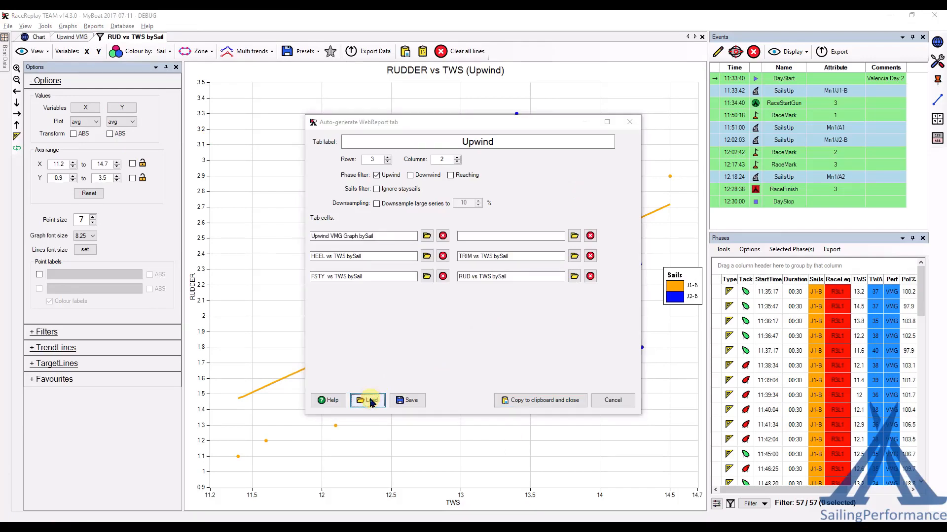
pyautogui.click(367, 400)
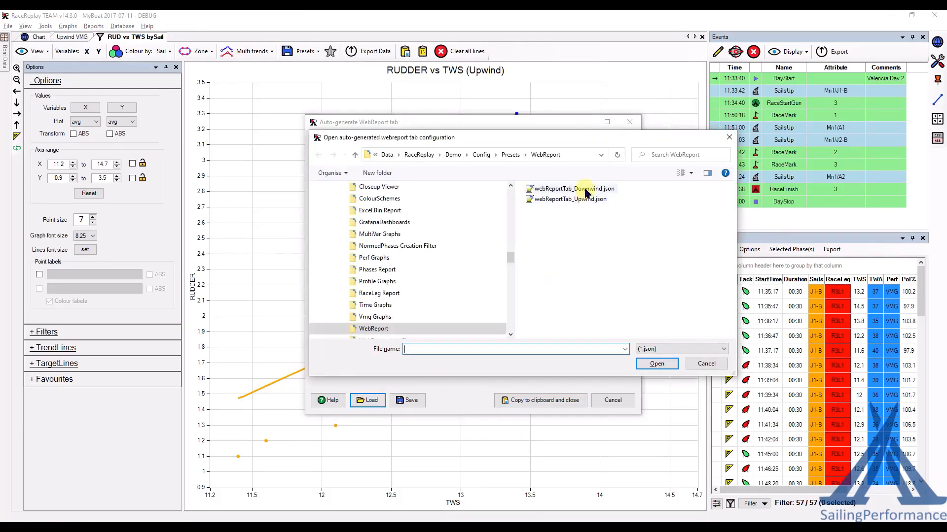
pyautogui.doubleClick(574, 189)
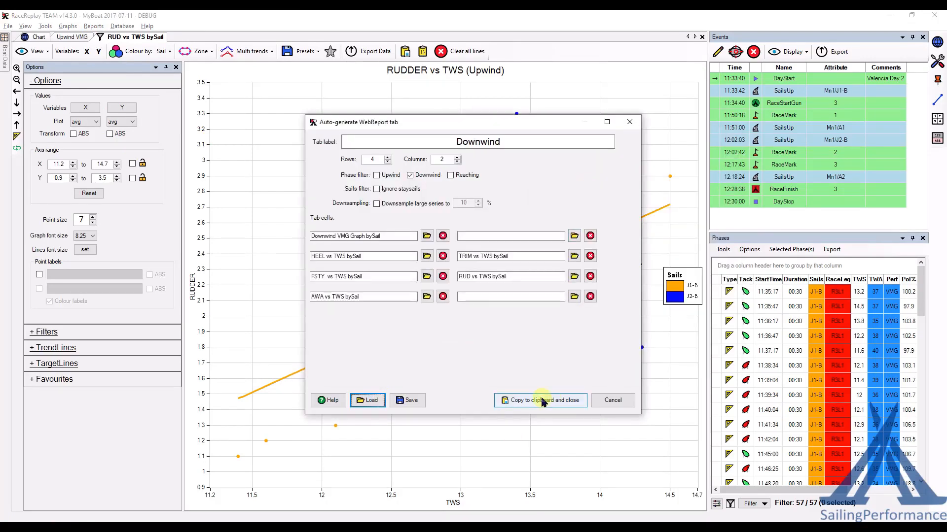
pyautogui.click(540, 400)
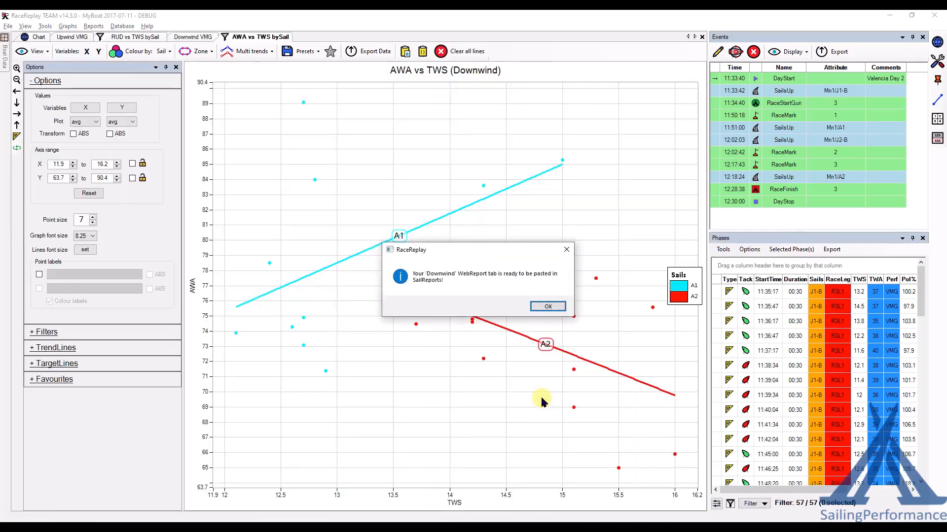
pyautogui.click(548, 306)
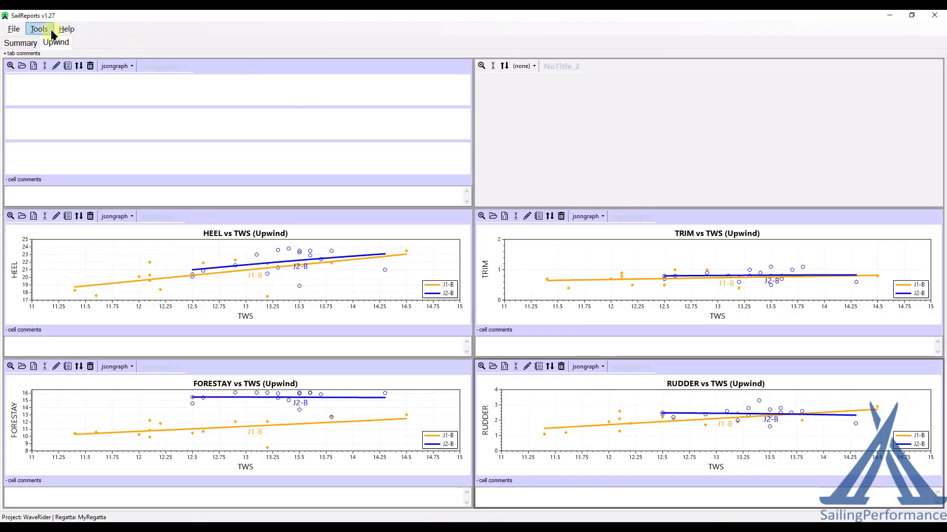
# Import the copied Downwind tab and display its A1/A2 TWS graphs
pyautogui.click(36, 29)
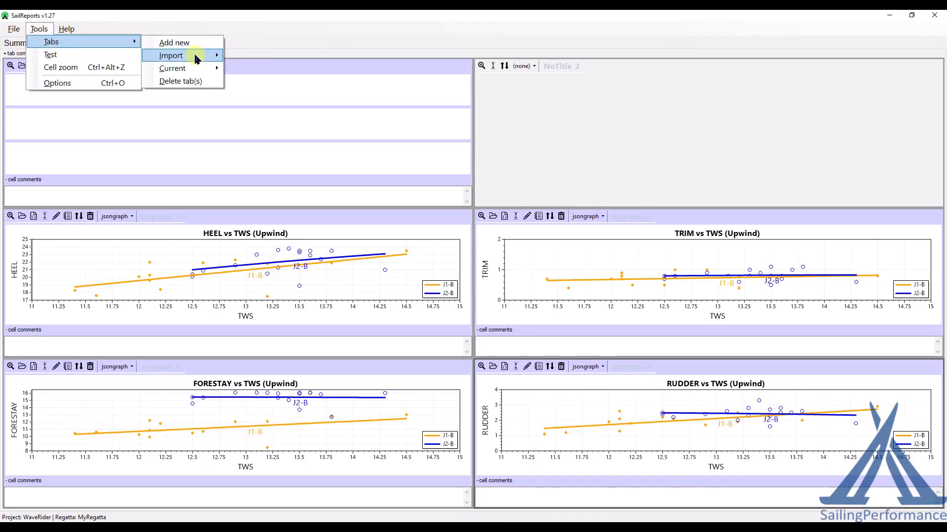
pyautogui.click(248, 61)
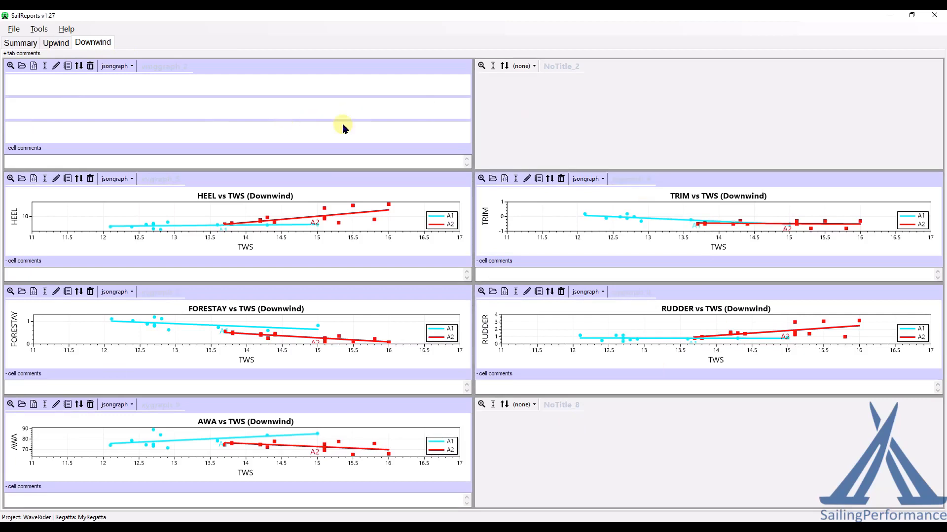
pyautogui.moveTo(10, 66)
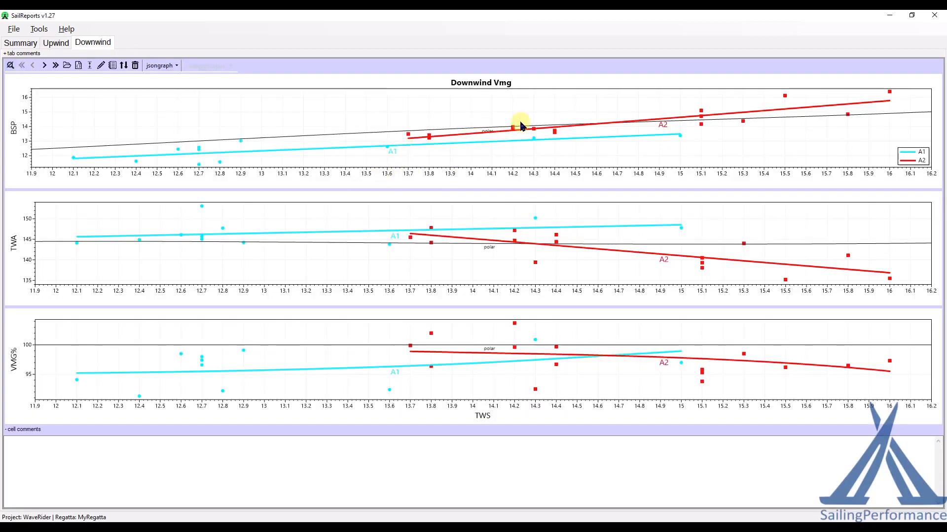
pyautogui.moveTo(586, 459)
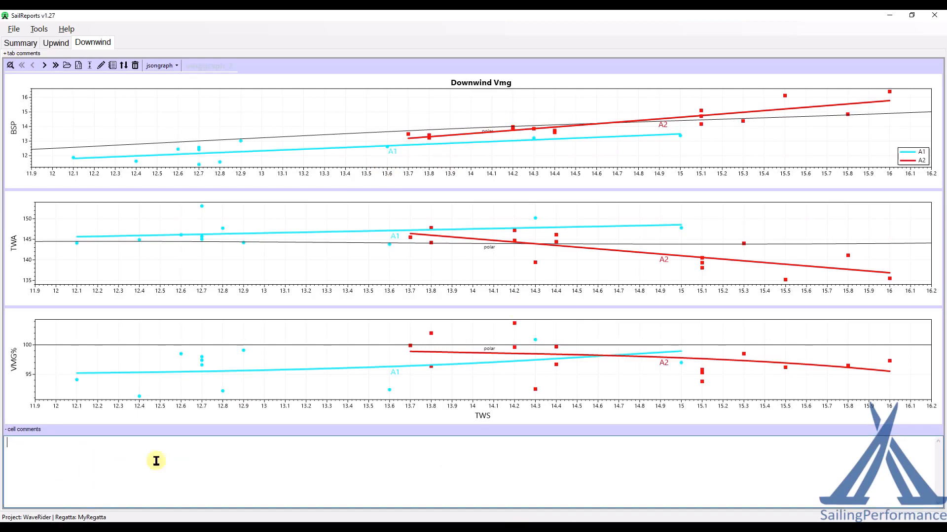
pyautogui.moveTo(9, 65)
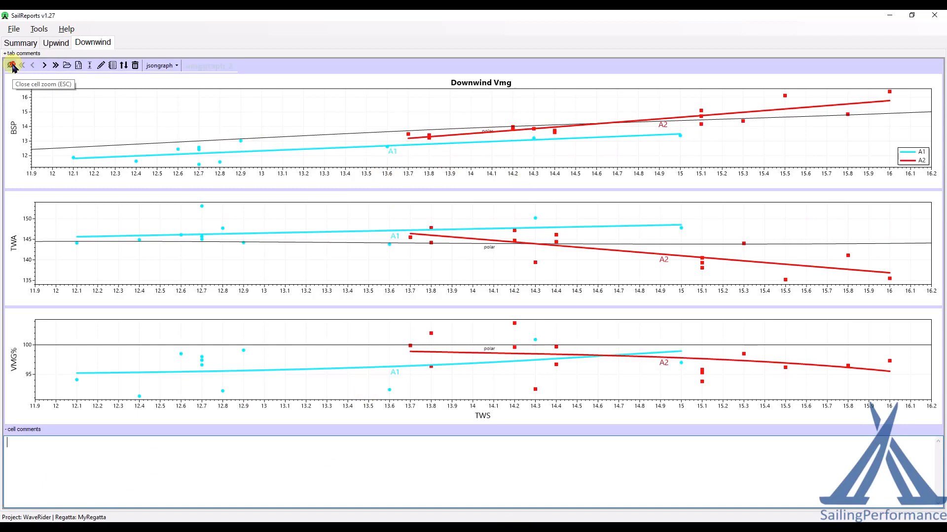
pyautogui.click(9, 66)
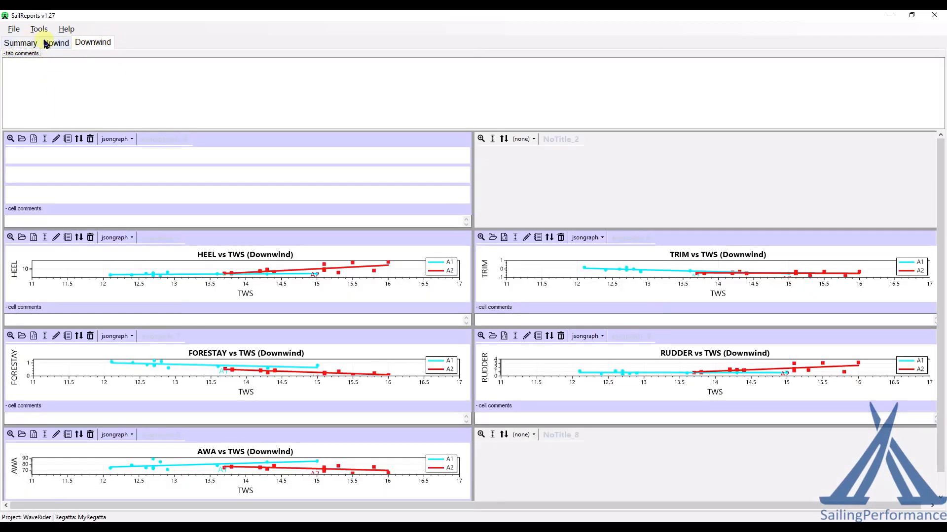
pyautogui.click(21, 42)
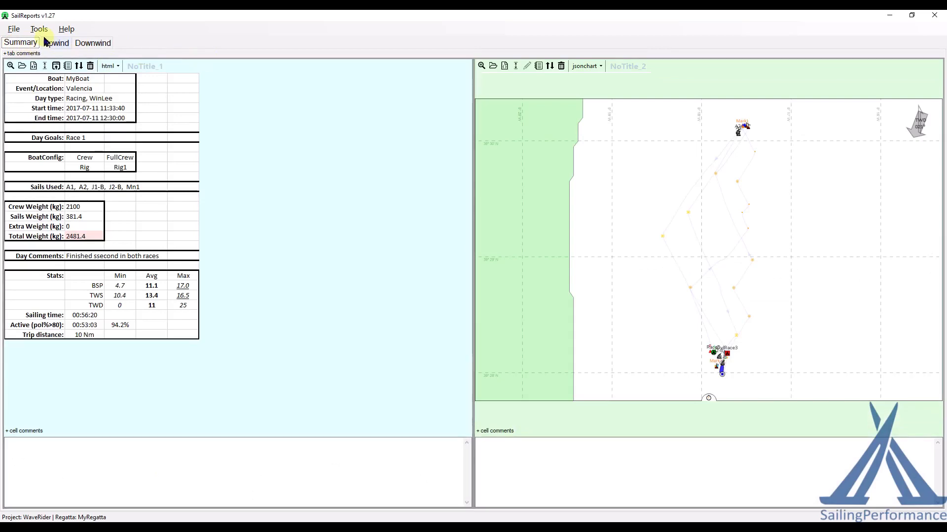
pyautogui.click(92, 43)
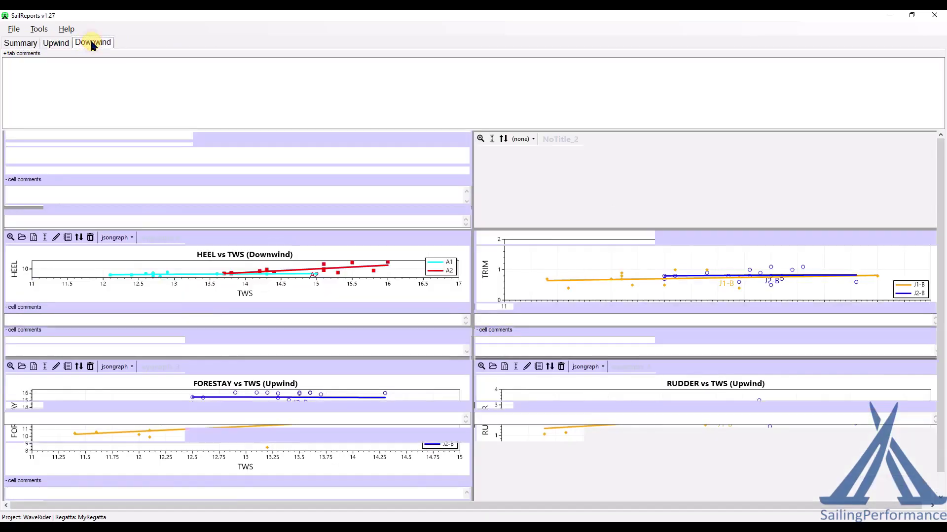
pyautogui.click(93, 42)
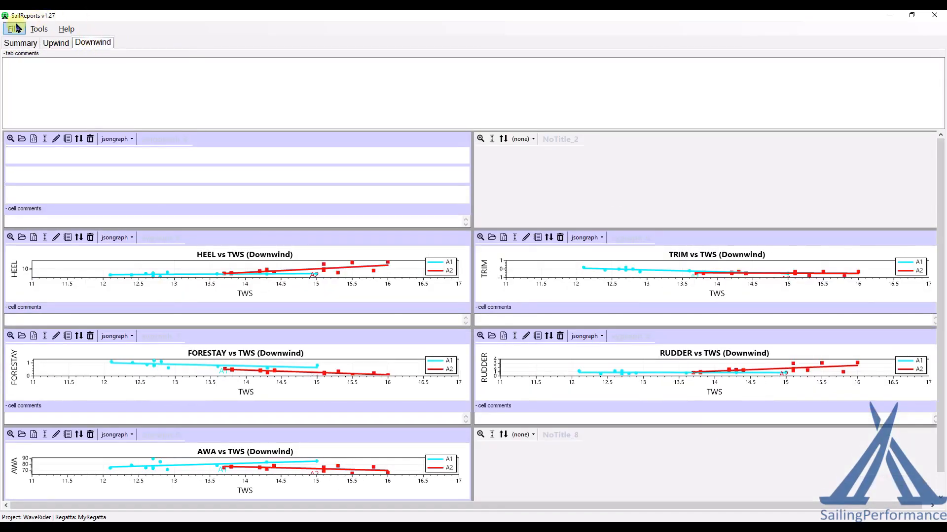
# Upload the report to the web as WaveRider, MyRegatta, NewReport, 2022-12-14
pyautogui.click(12, 29)
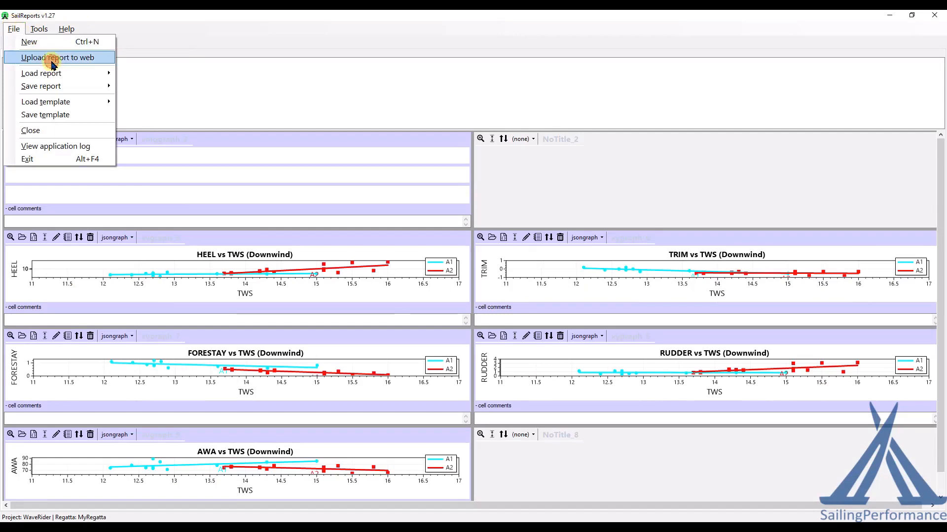
pyautogui.click(52, 58)
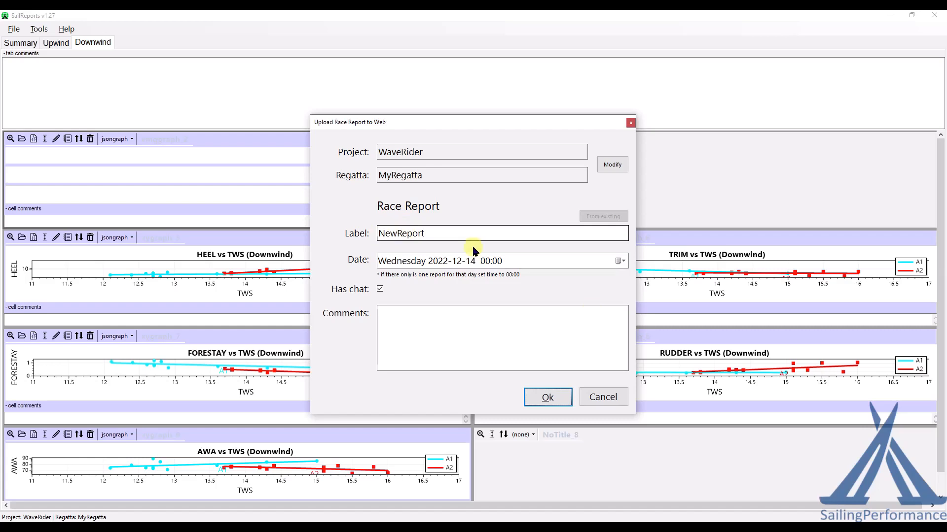
pyautogui.click(547, 397)
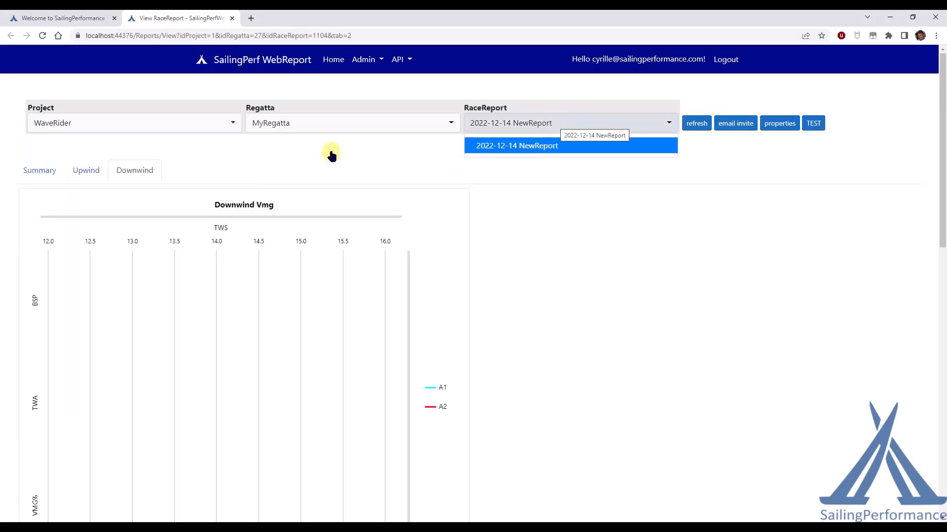
# Load 2022-12-14 NewReport and scroll its Summary page down to the track map
pyautogui.click(516, 145)
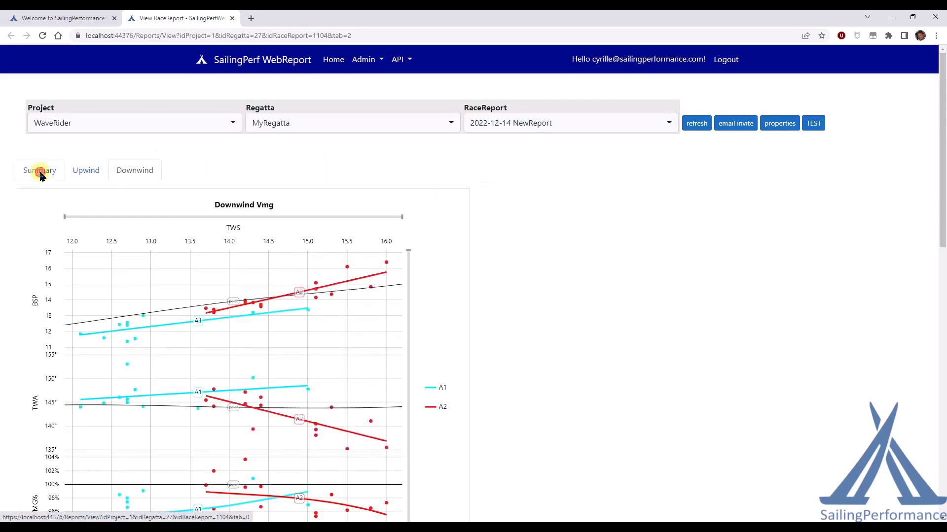
pyautogui.click(40, 170)
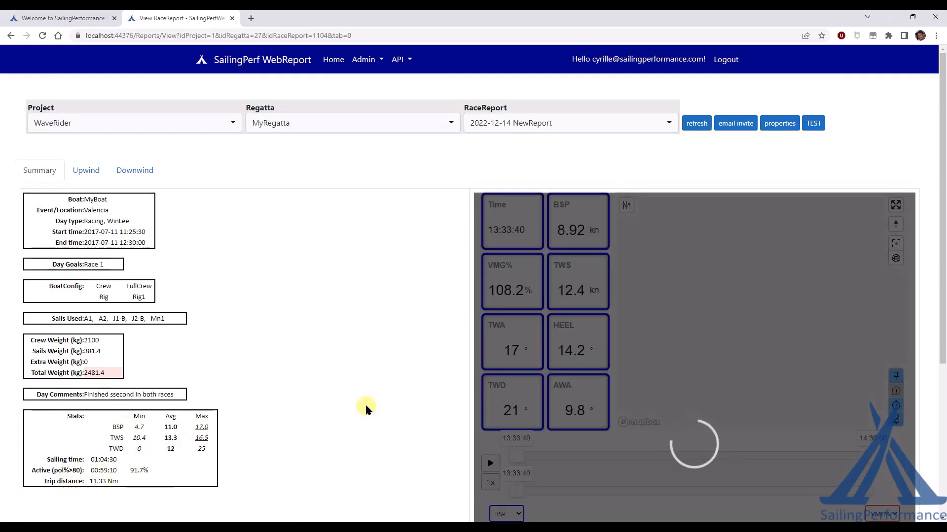
pyautogui.scroll(-3)
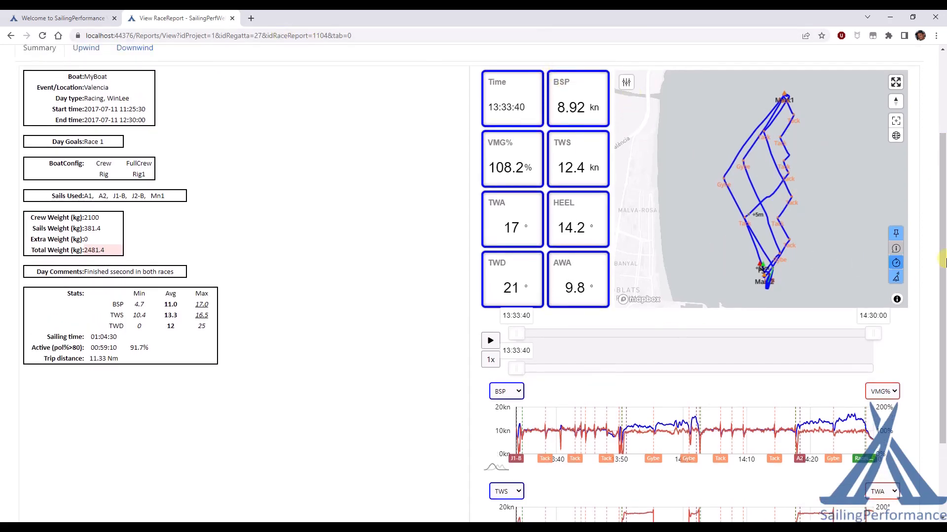
pyautogui.scroll(-3)
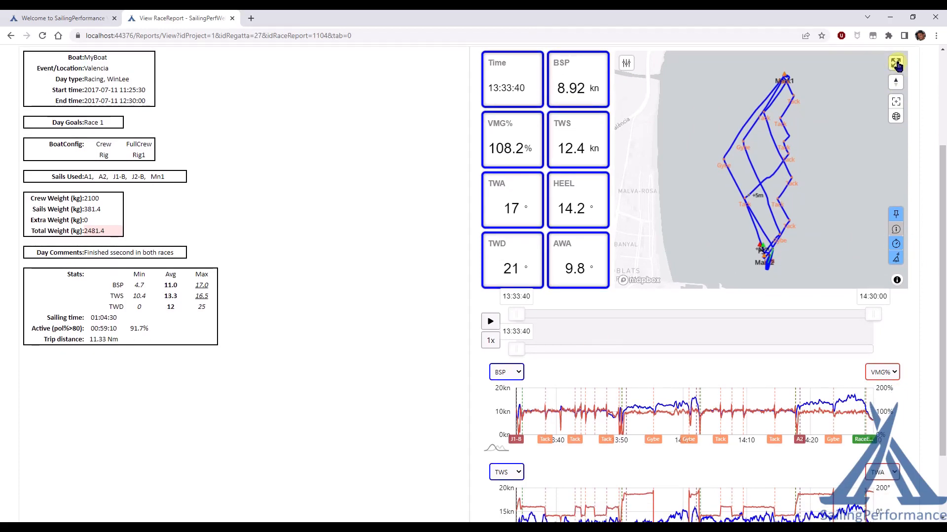
# Colour the sailed track by VMG% in the fullscreen map
pyautogui.click(896, 62)
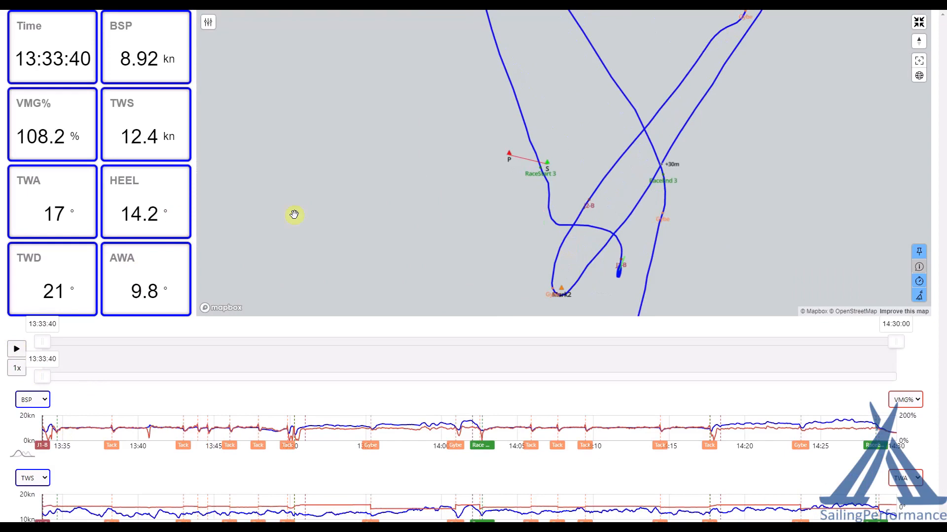
pyautogui.click(207, 23)
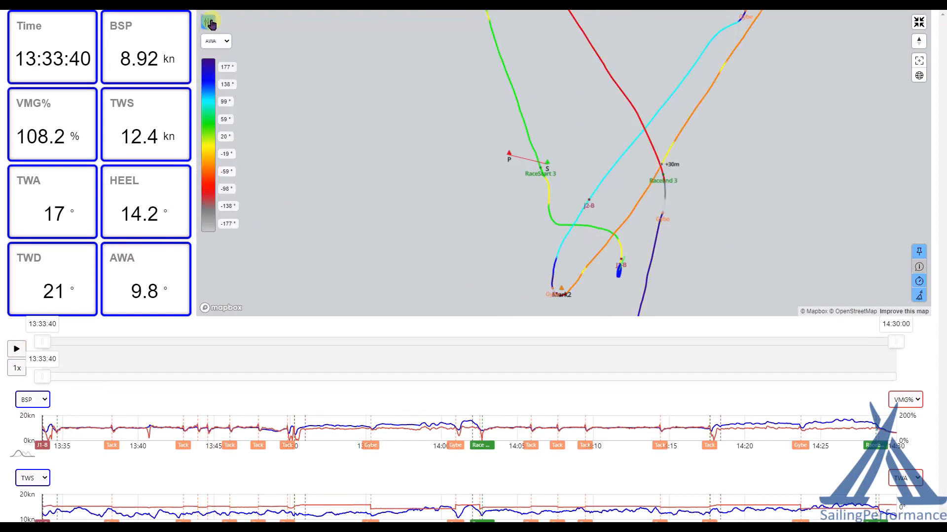
pyautogui.click(216, 41)
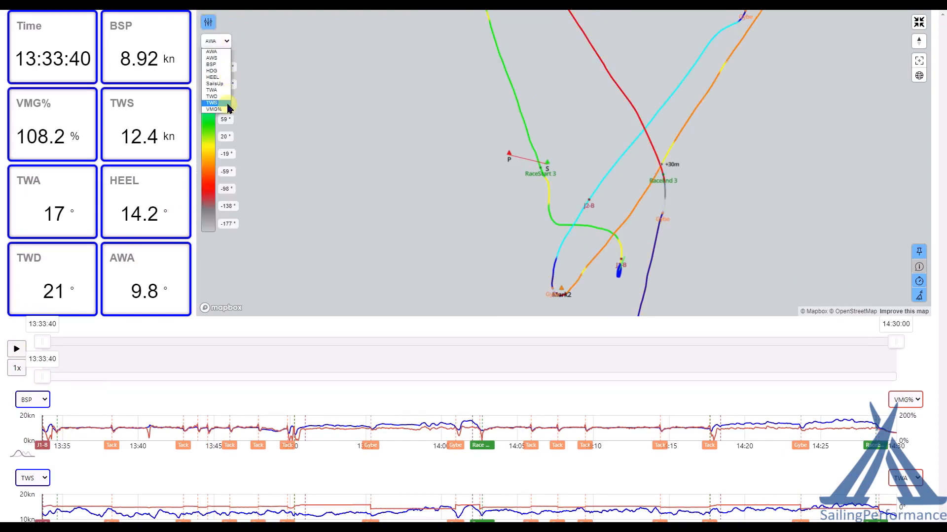
pyautogui.click(213, 108)
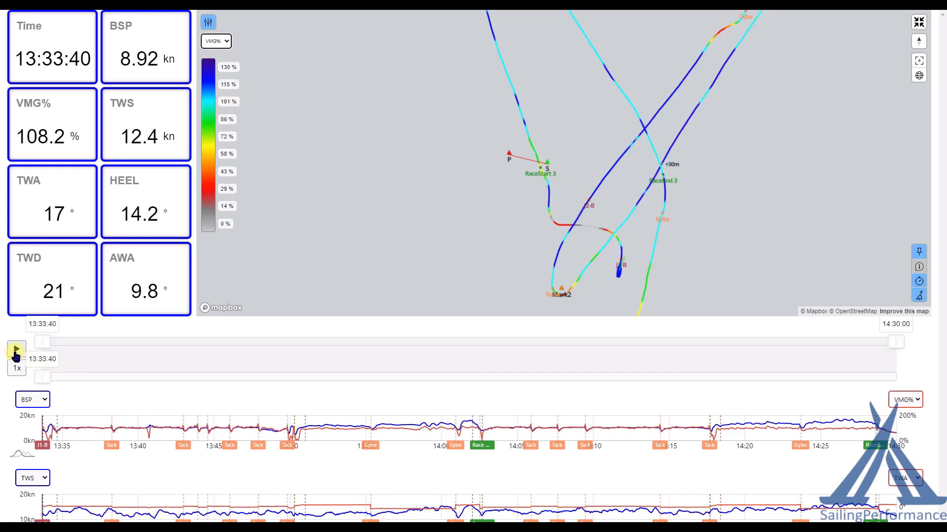
# Replay the race at 5x, switch the AWA gauge to HDG, then pause
pyautogui.click(16, 349)
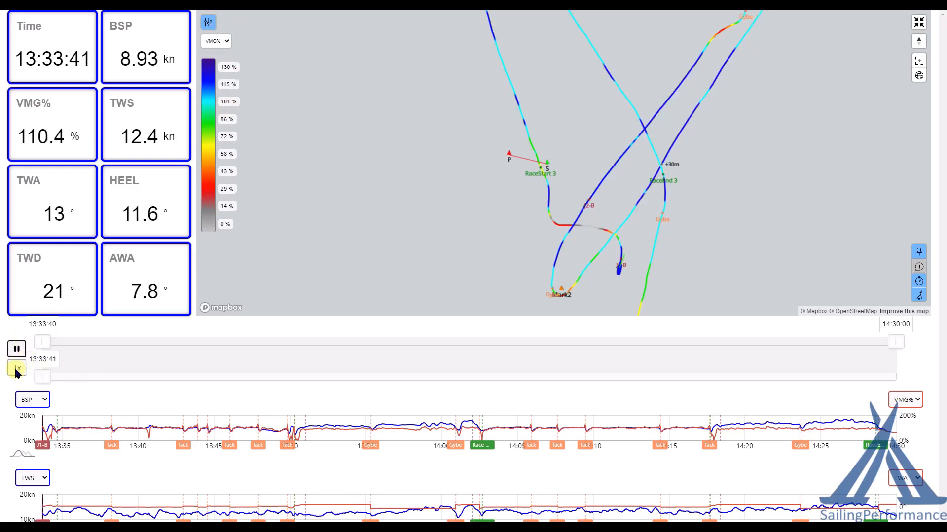
pyautogui.click(18, 368)
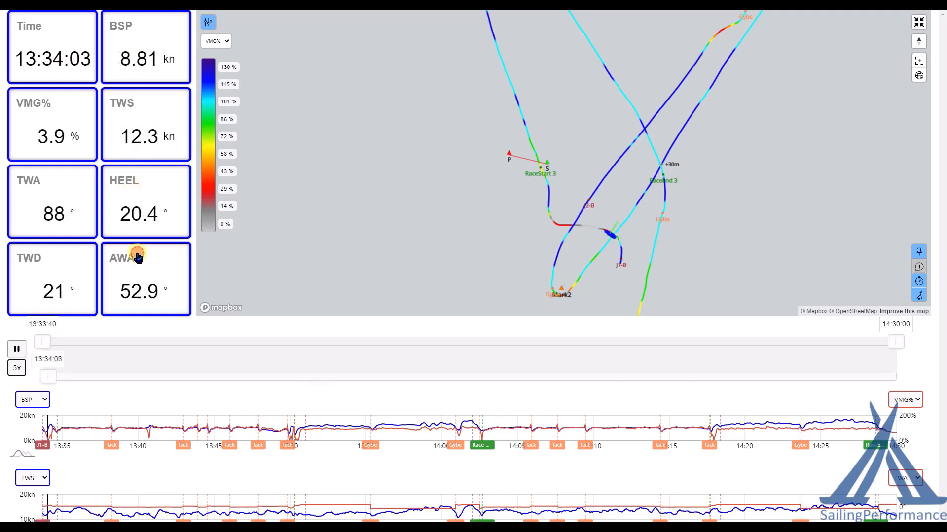
pyautogui.click(145, 274)
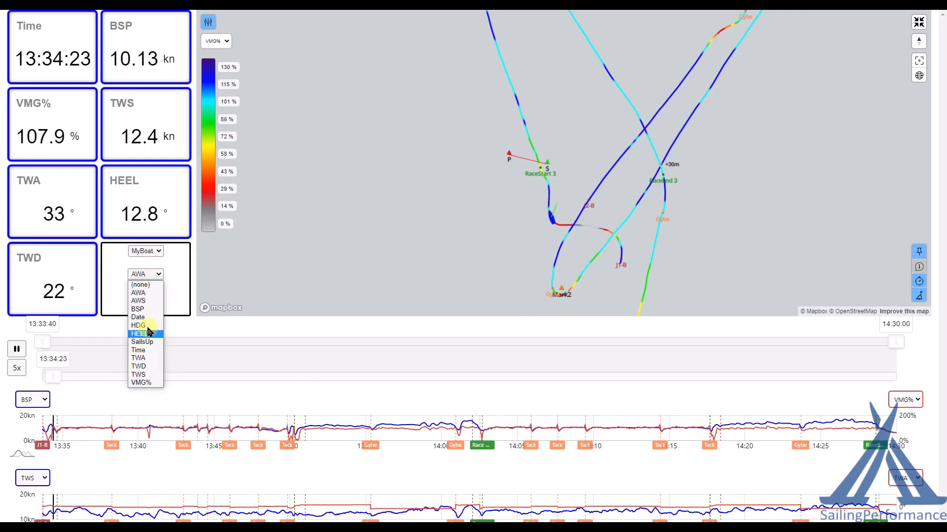
pyautogui.click(137, 325)
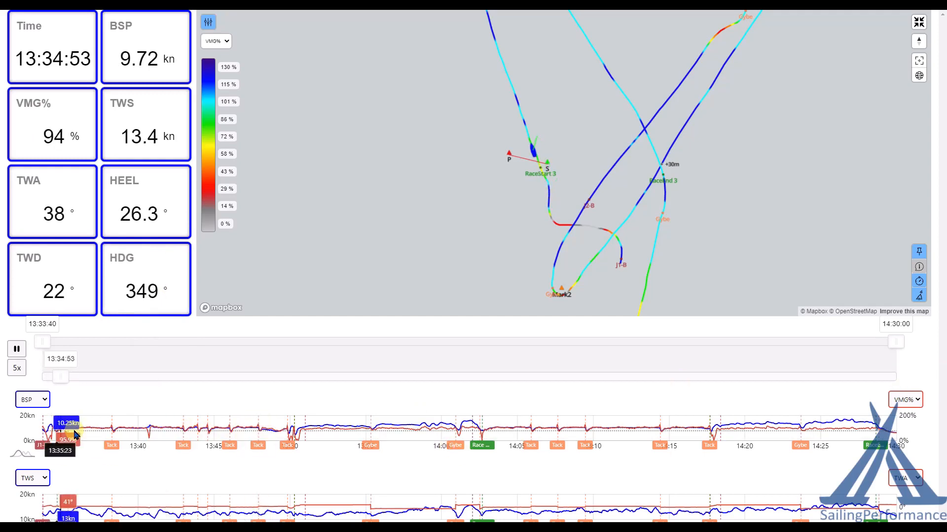
pyautogui.click(17, 350)
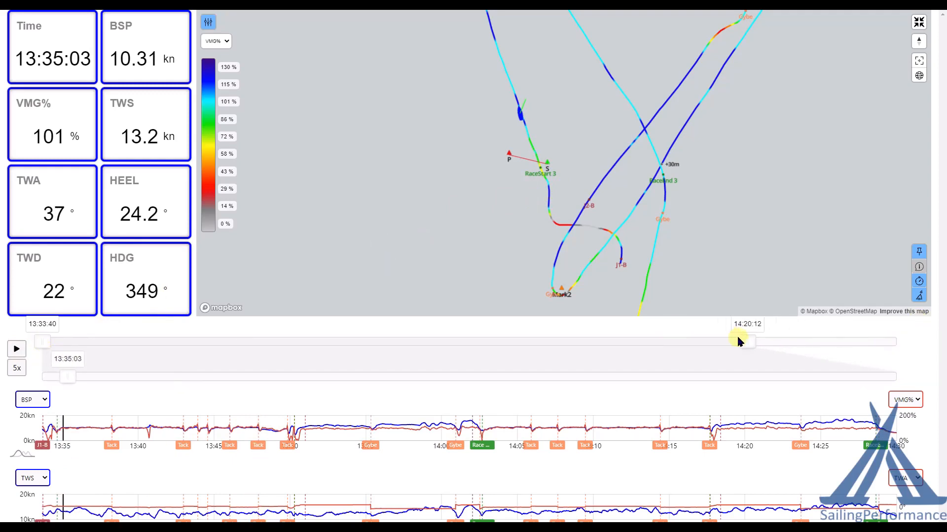
# Trim the replay window to 13:33:40–13:35:56 and pan around the start area
pyautogui.moveTo(739, 342); pyautogui.dragTo(377, 342)
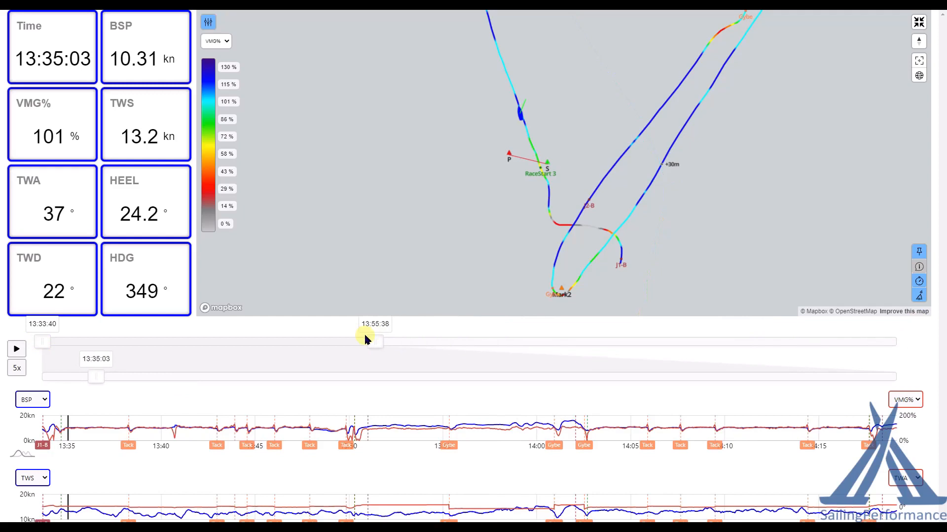
pyautogui.moveTo(377, 341); pyautogui.dragTo(265, 341)
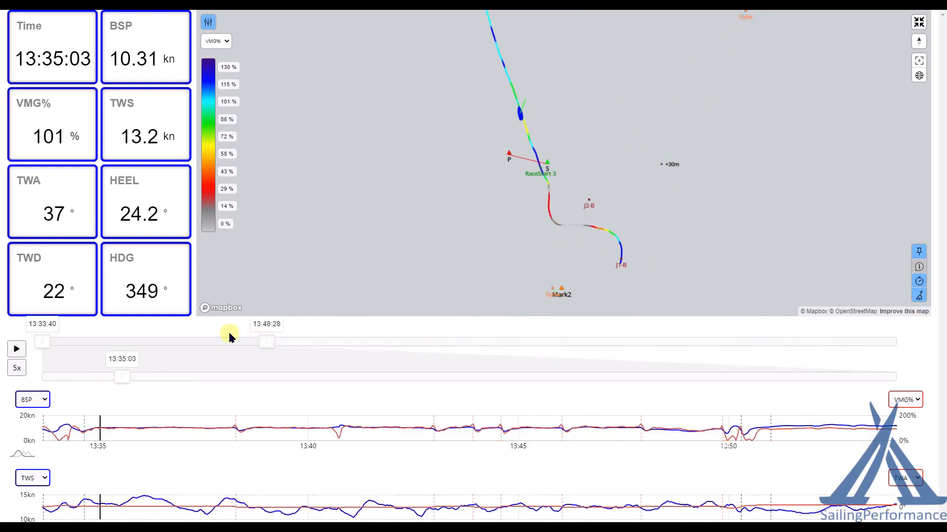
pyautogui.moveTo(267, 341); pyautogui.dragTo(184, 341)
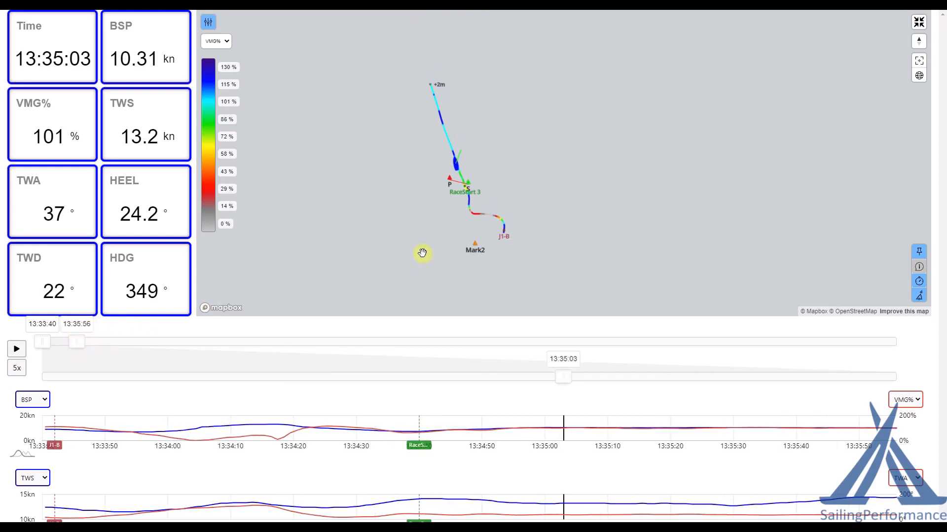
pyautogui.moveTo(422, 253); pyautogui.dragTo(476, 313)
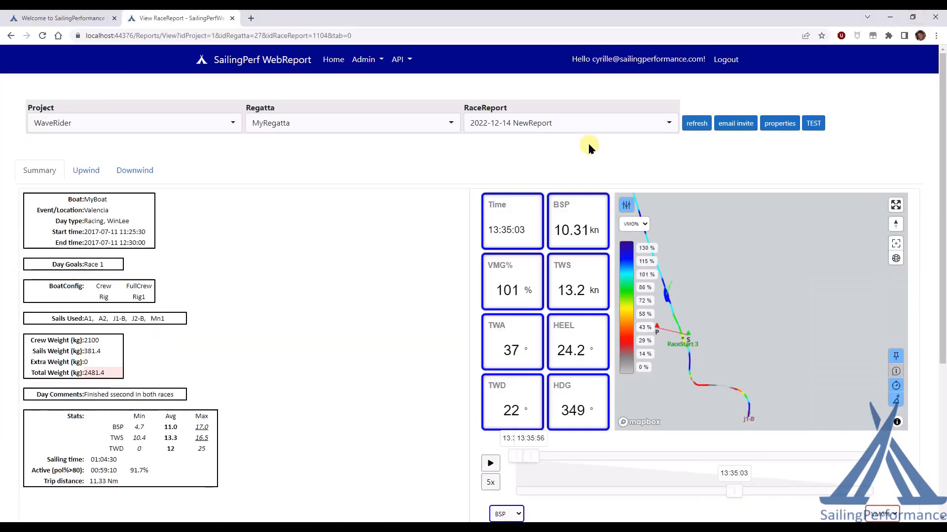
pyautogui.moveTo(92, 194)
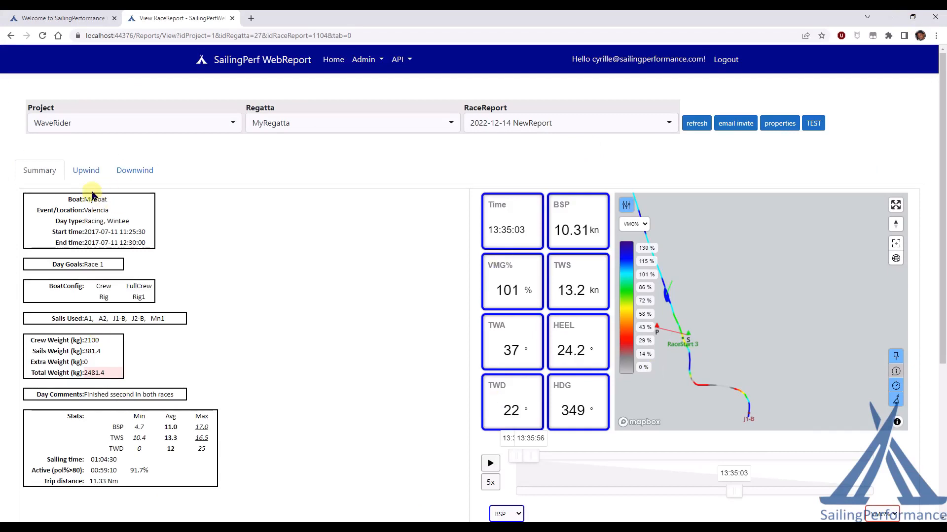
pyautogui.click(86, 170)
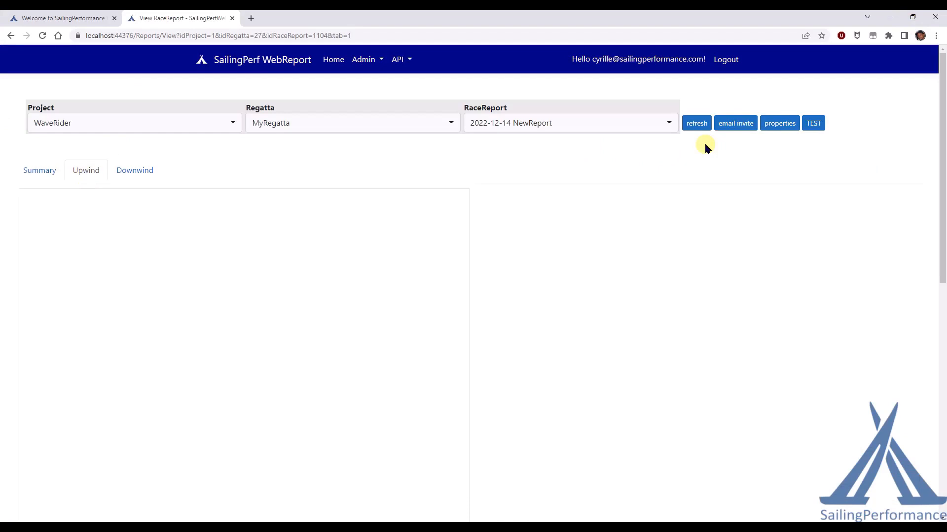
pyautogui.moveTo(630, 173)
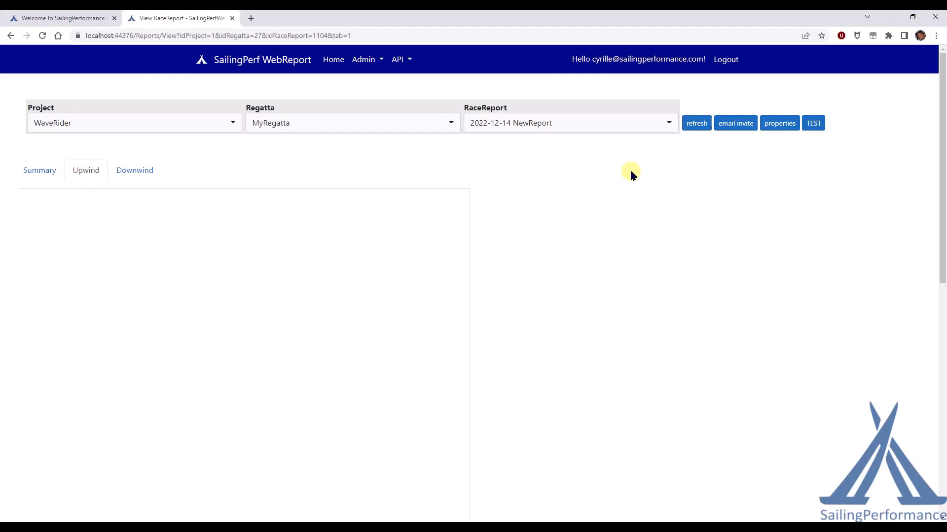
pyautogui.moveTo(624, 214)
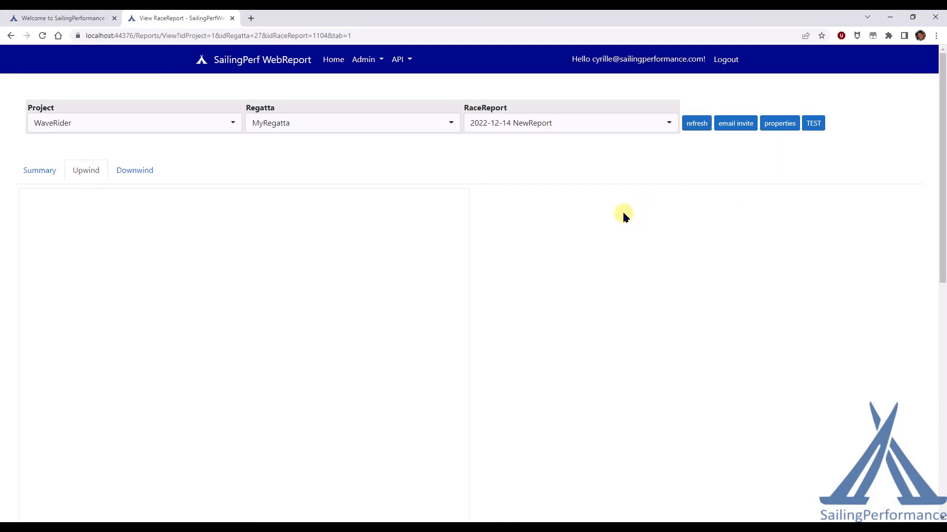
pyautogui.scroll(-3)
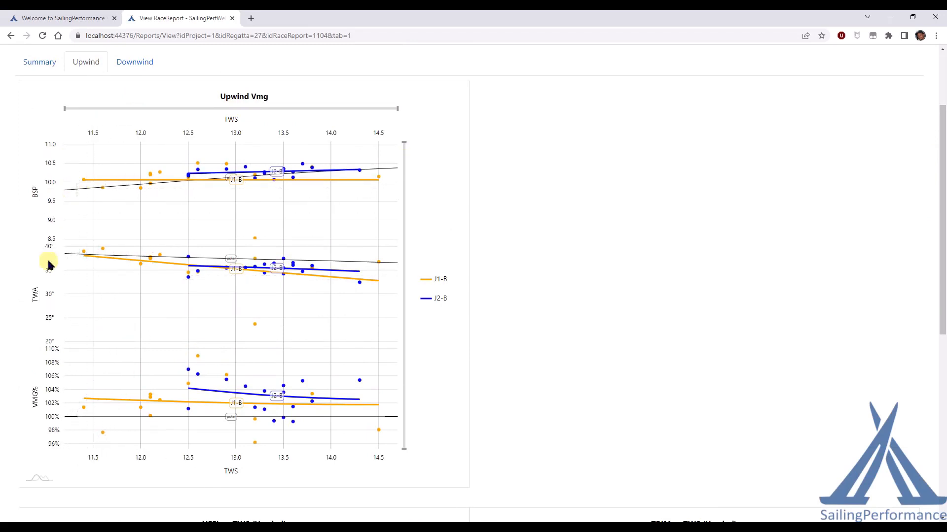
pyautogui.moveTo(265, 192)
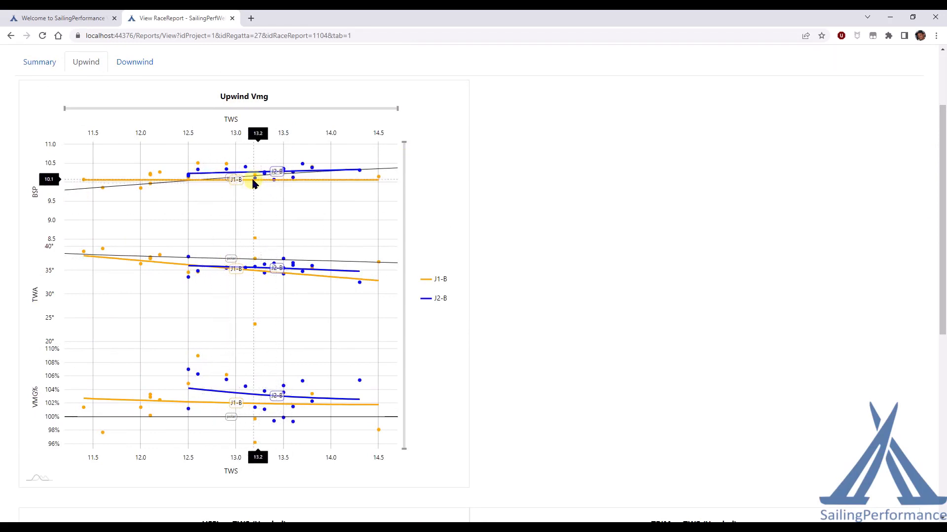
pyautogui.moveTo(258, 133); pyautogui.dragTo(269, 134)
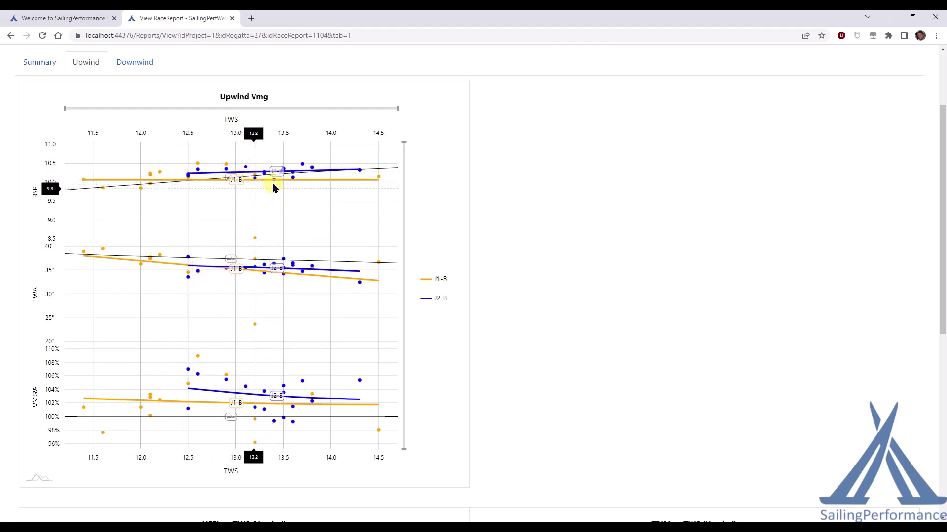
pyautogui.moveTo(541, 191)
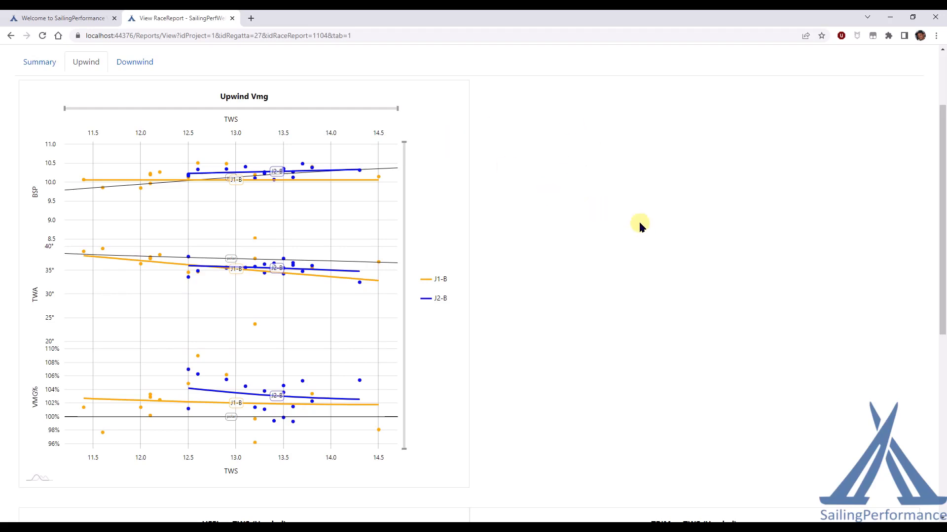
pyautogui.moveTo(204, 167)
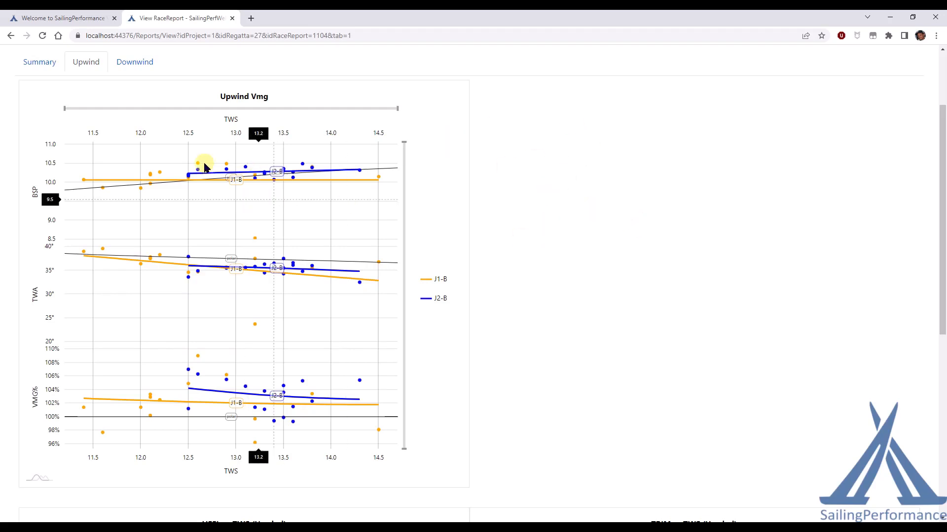
pyautogui.moveTo(258, 133); pyautogui.dragTo(277, 133)
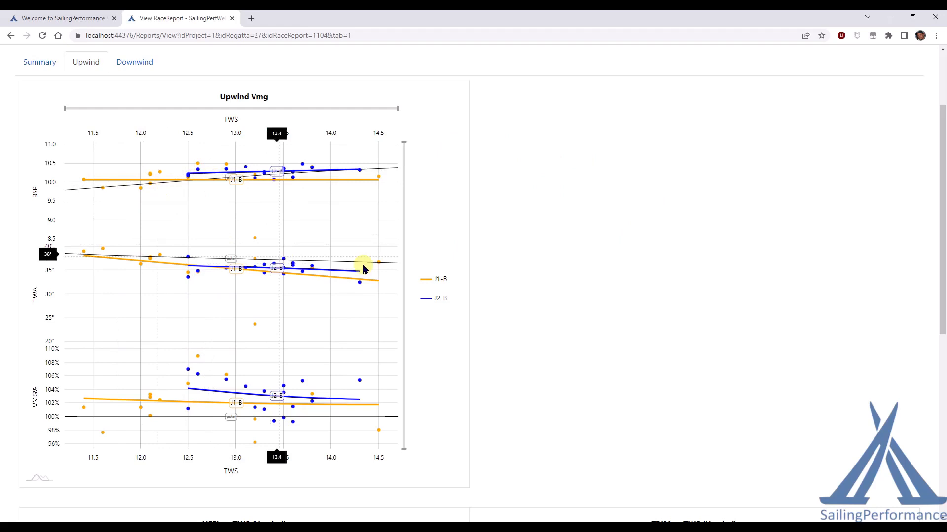
pyautogui.scroll(-3)
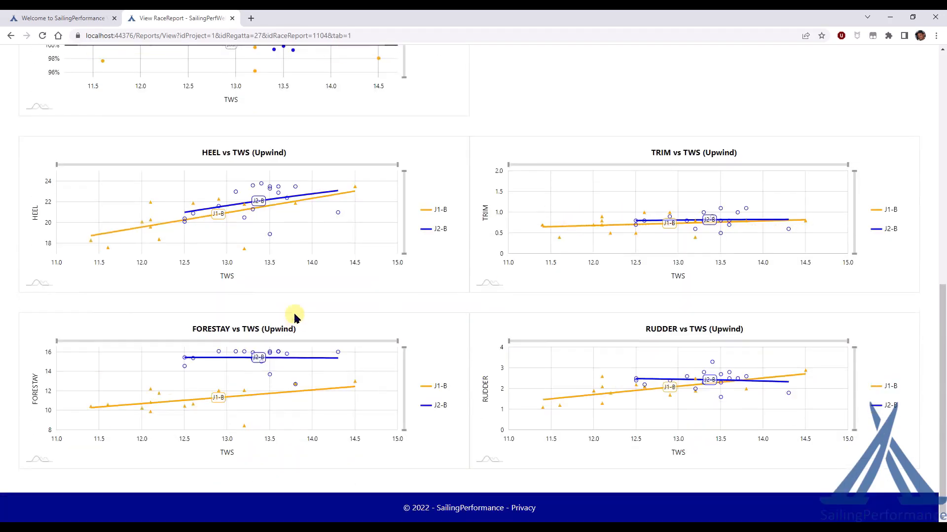
pyautogui.moveTo(689, 242)
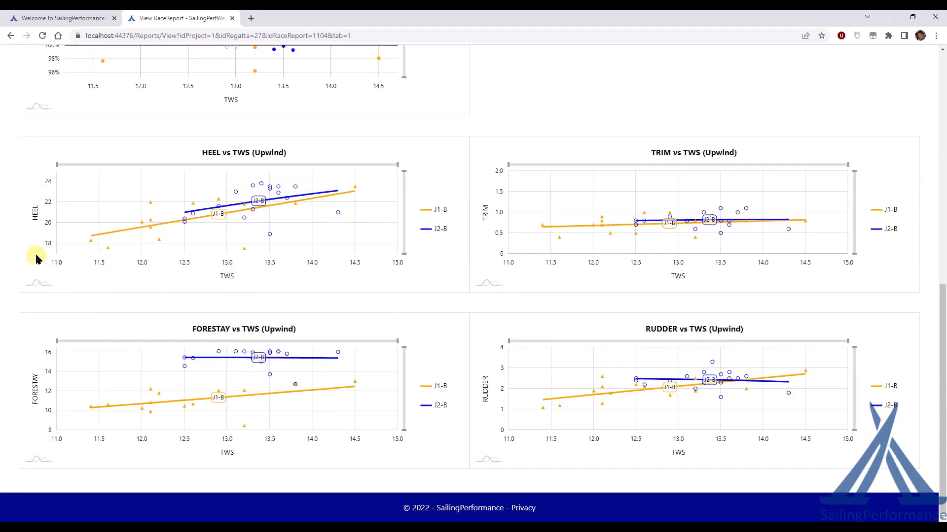
pyautogui.moveTo(525, 235)
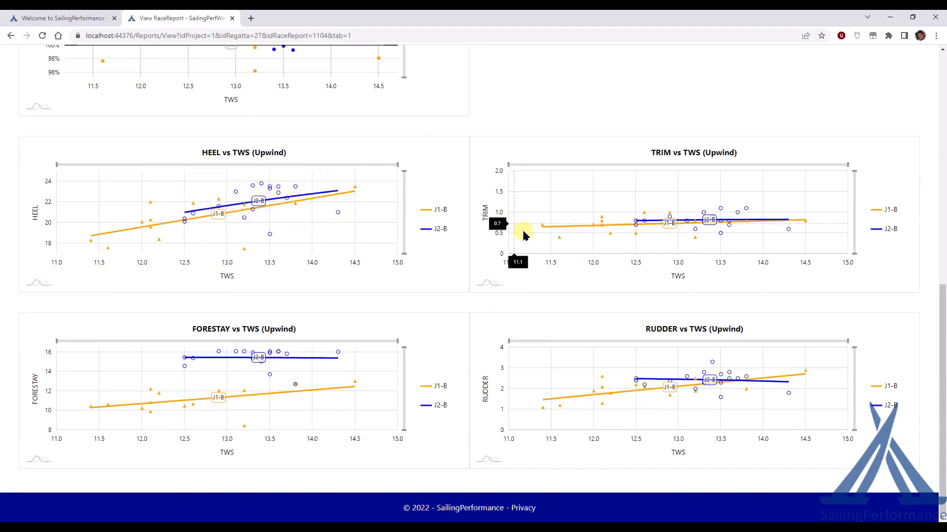
pyautogui.moveTo(363, 314)
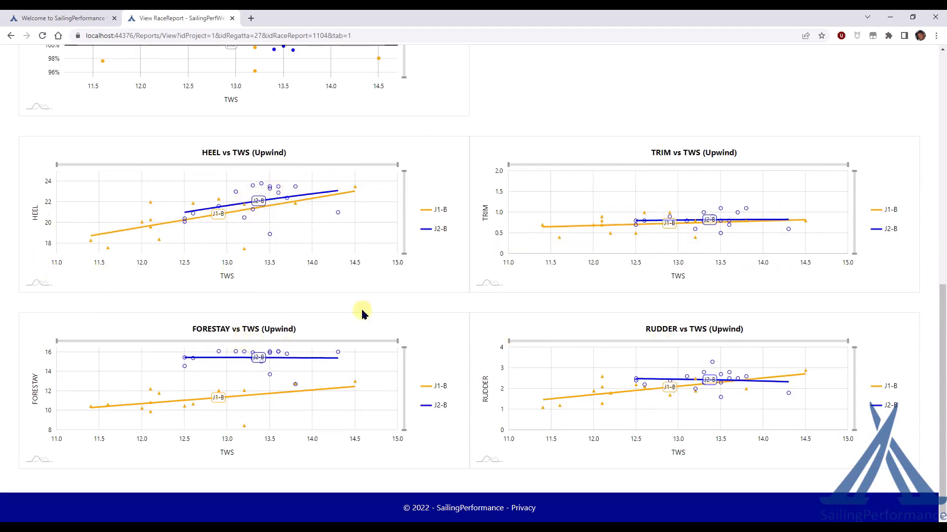
pyautogui.scroll(3)
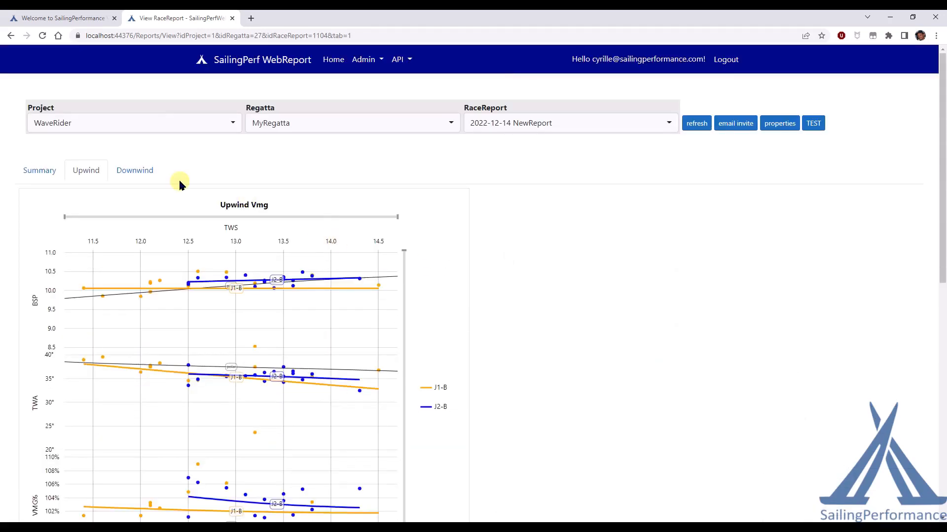
# Scroll through the online Downwind VMG, heel, trim, forestay, rudder and AWA charts
pyautogui.click(135, 170)
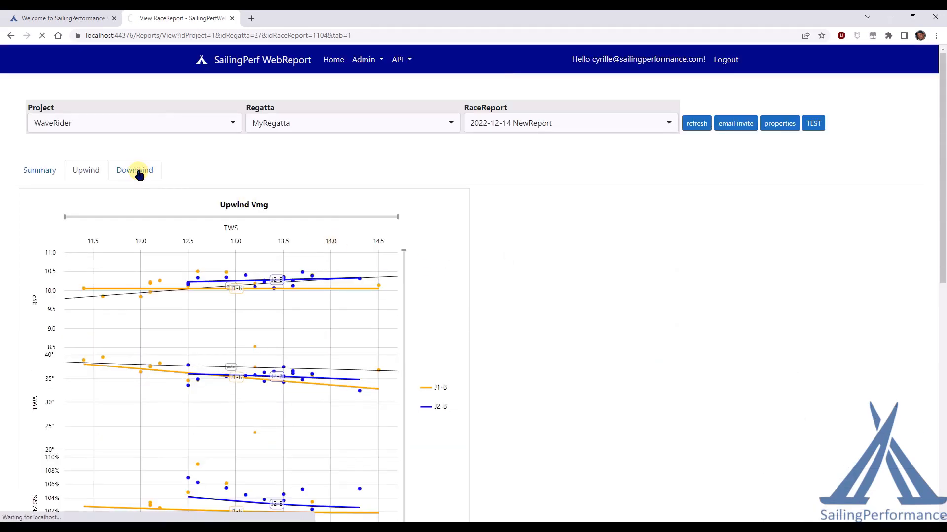
pyautogui.click(134, 170)
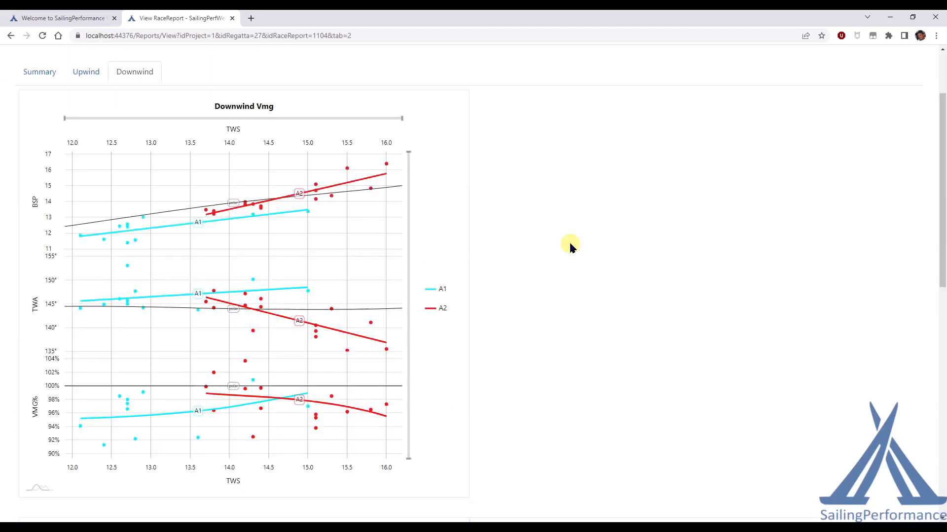
pyautogui.scroll(-3)
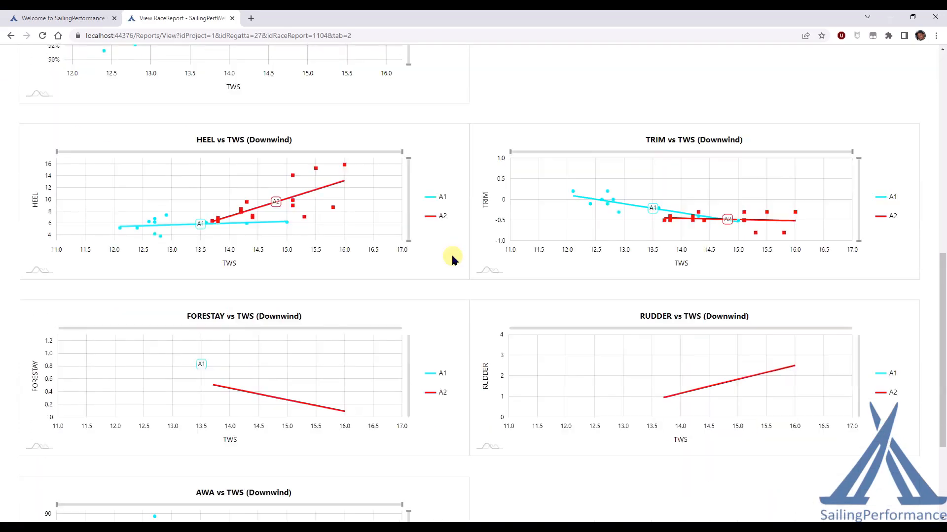
pyautogui.scroll(-3)
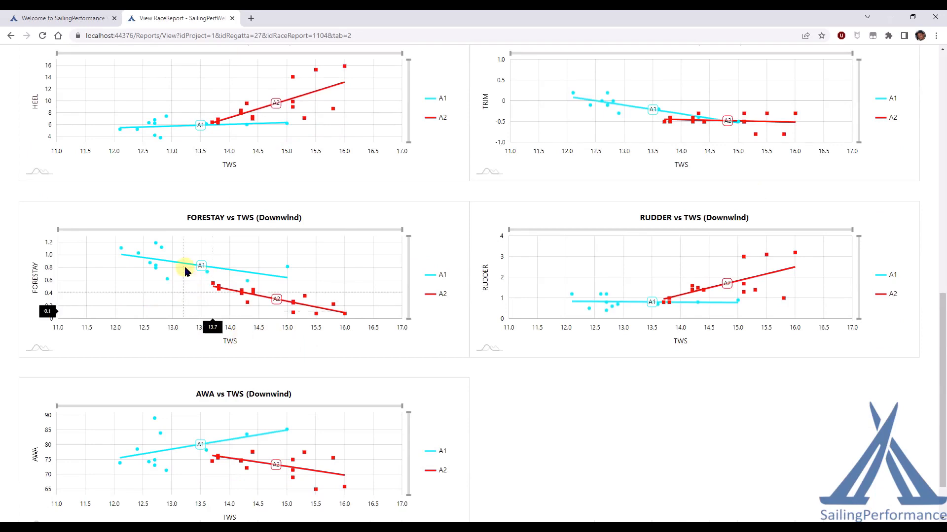
pyautogui.moveTo(482, 424)
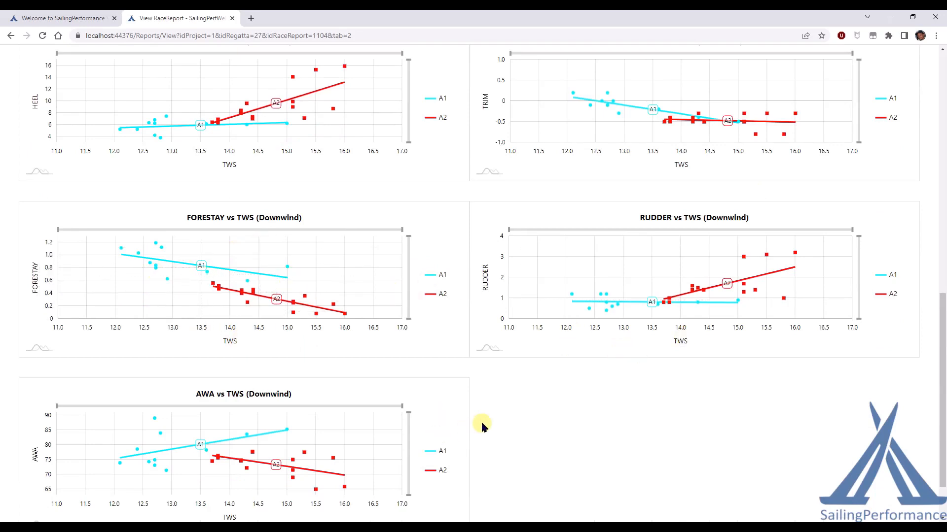
pyautogui.scroll(-3)
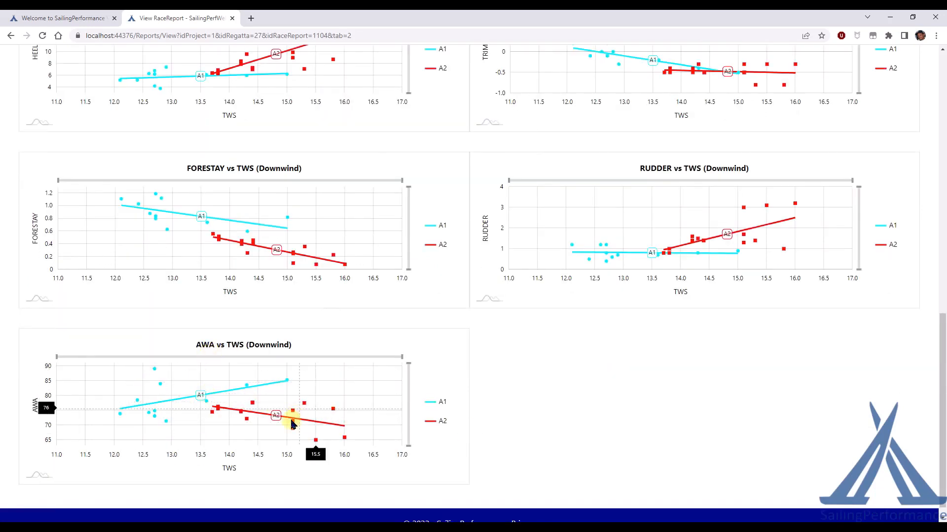
pyautogui.moveTo(425, 367)
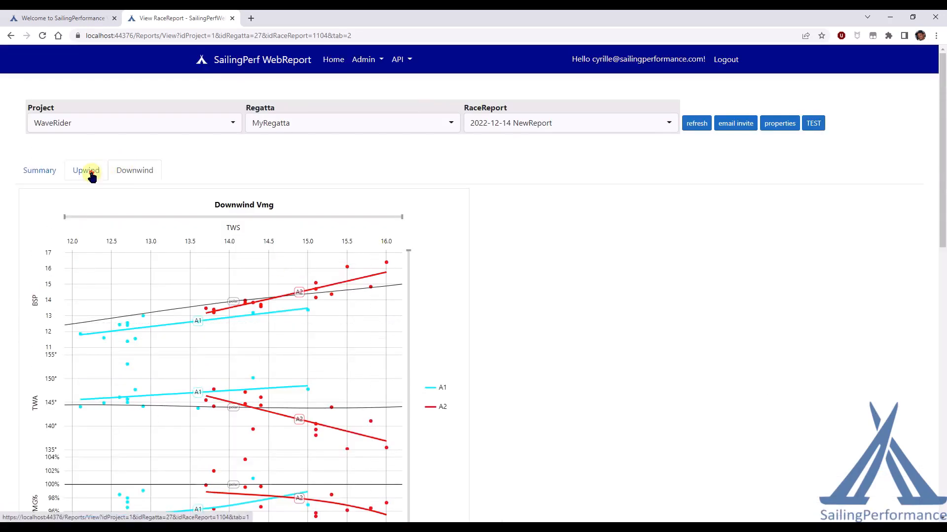
pyautogui.click(86, 170)
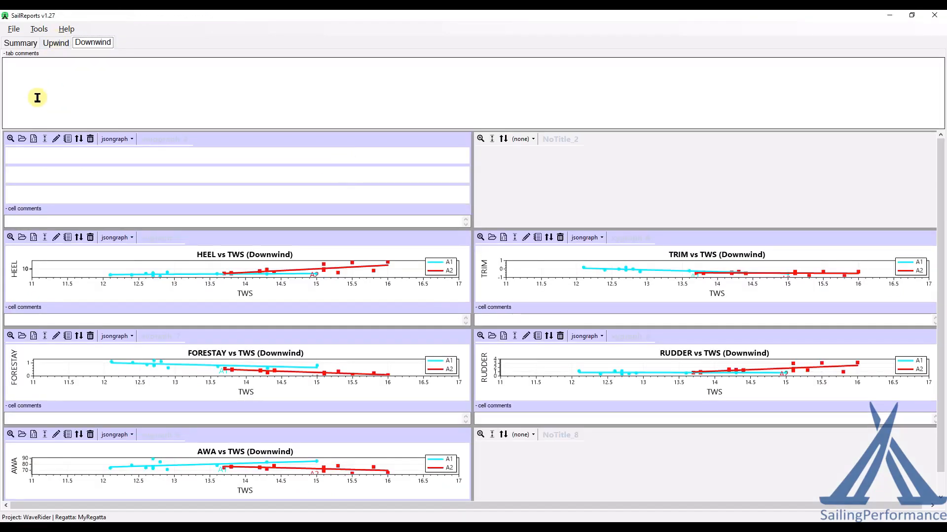
pyautogui.moveTo(10, 138)
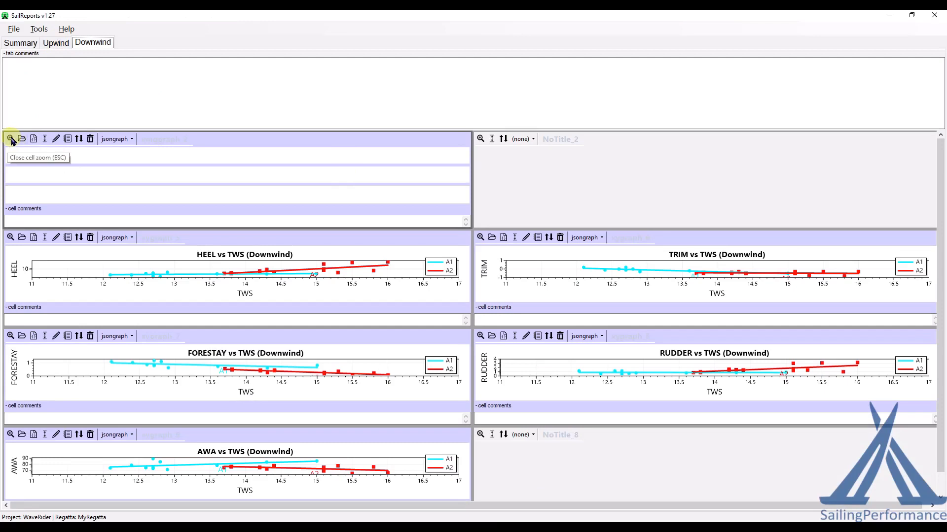
# Add the cell comment 'J2-B was performing well from 12kn' to the Upwind Vmg chart
pyautogui.click(9, 138)
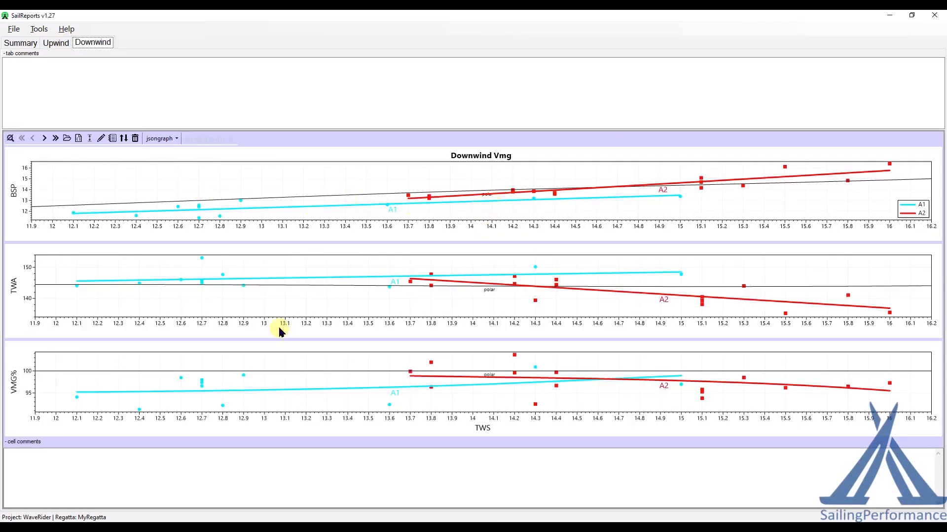
pyautogui.click(55, 43)
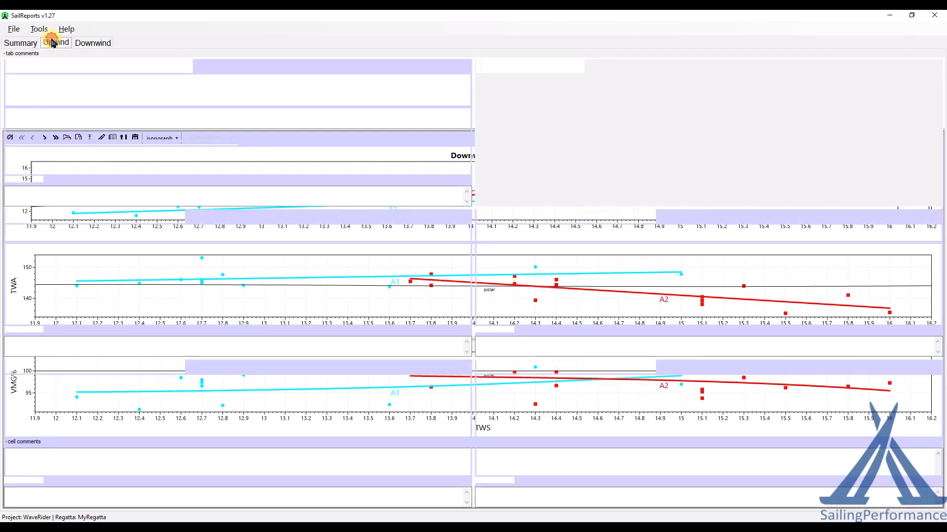
pyautogui.click(54, 43)
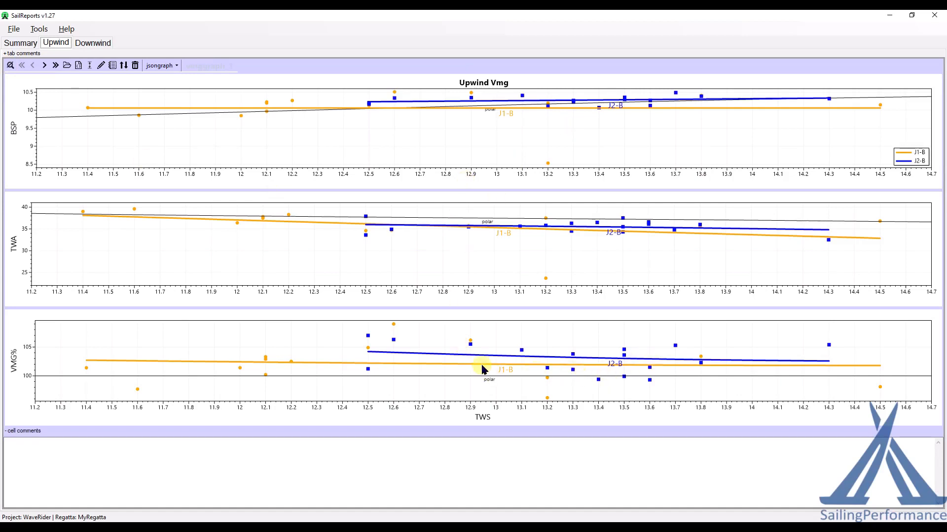
pyautogui.write('J2-B was')
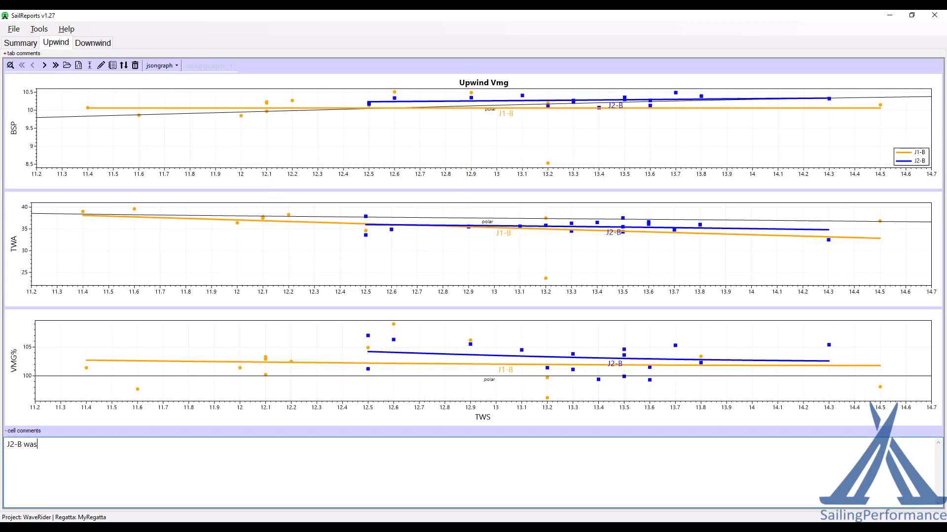
pyautogui.write('perform')
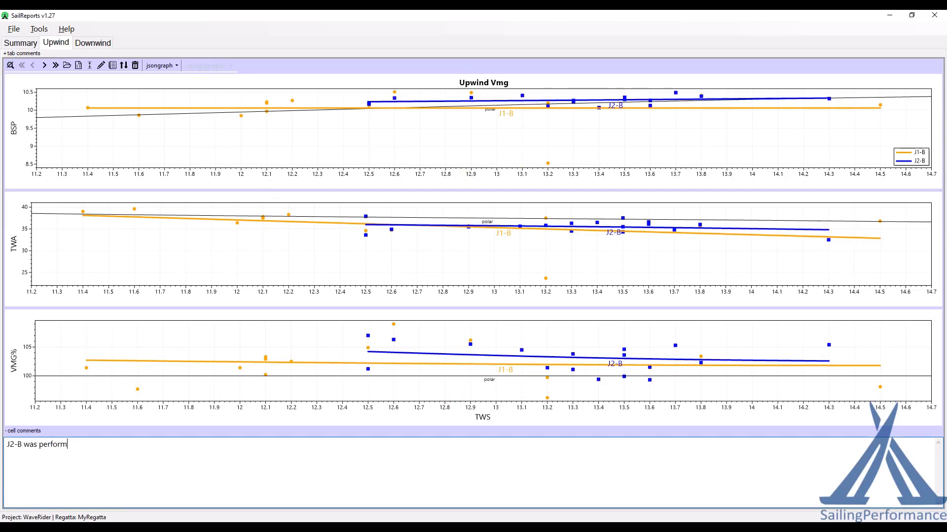
pyautogui.write('ing well')
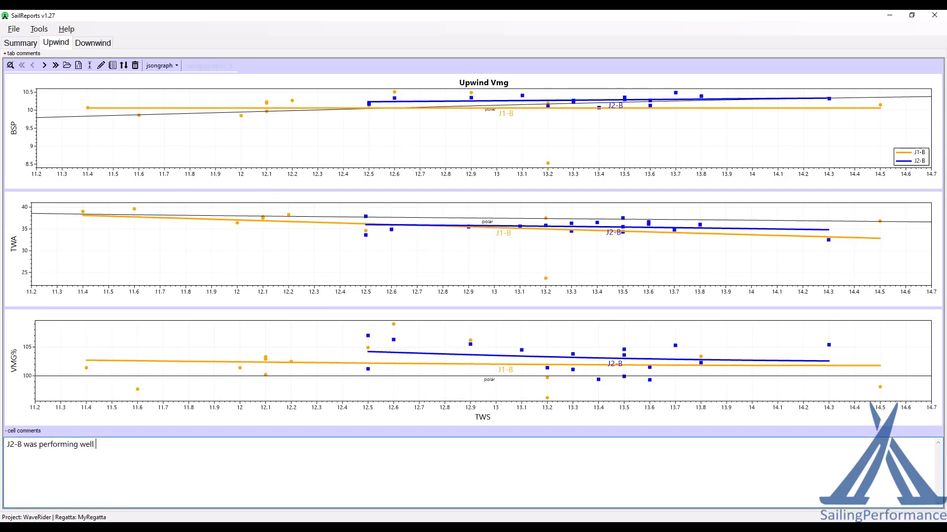
pyautogui.write('from 12kn')
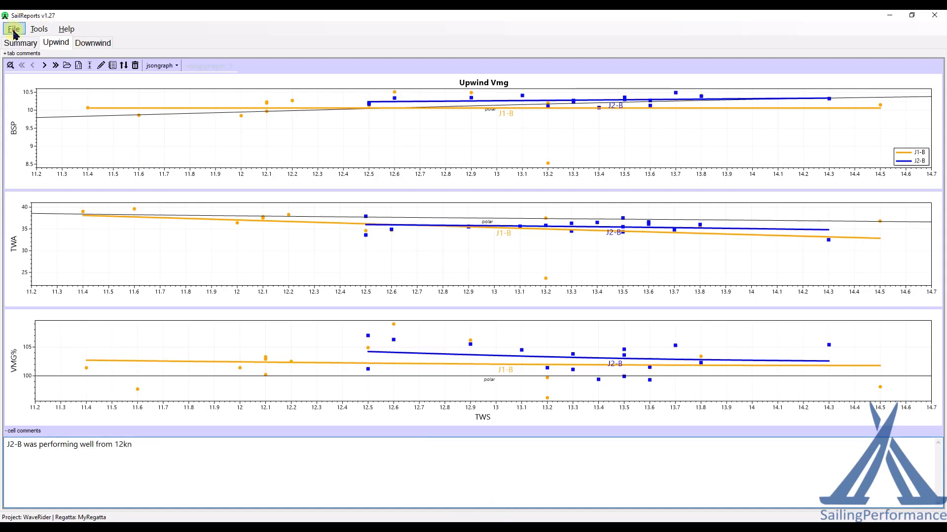
# Connect SailReports to the report server
pyautogui.click(13, 29)
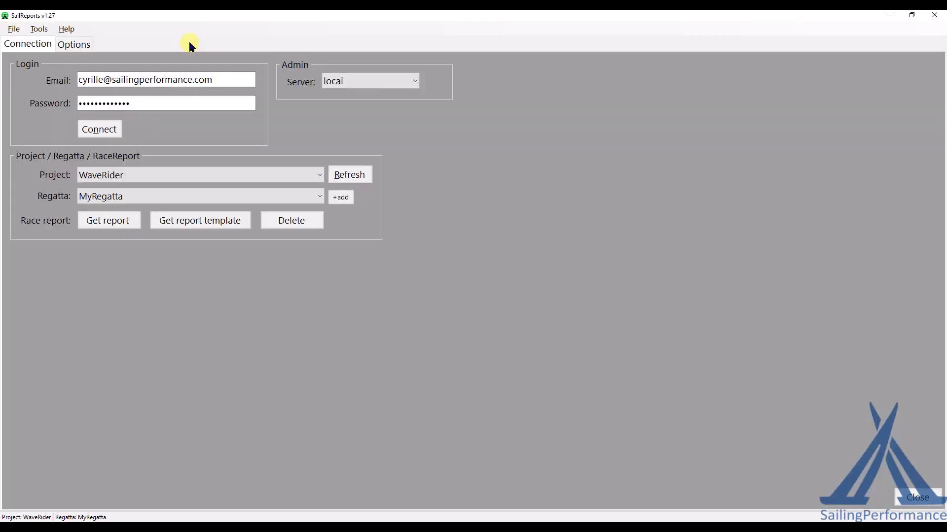
pyautogui.click(99, 129)
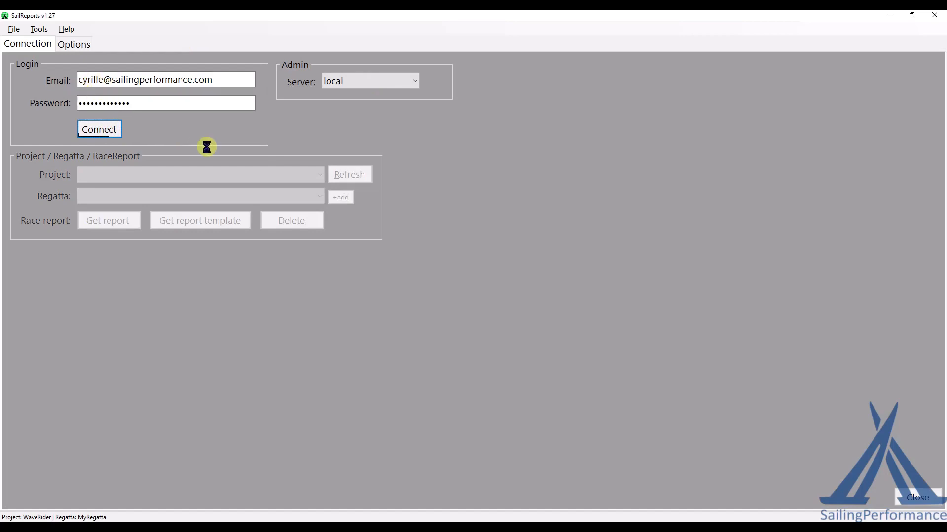
pyautogui.click(100, 129)
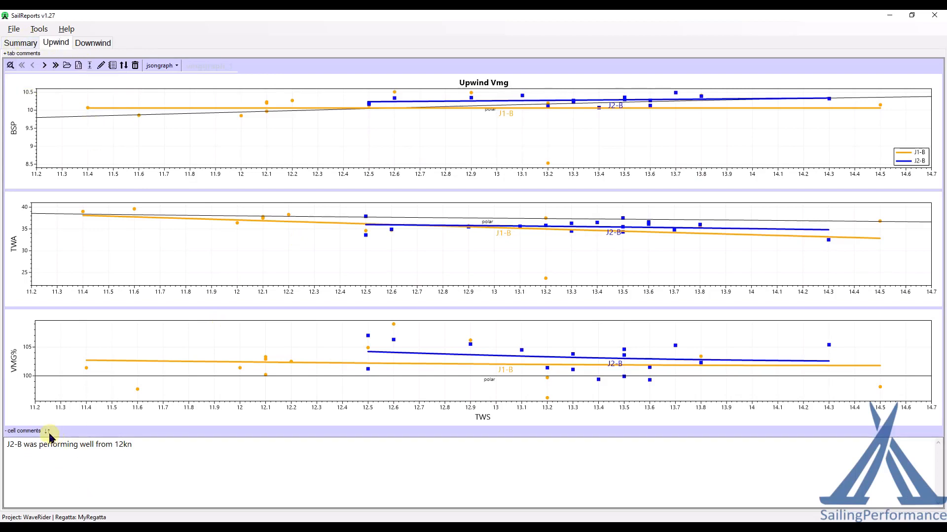
# Upload the chart comment to 2022-12-14 NewReport and open the online report
pyautogui.click(46, 431)
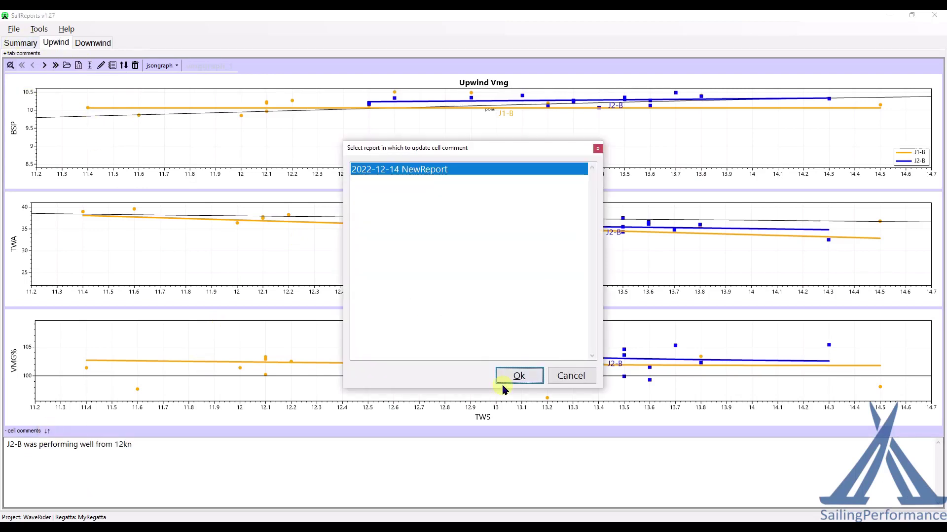
pyautogui.click(518, 376)
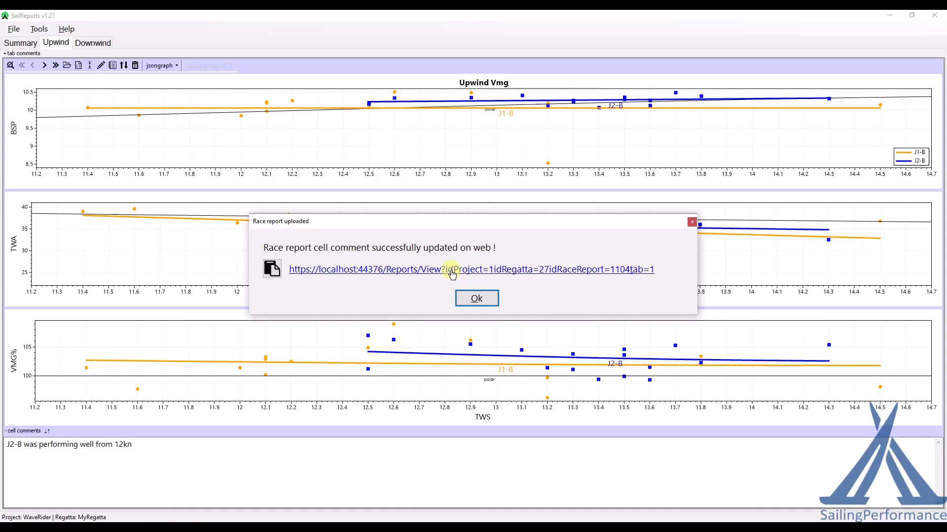
pyautogui.click(454, 272)
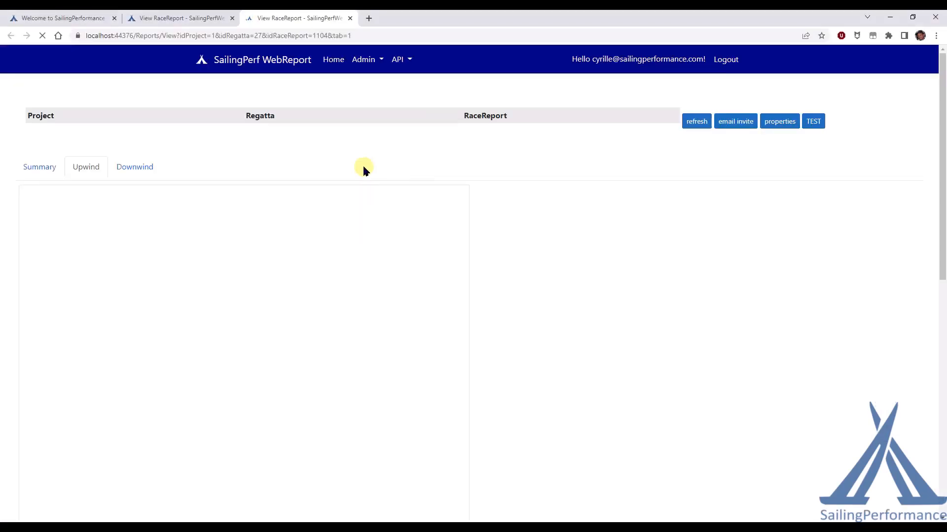
# Scroll the online Upwind tab down to the 'J2-B was performing well from 12kn' comment
pyautogui.scroll(-3)
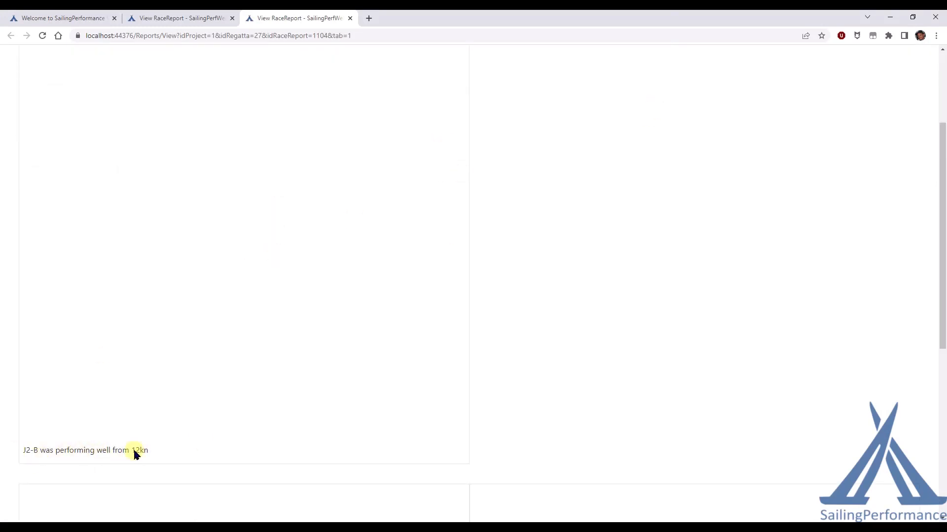
pyautogui.moveTo(457, 346)
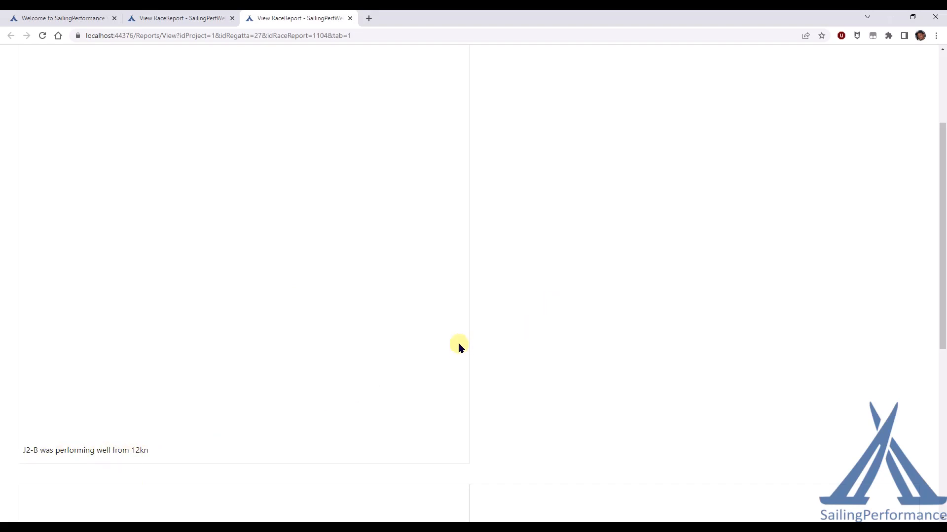
pyautogui.scroll(-3)
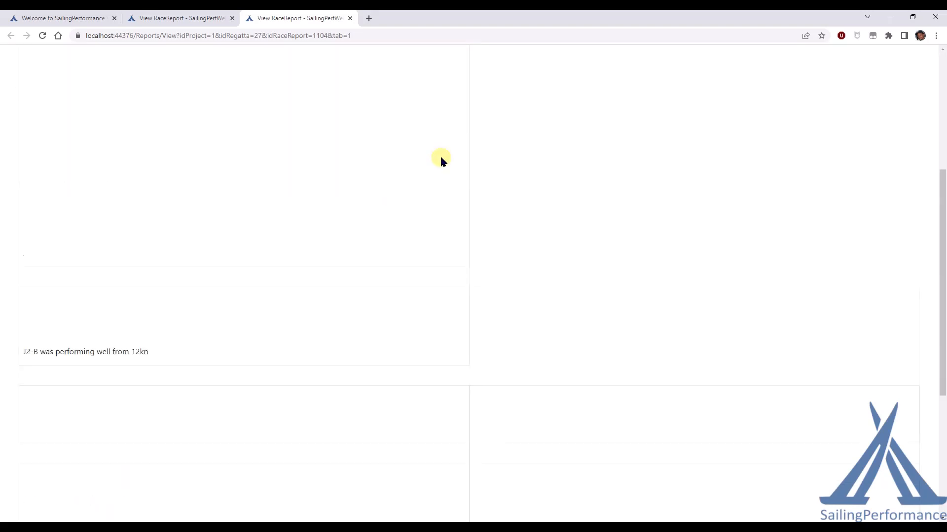
pyautogui.scroll(-3)
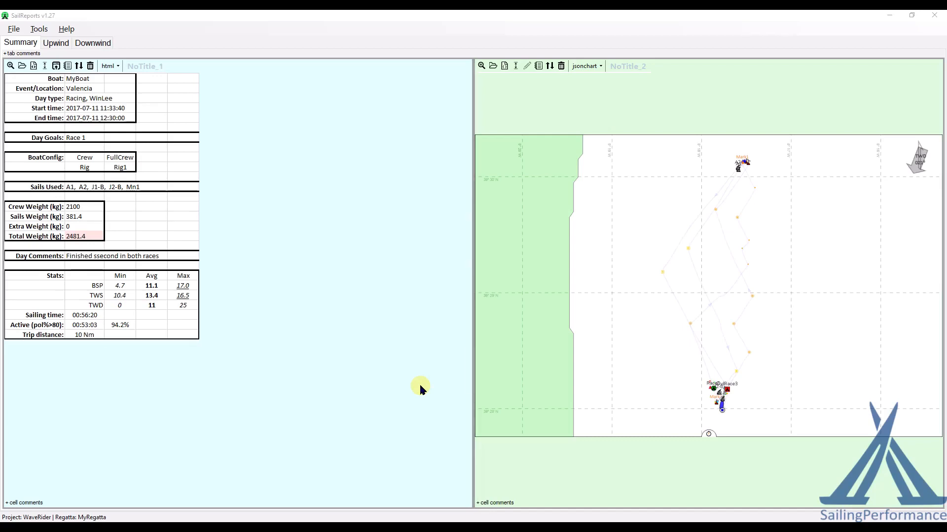
pyautogui.moveTo(169, 133)
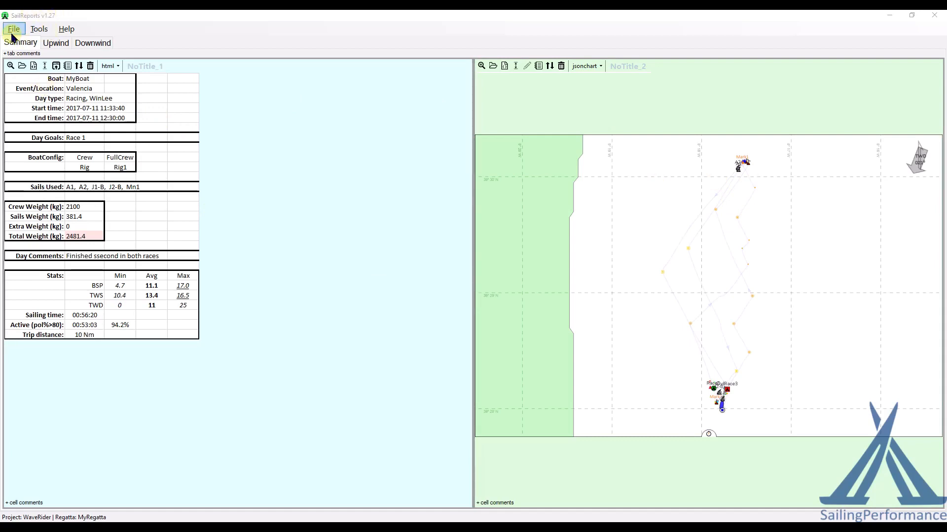
# Save the report as a Word document, overwriting the existing RaceReport.docx
pyautogui.click(16, 28)
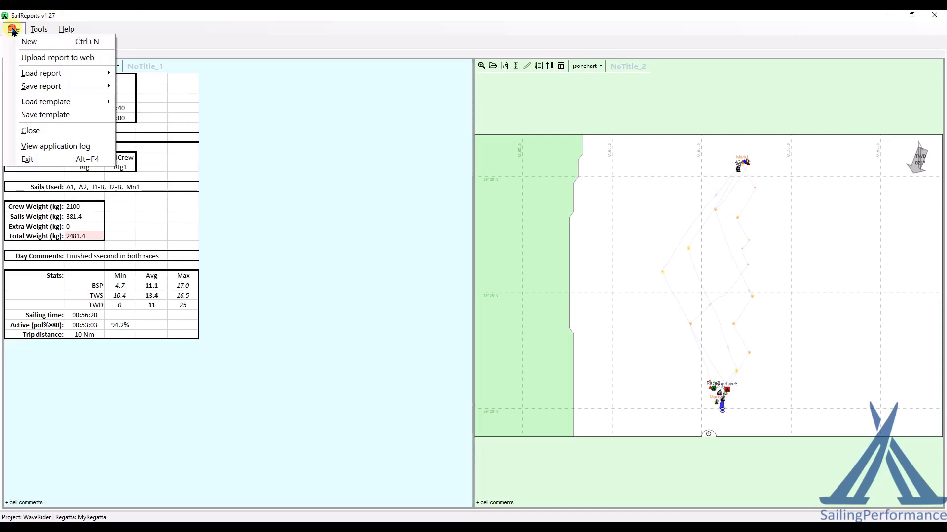
pyautogui.moveTo(41, 86)
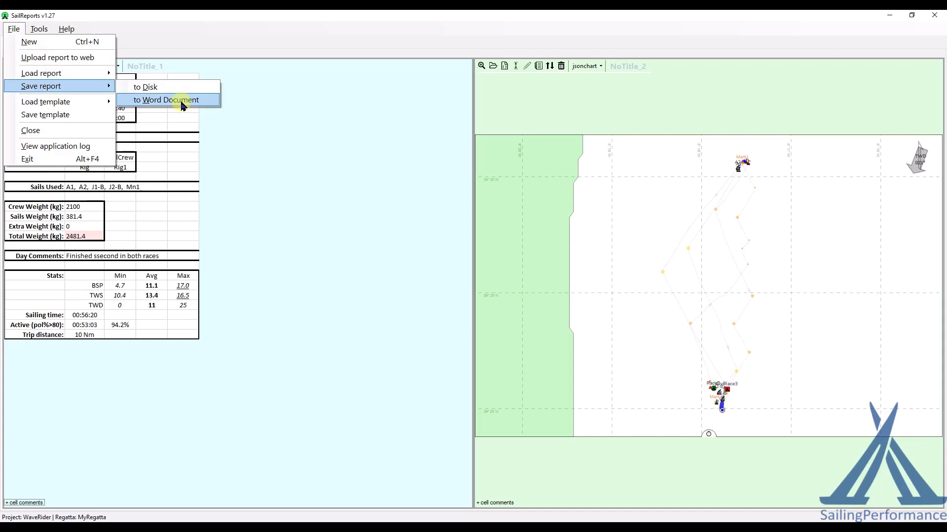
pyautogui.click(169, 100)
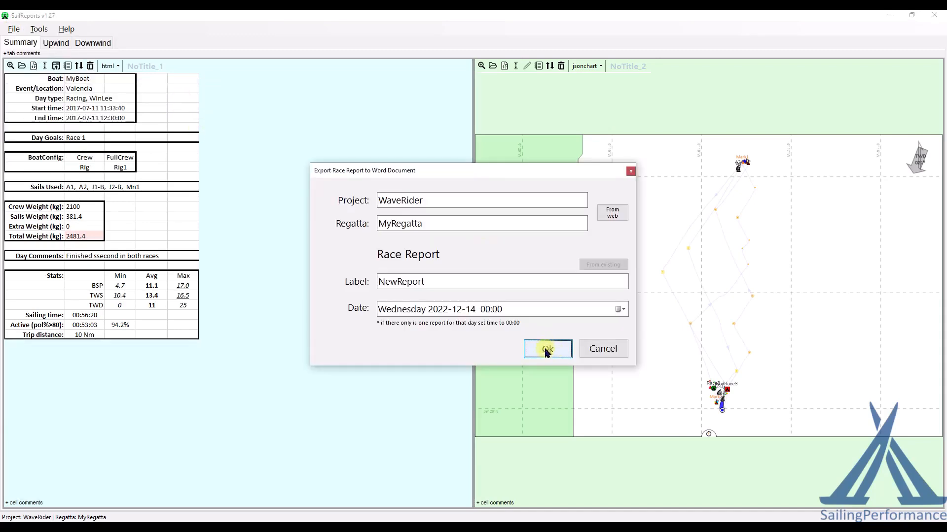
pyautogui.click(547, 349)
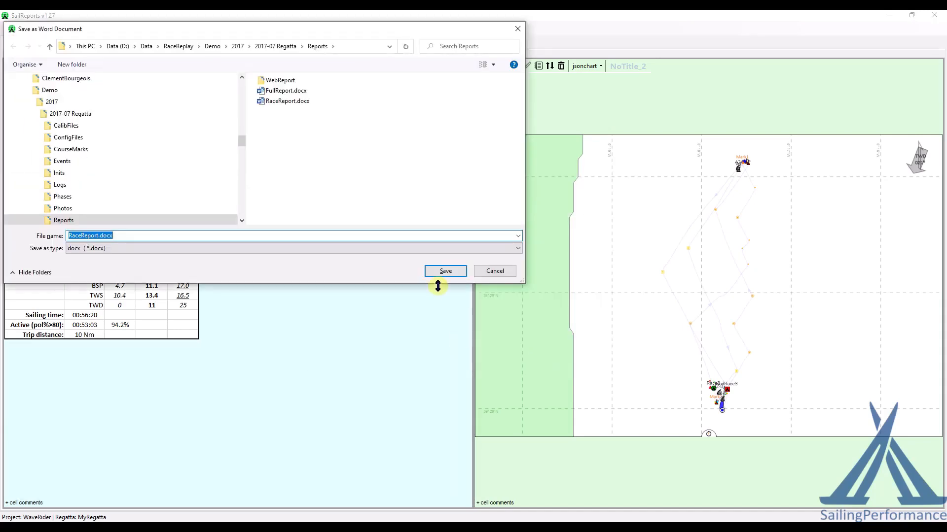
pyautogui.click(446, 271)
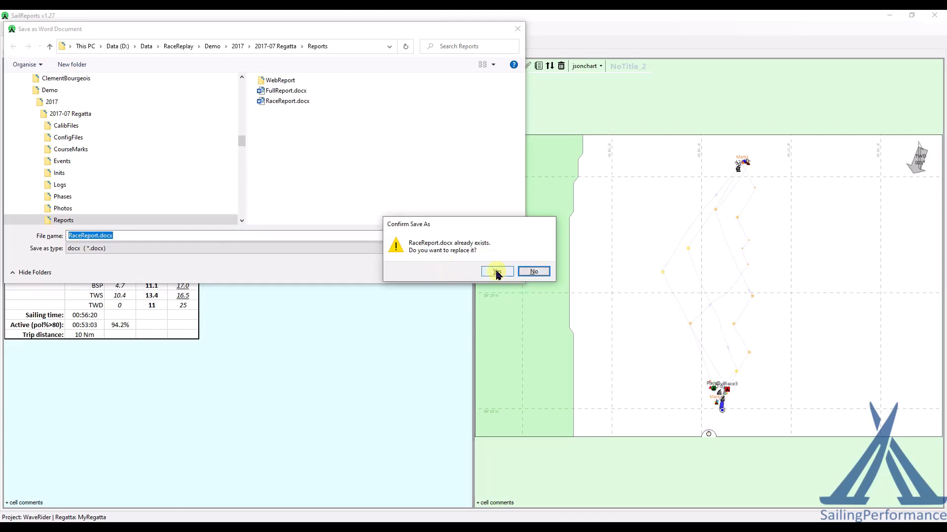
pyautogui.click(497, 271)
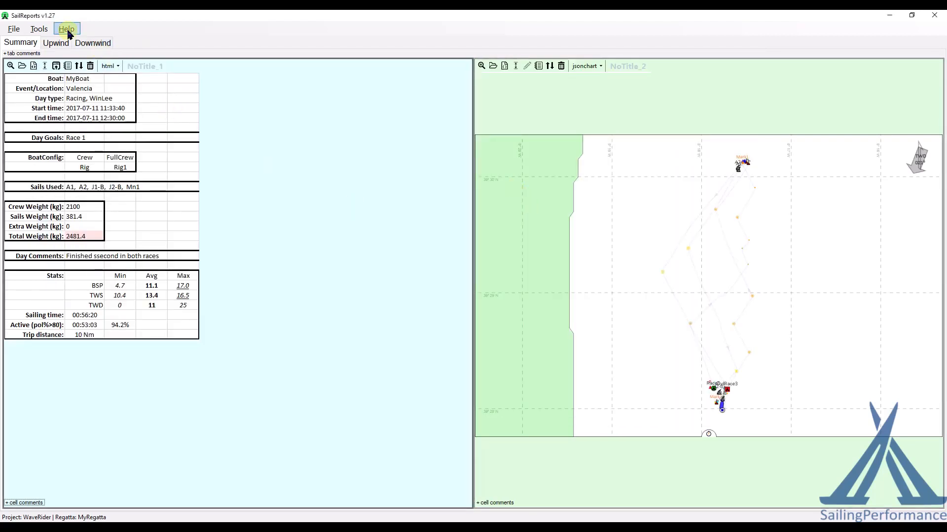
# Create a tab labelled Download with one row of file-download cells
pyautogui.click(36, 28)
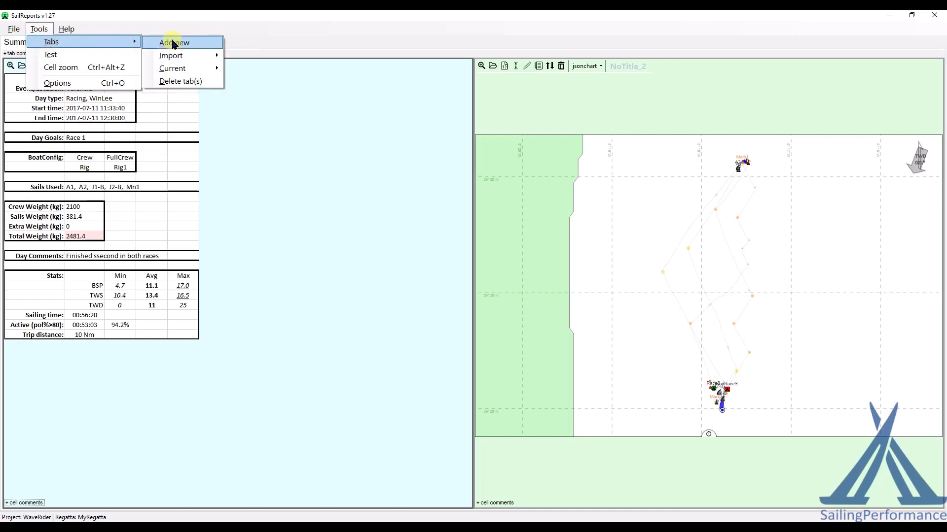
pyautogui.click(176, 42)
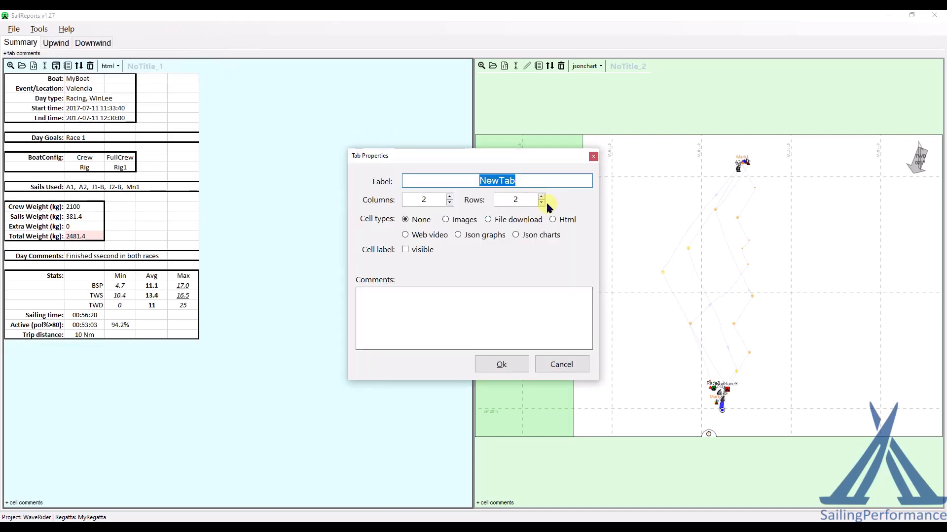
pyautogui.click(542, 203)
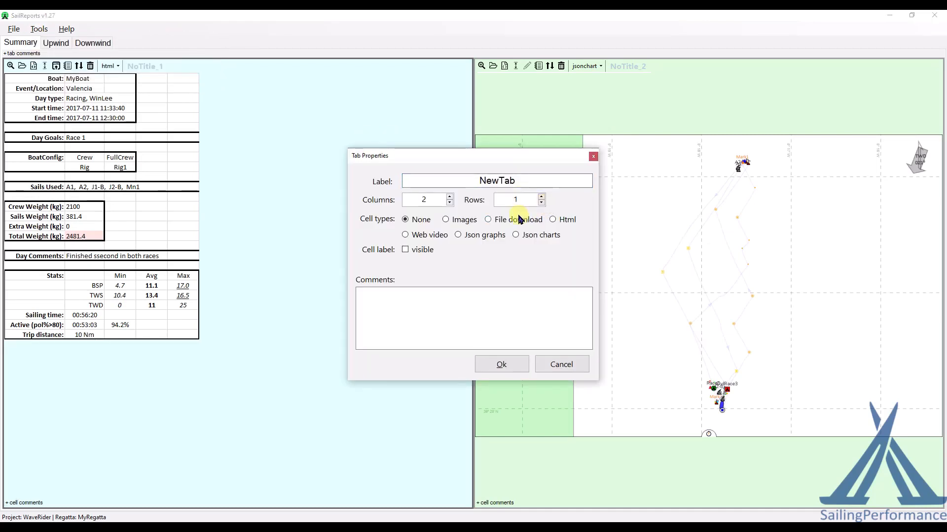
pyautogui.click(487, 219)
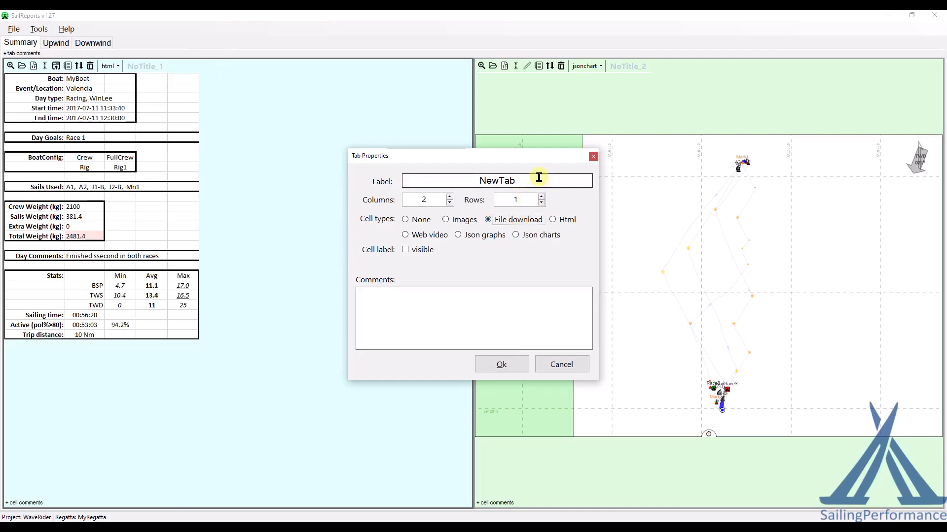
pyautogui.write('Download')
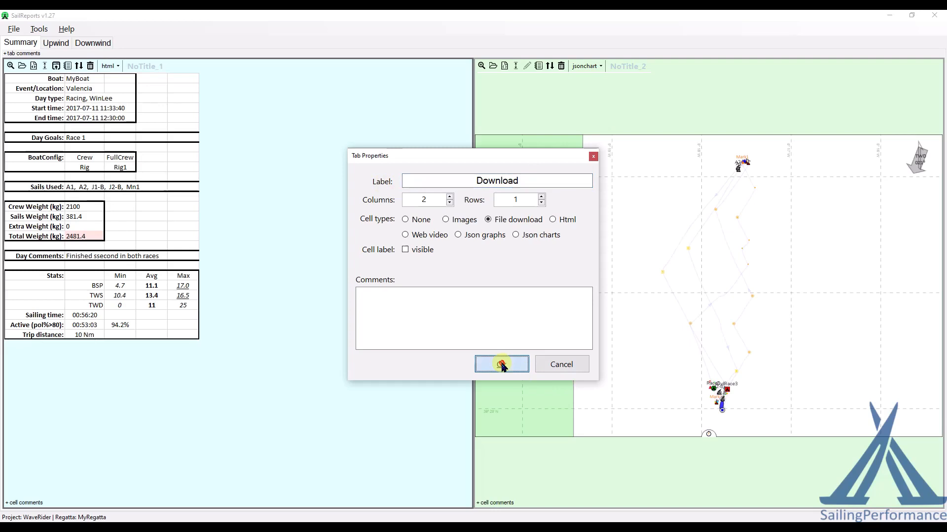
pyautogui.click(501, 364)
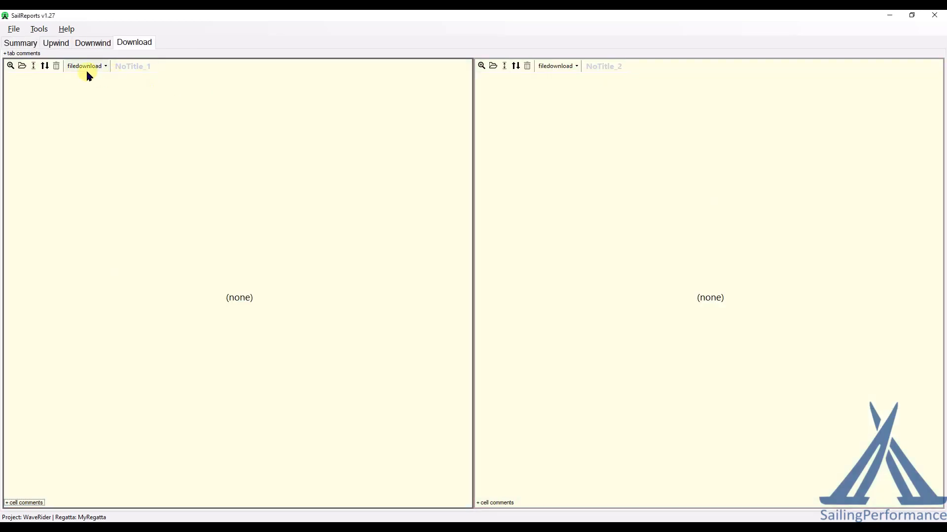
pyautogui.moveTo(21, 67)
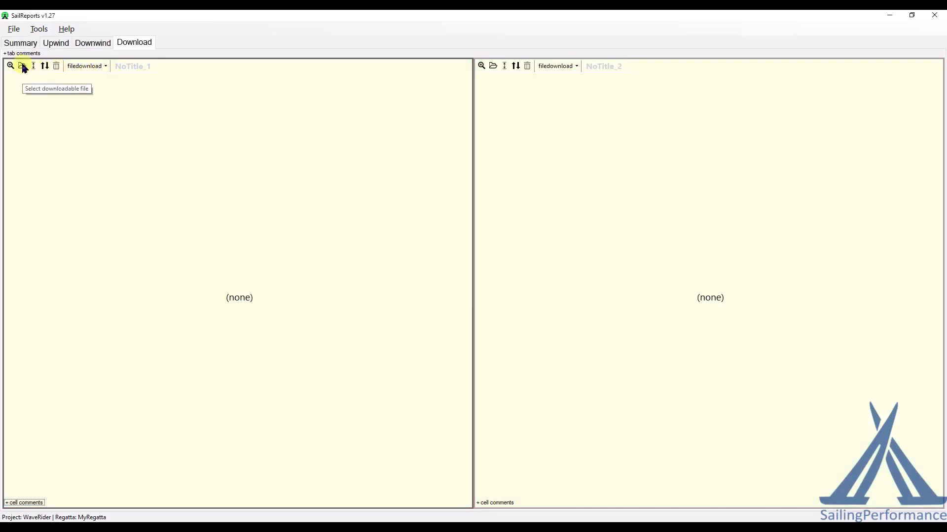
# Load Calibration_MyBoat_20170711.xlsx and RaceReport.docx into the two Download cells, then start uploading
pyautogui.click(20, 65)
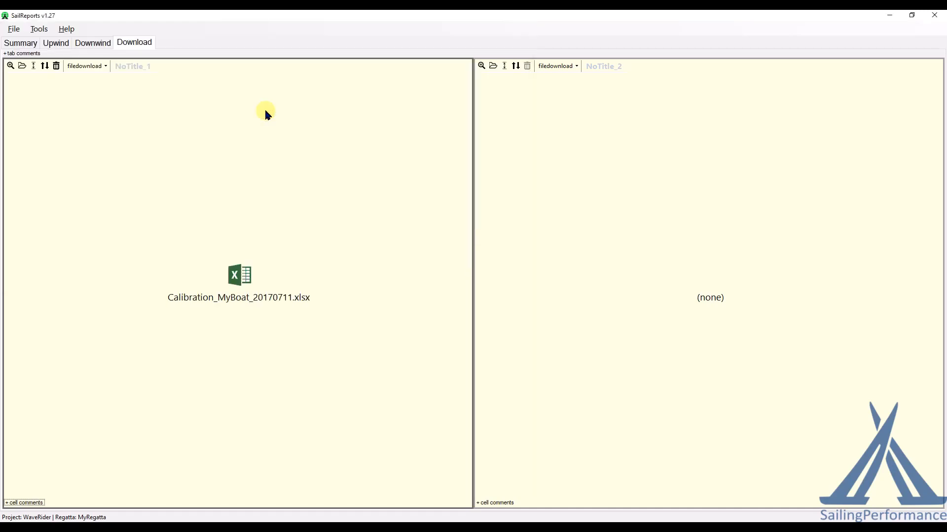
pyautogui.moveTo(492, 66)
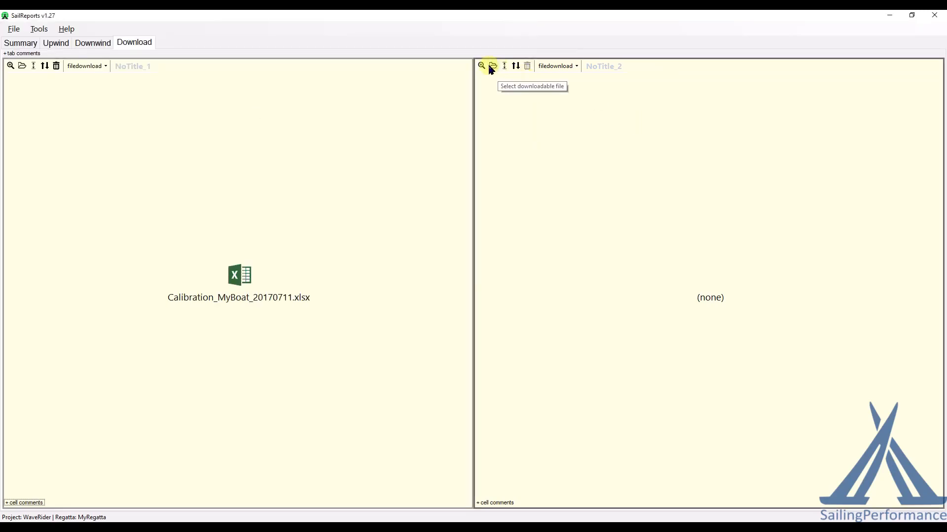
pyautogui.click(492, 66)
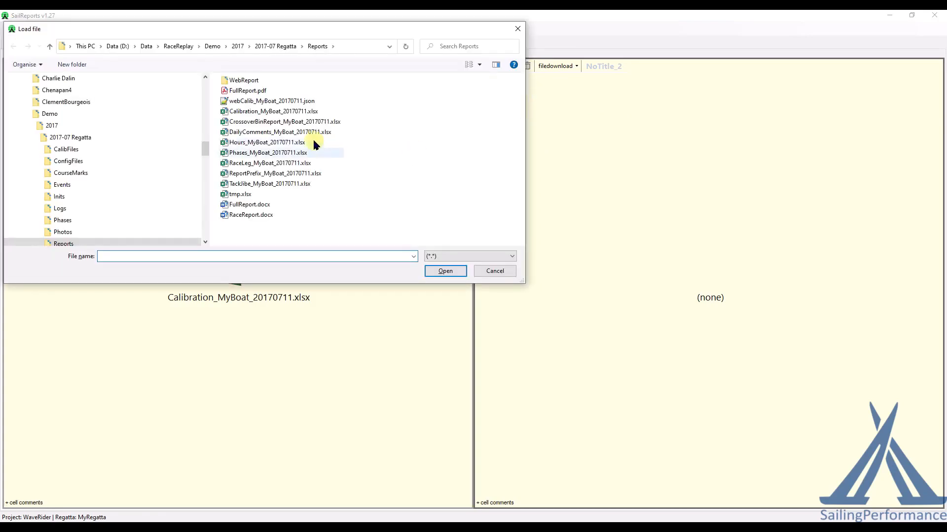
pyautogui.click(258, 215)
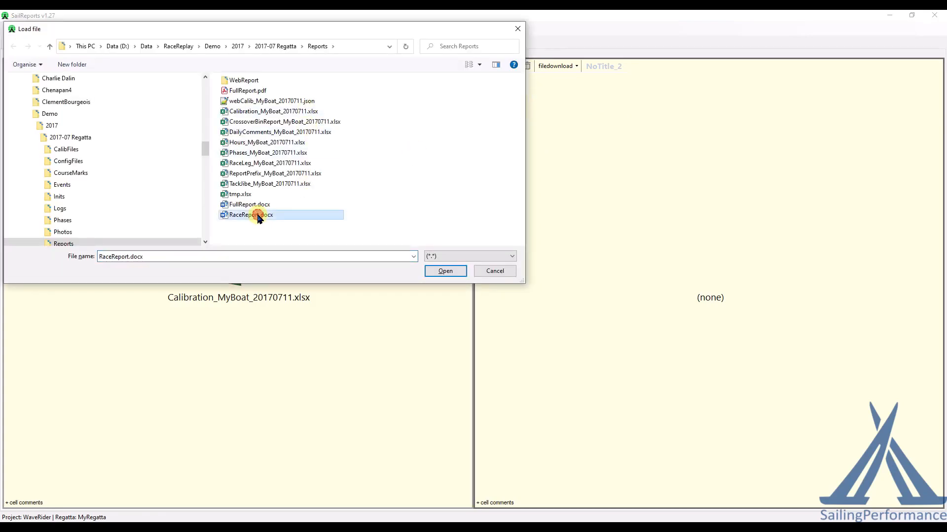
pyautogui.click(446, 270)
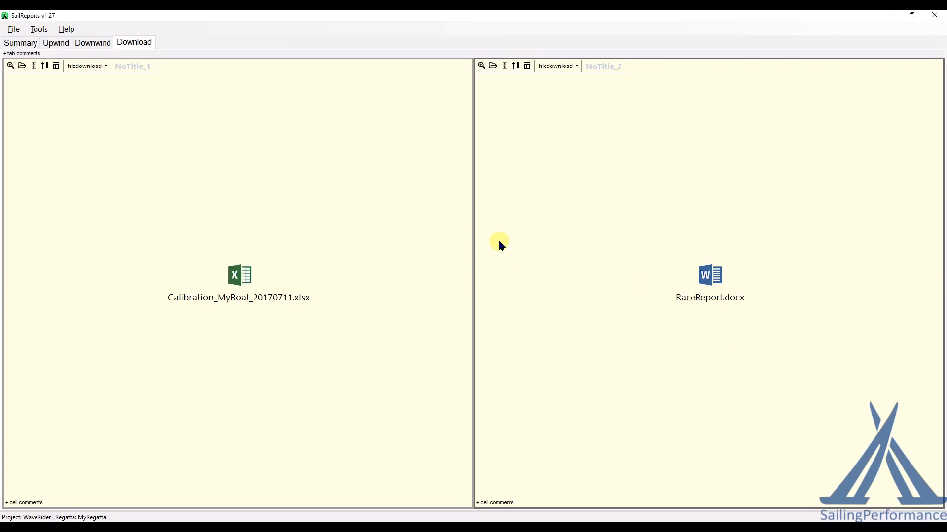
pyautogui.click(38, 29)
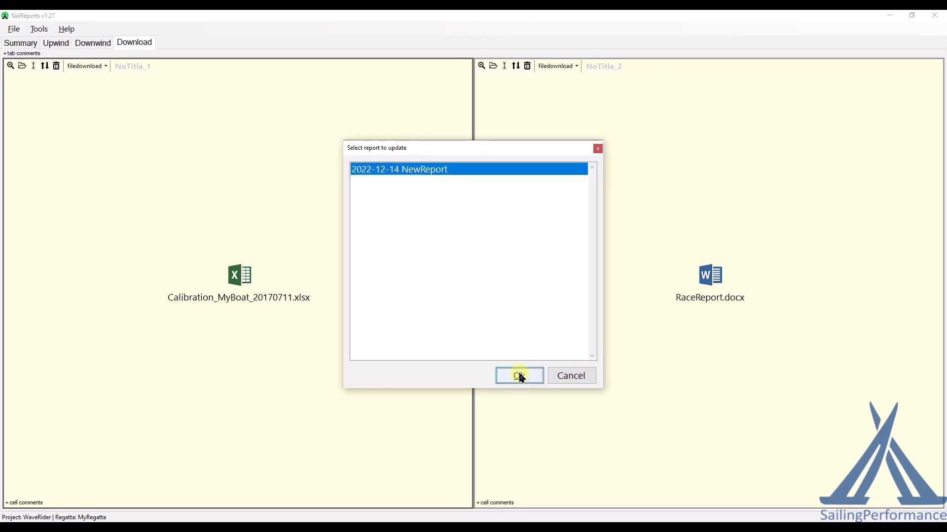
# Insert the Download tab after Downwind in 2022-12-14 NewReport and open the updated report
pyautogui.click(519, 376)
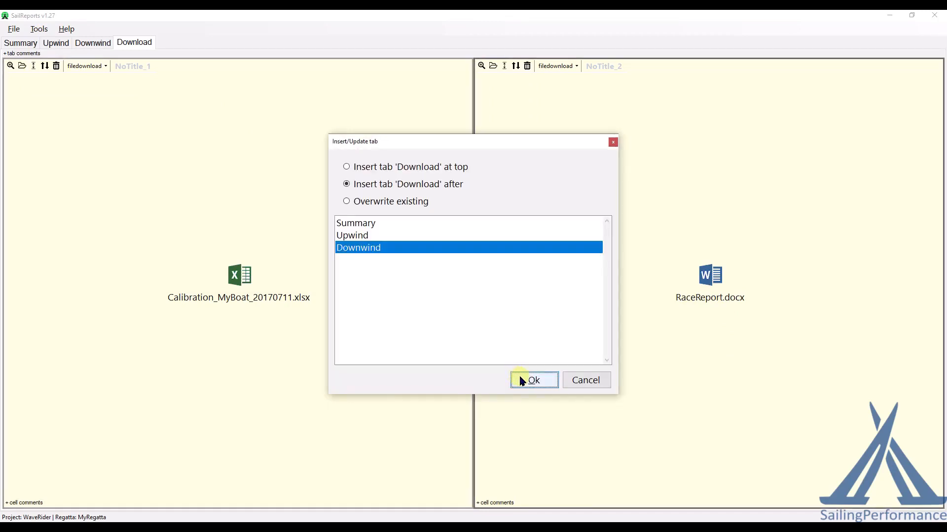
pyautogui.click(534, 380)
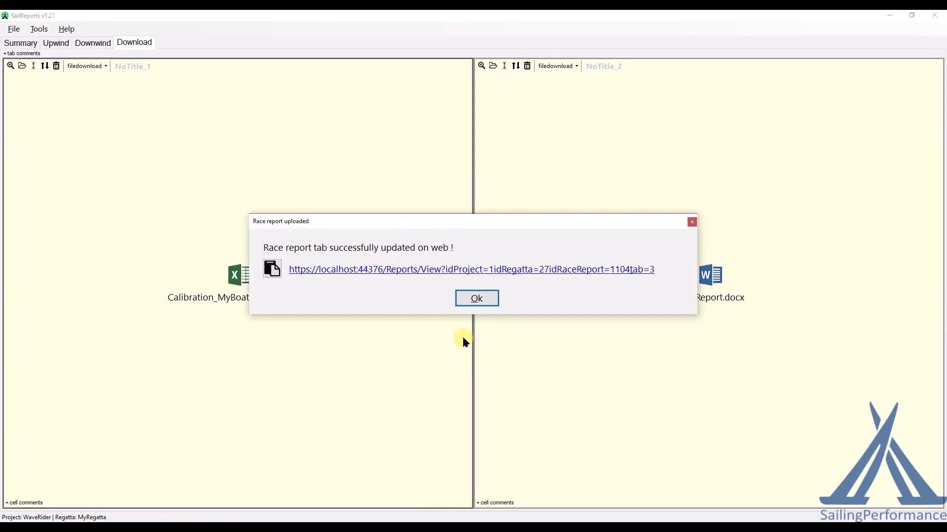
pyautogui.click(465, 270)
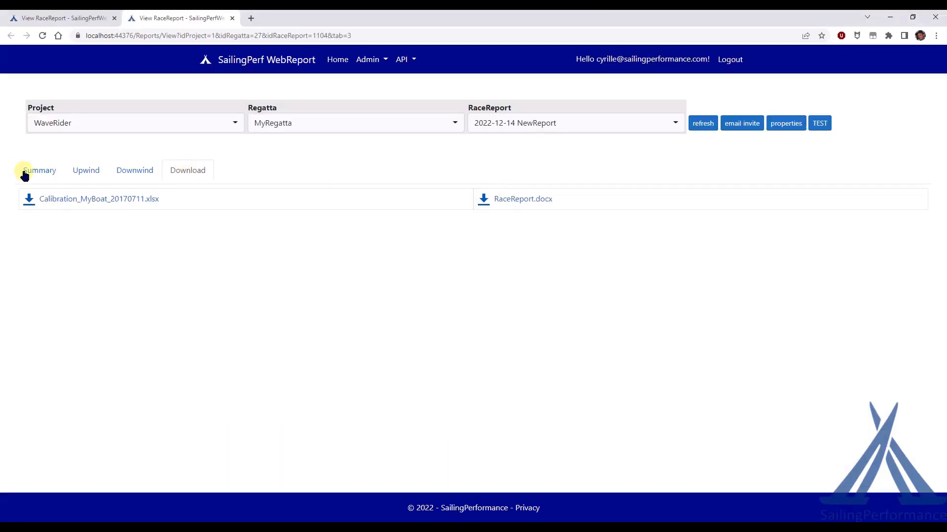
pyautogui.moveTo(187, 171)
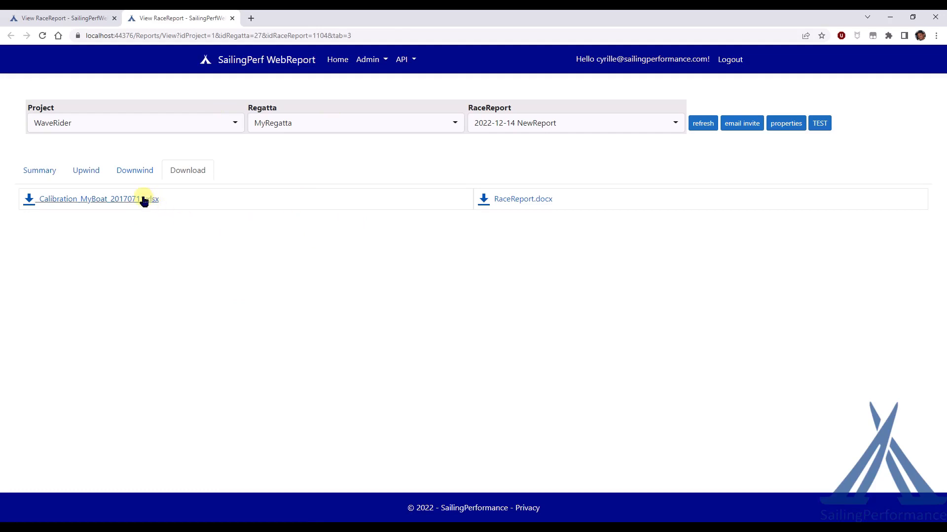
# Download Calibration_MyBoat_20170711.xlsx from the online Download tab and dismiss the save prompt
pyautogui.click(91, 198)
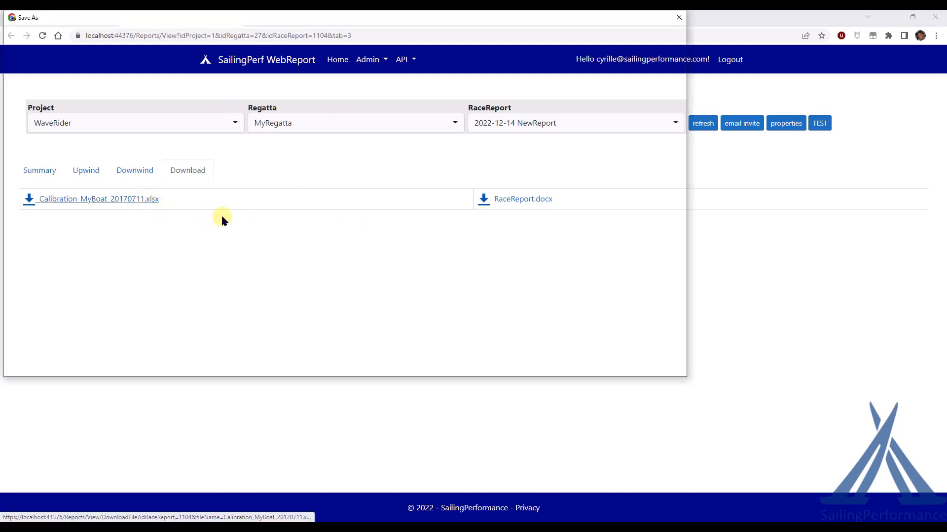
pyautogui.click(98, 199)
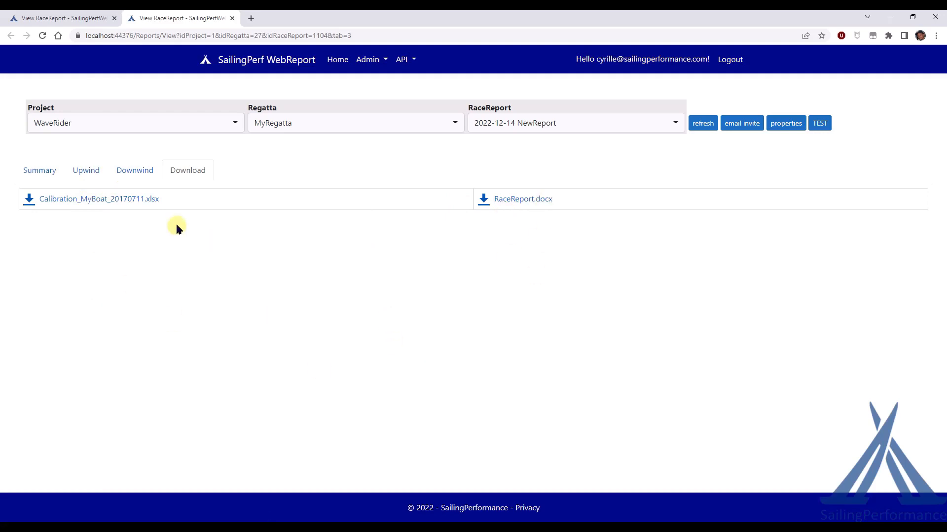
pyautogui.moveTo(371, 286)
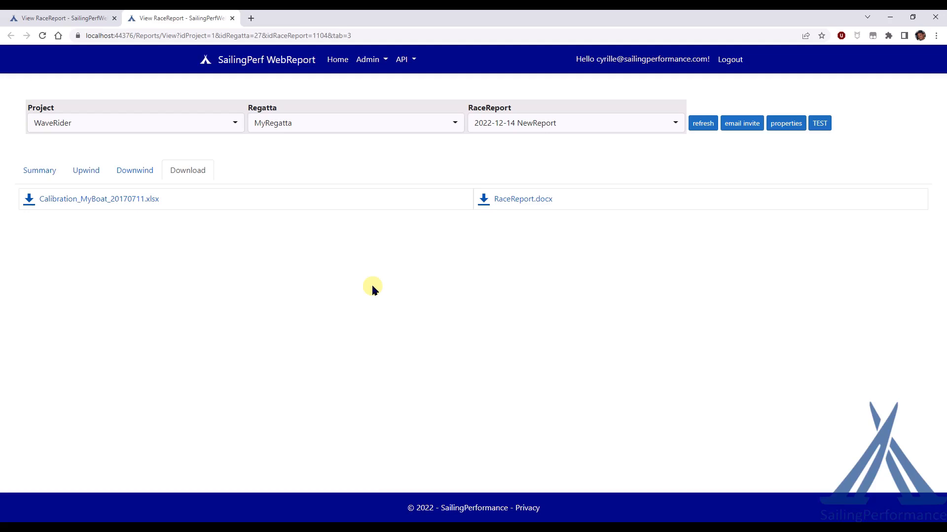
pyautogui.moveTo(461, 272)
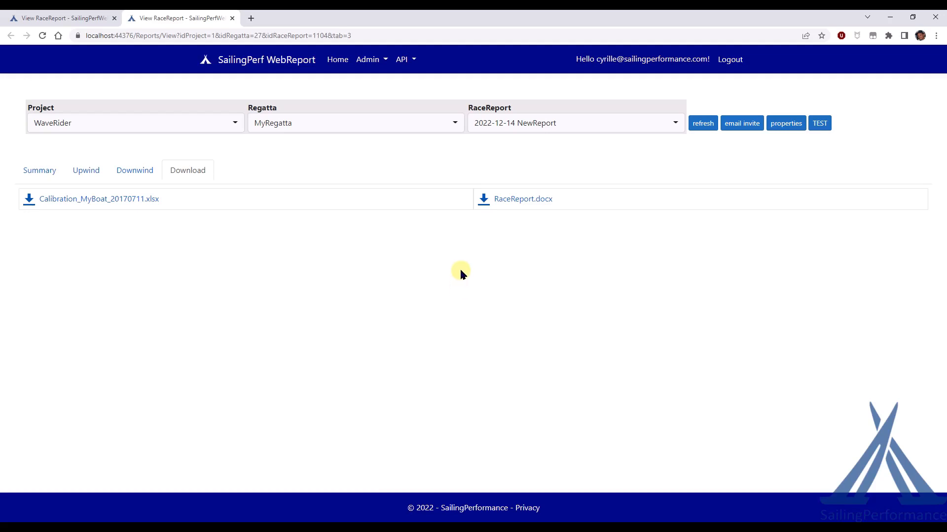
pyautogui.moveTo(826, 511)
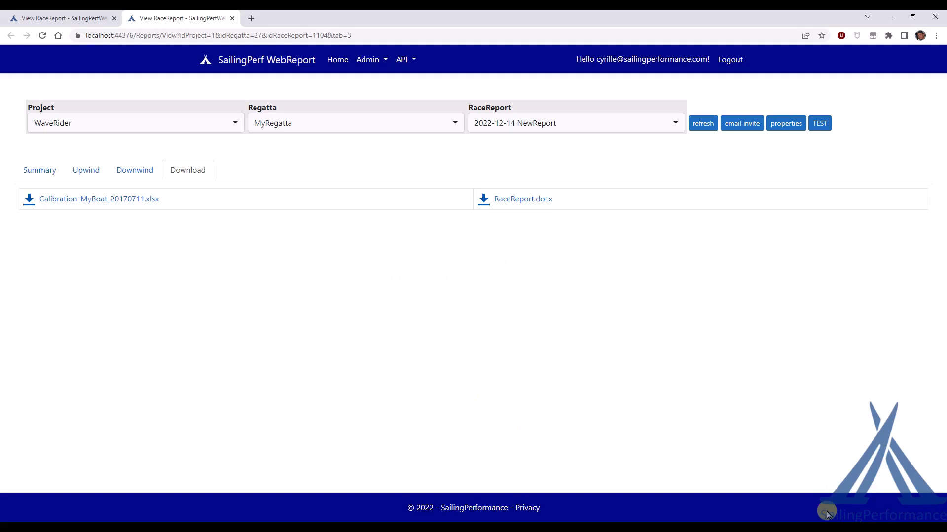